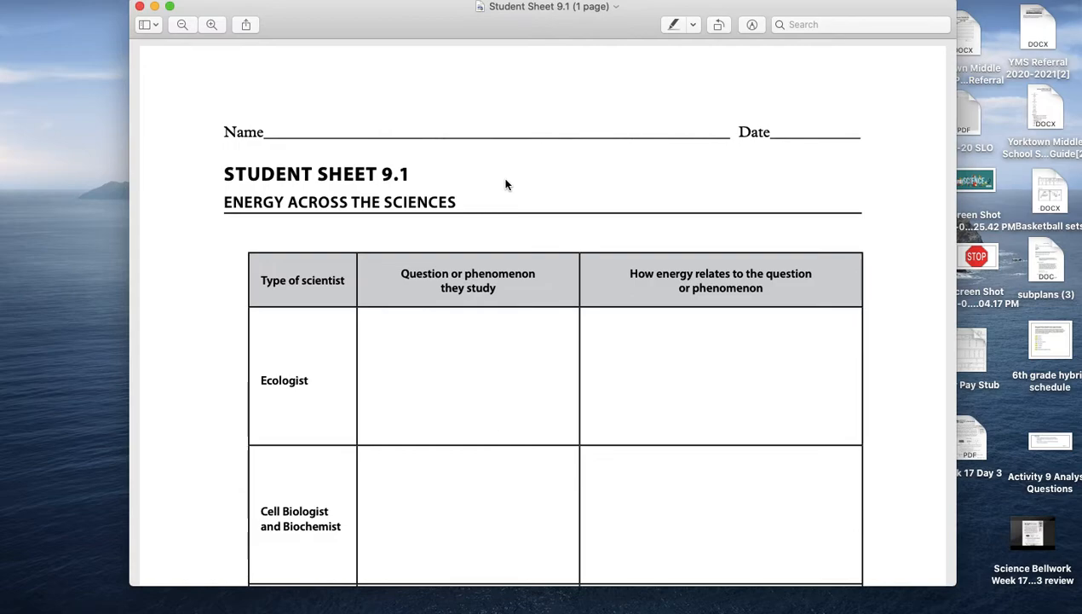
pyautogui.moveTo(424, 371)
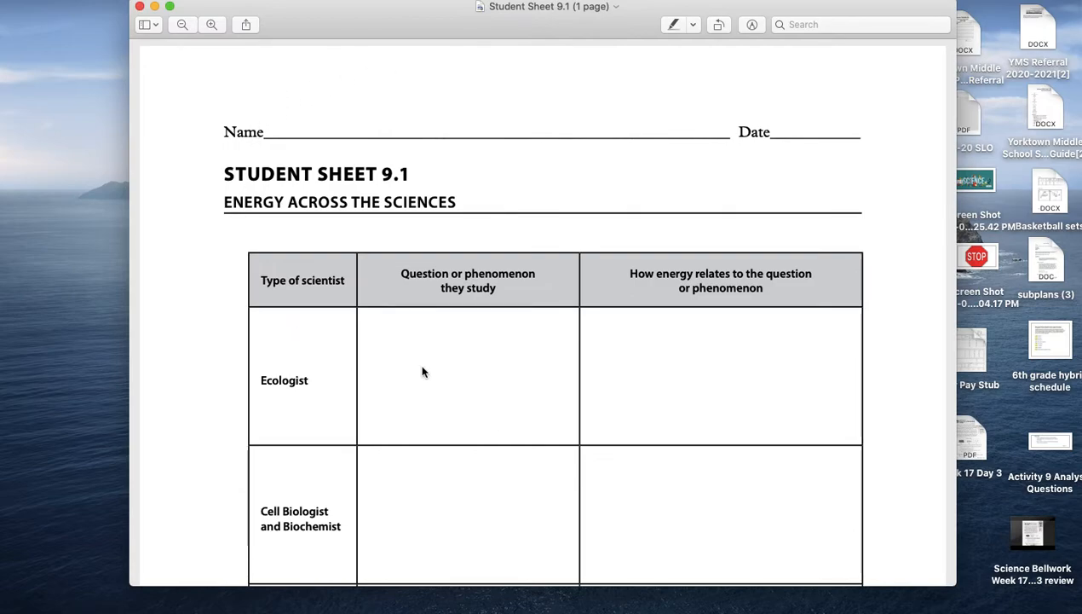
pyautogui.moveTo(632, 166)
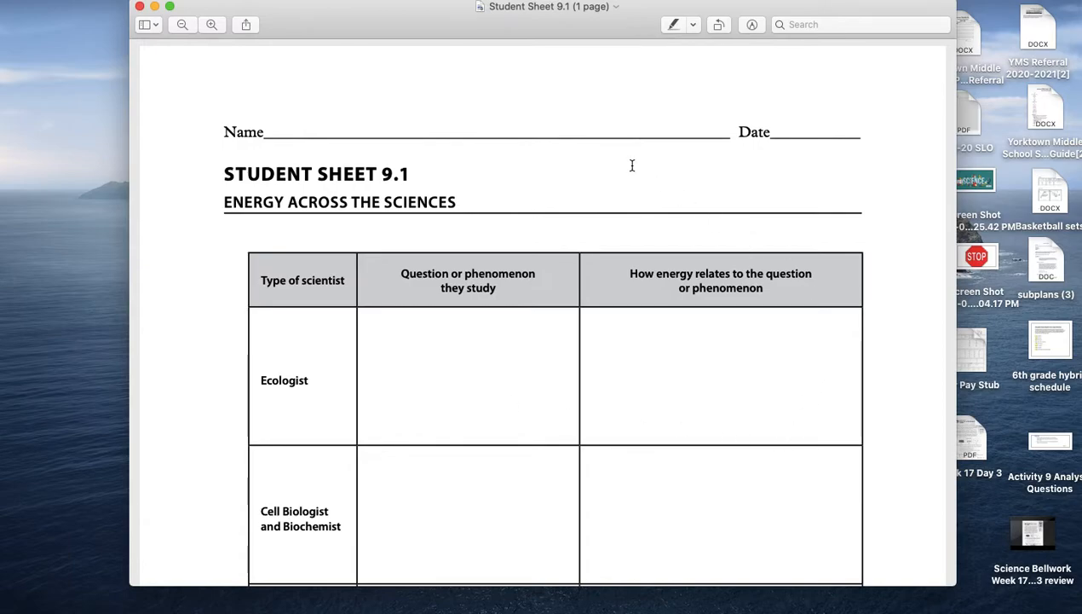
pyautogui.moveTo(418, 87)
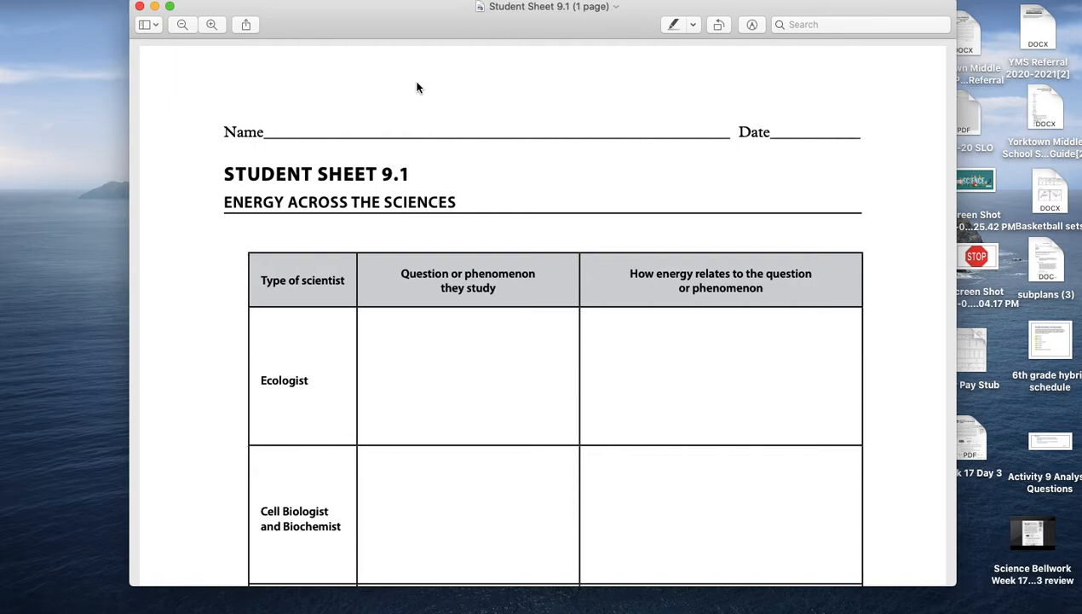
pyautogui.moveTo(424, 203)
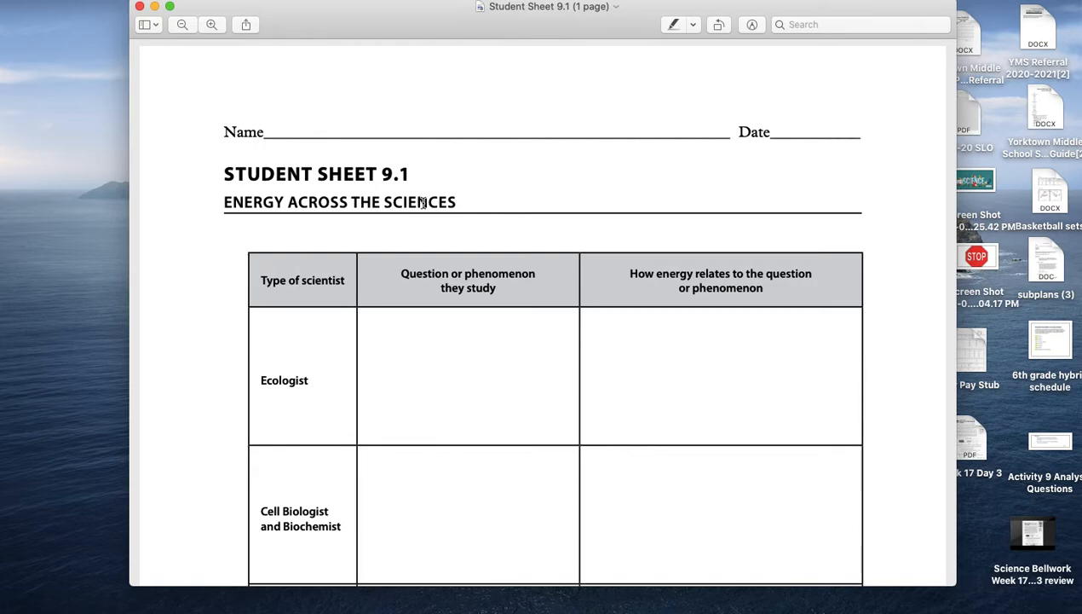
pyautogui.moveTo(364, 83)
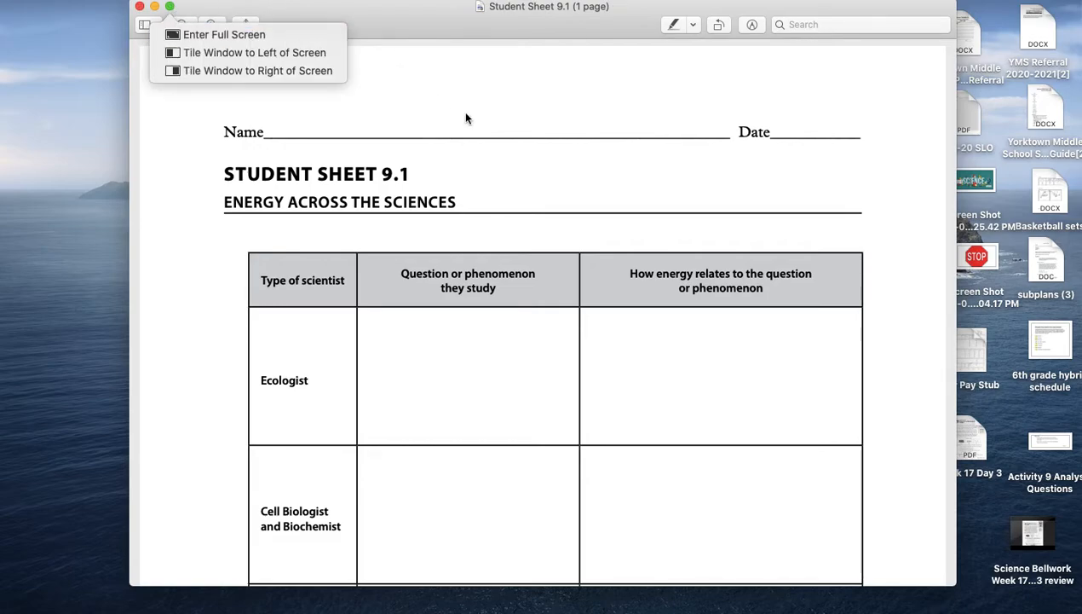
pyautogui.moveTo(317, 8)
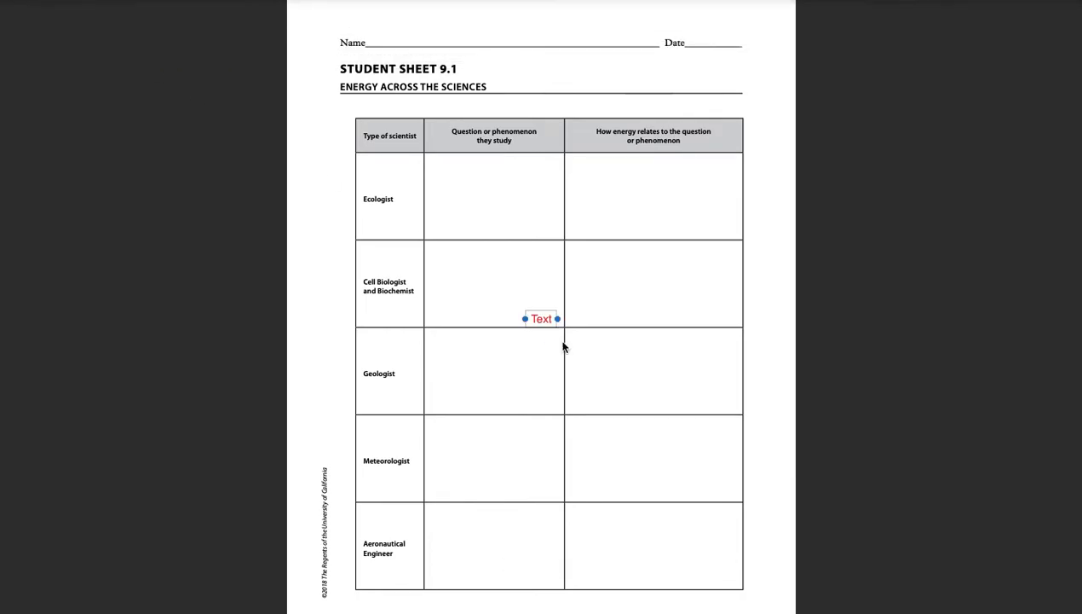
# Step: Fit a text box in the Ecologist question cell reading 'Why aren't their more levels in a food web?'
pyautogui.moveTo(540, 319); pyautogui.dragTo(480, 226)
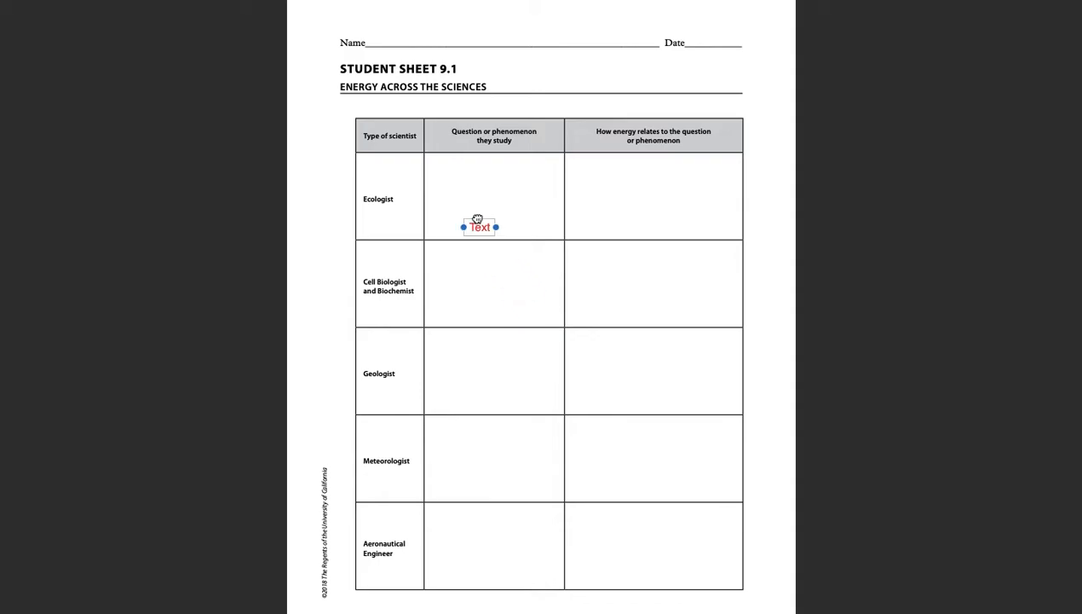
pyautogui.moveTo(480, 226); pyautogui.dragTo(498, 175)
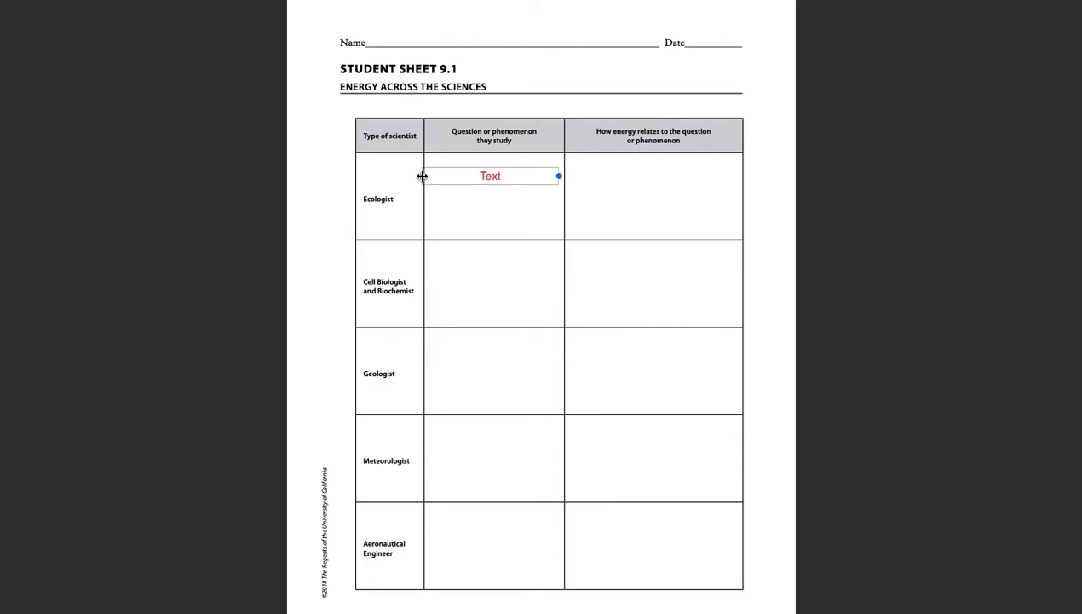
pyautogui.write("Why aren't their more l")
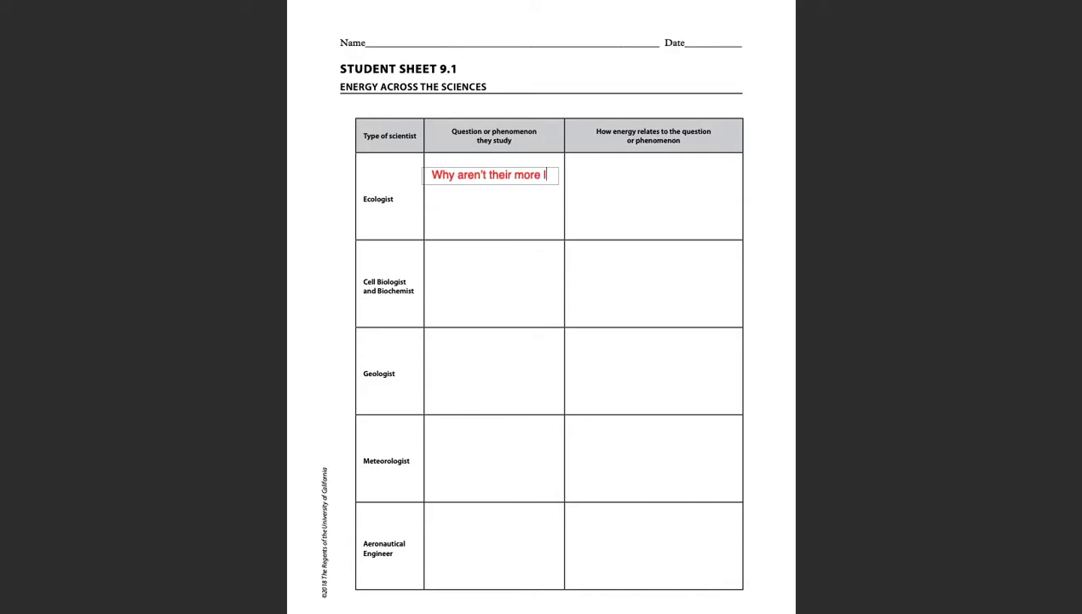
pyautogui.write('levels')
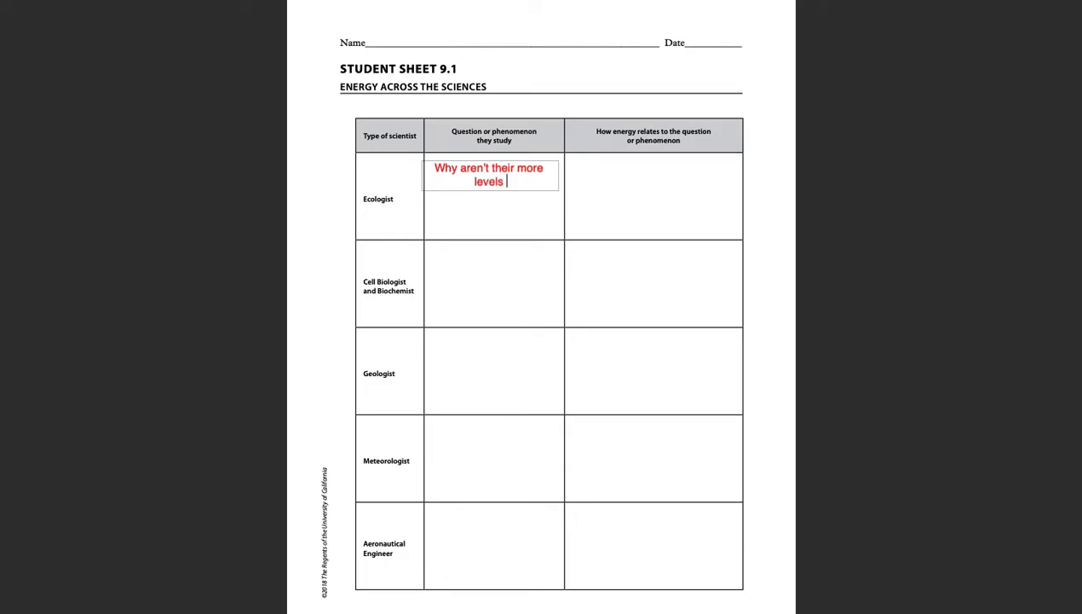
pyautogui.write('in a food web?')
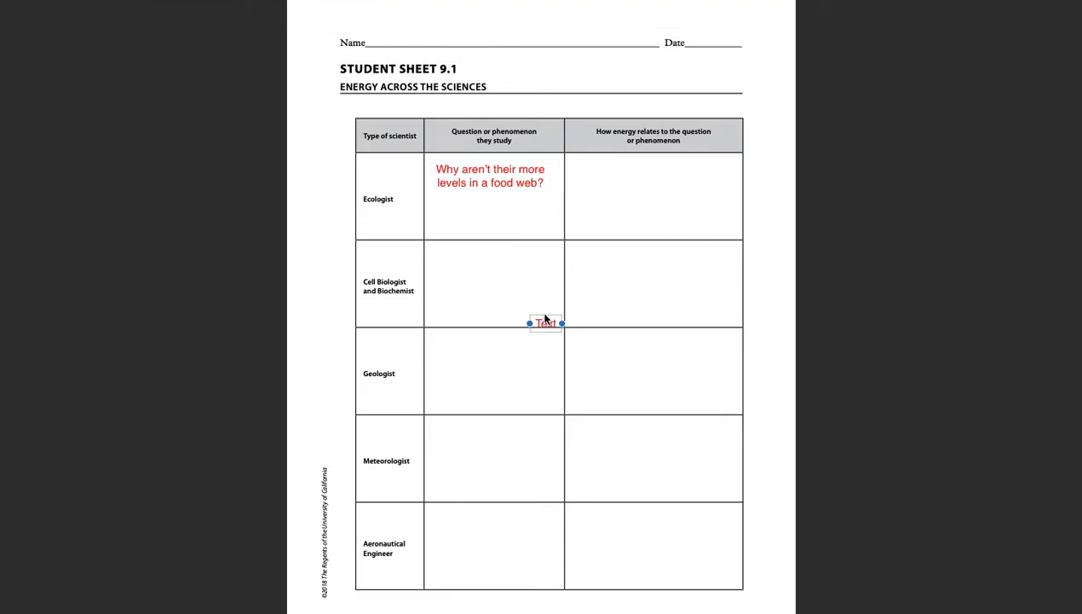
# Step: Explain in the Ecologist energy cell that energy is lost, so food chains have a top level
pyautogui.moveTo(545, 322); pyautogui.dragTo(590, 176)
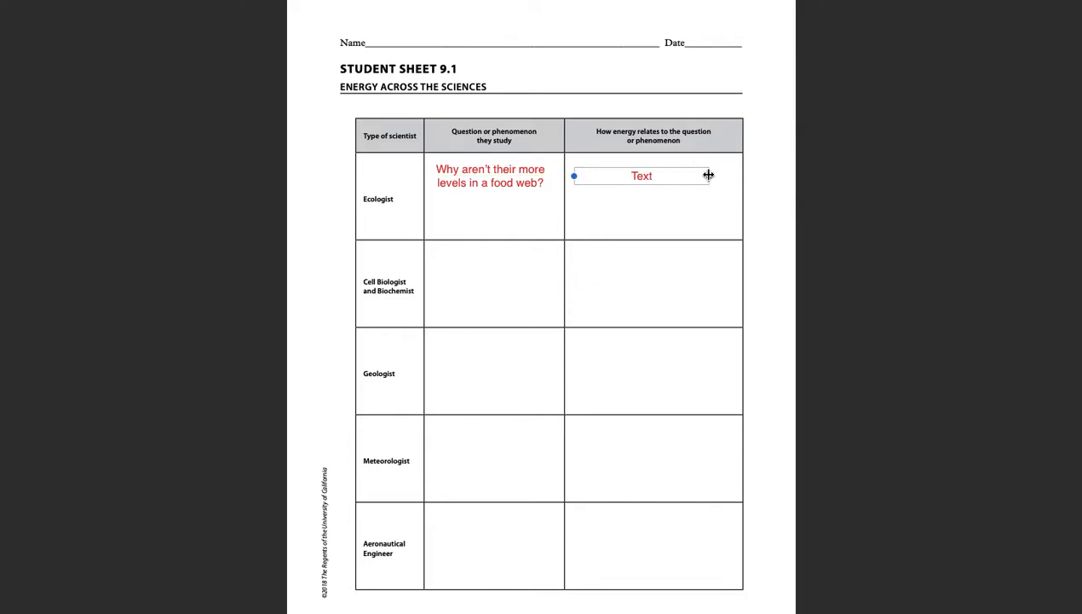
pyautogui.write('Anytime an animal eats ds')
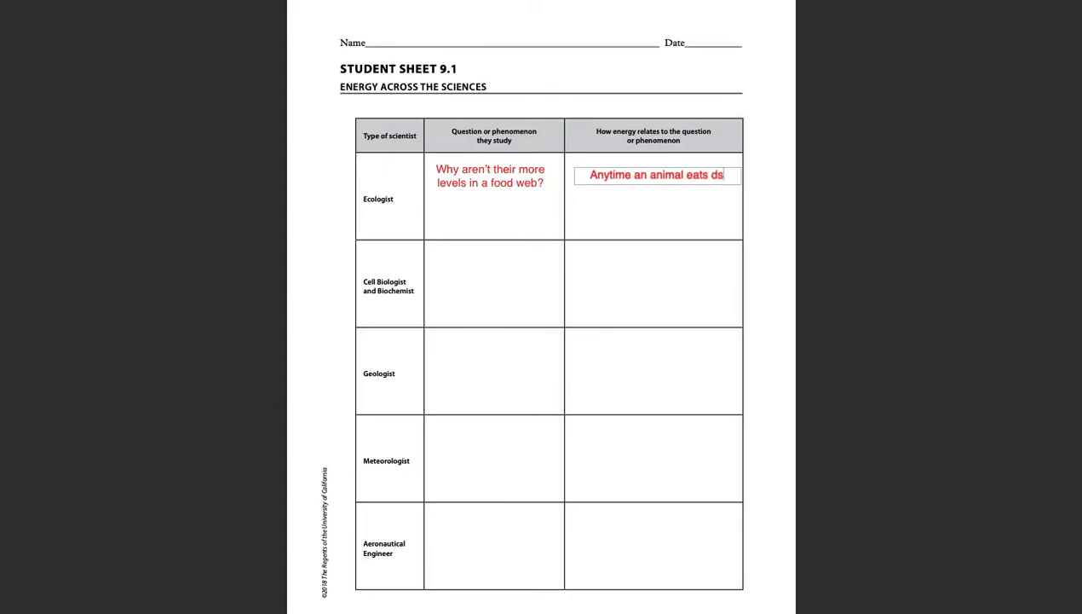
pyautogui.write('omething, only of the ene')
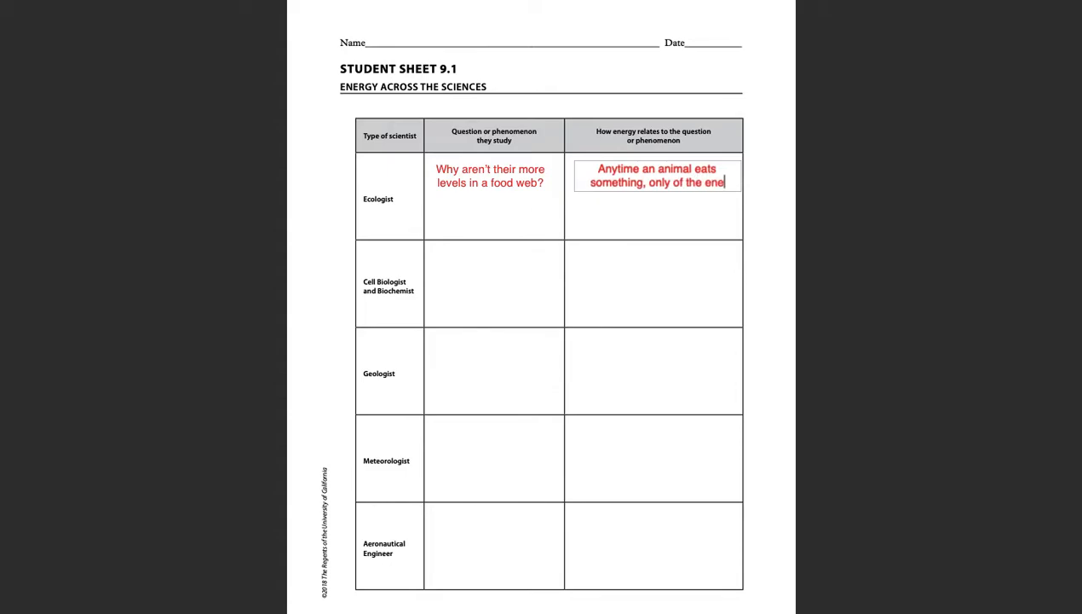
pyautogui.write('rgy goes to the animal. Because of this, there is')
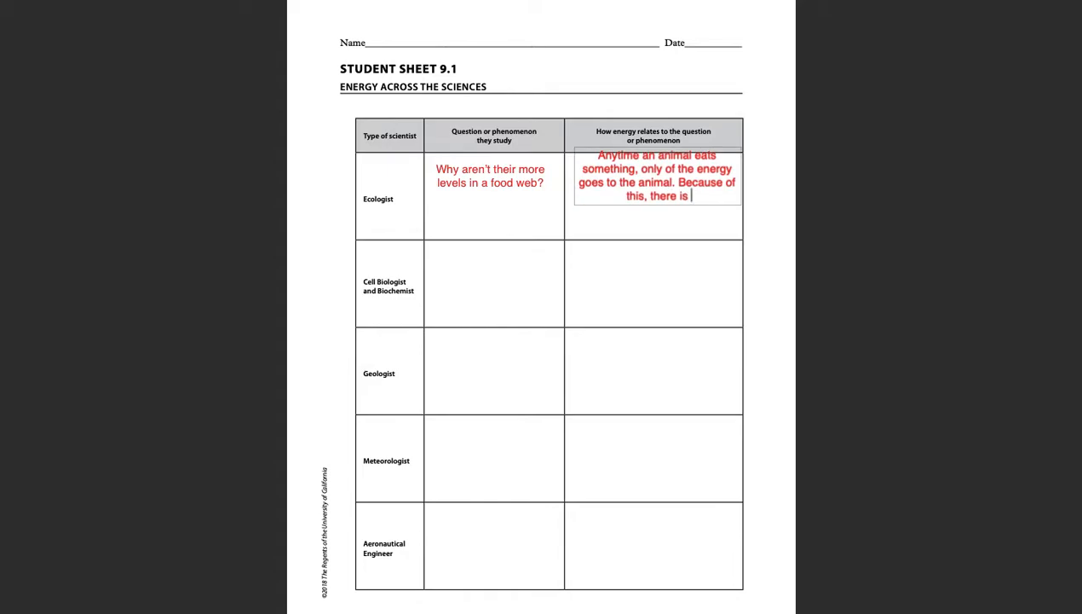
pyautogui.write('a top level to')
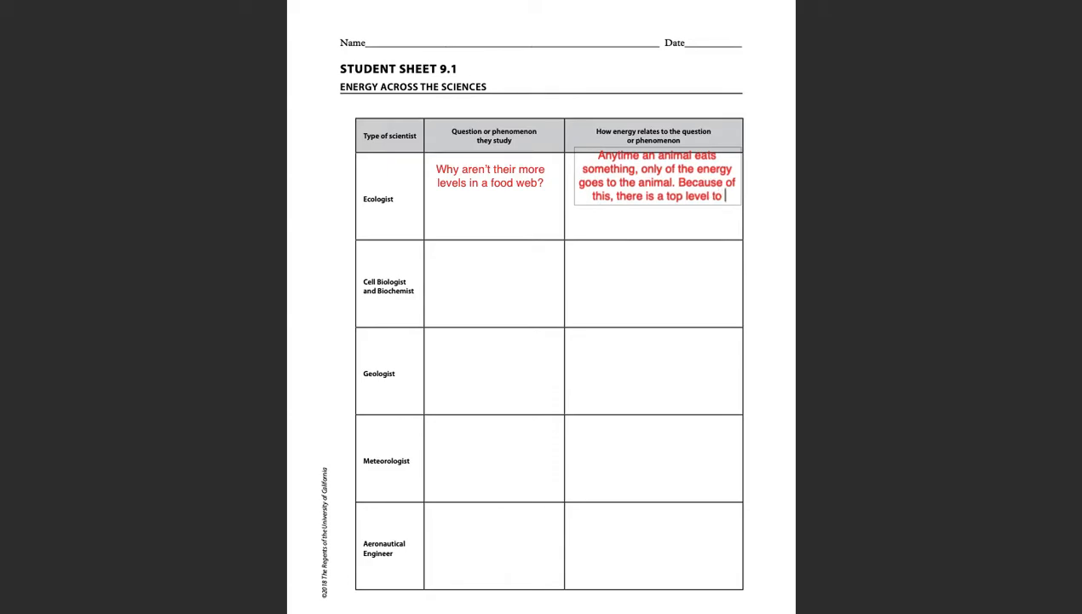
pyautogui.write('foo d')
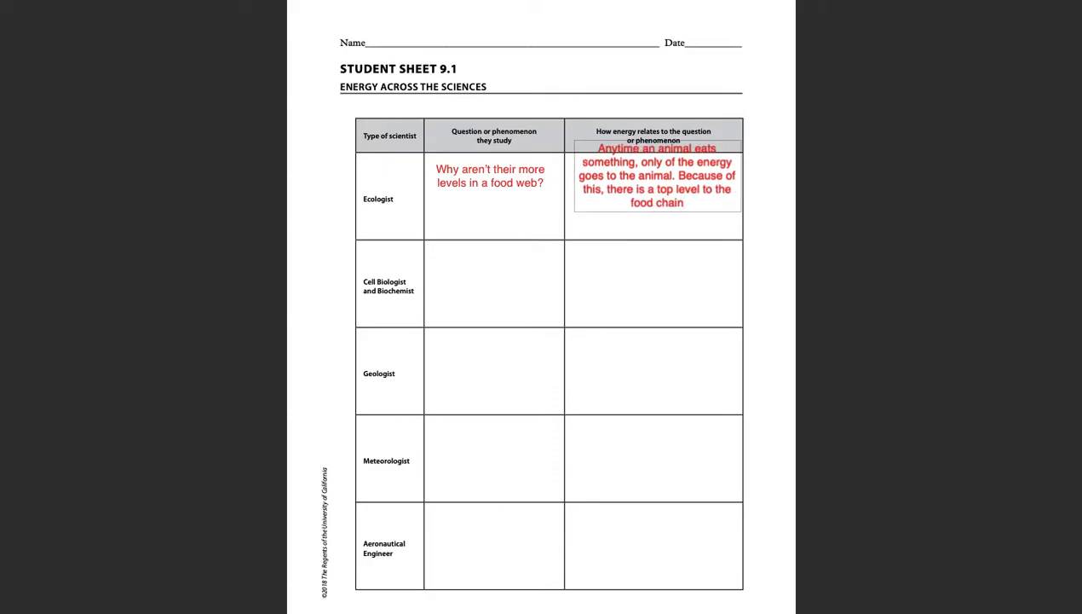
pyautogui.write('or else the food')
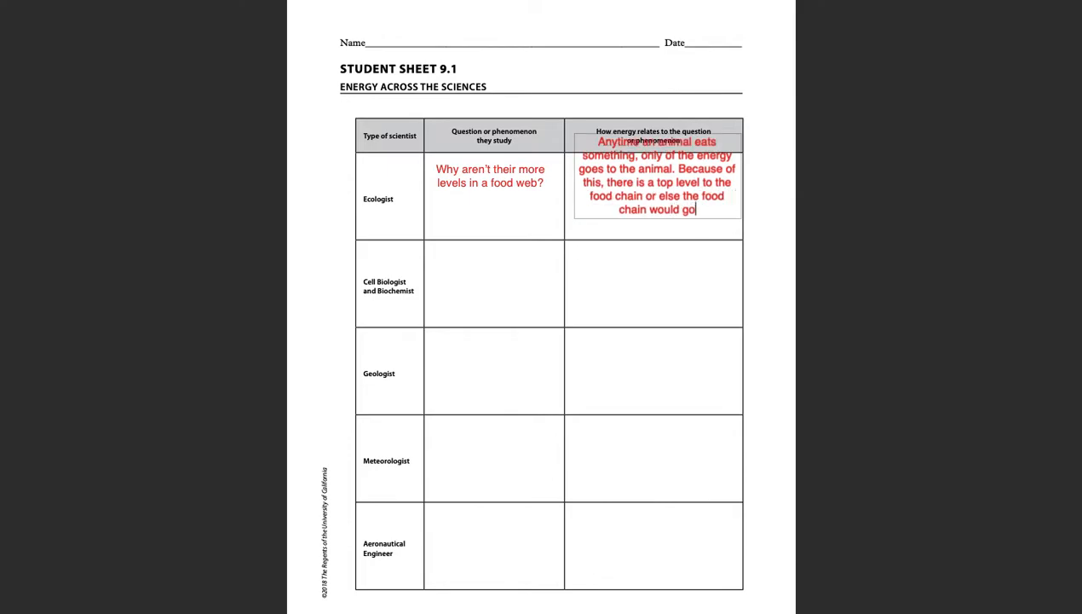
pyautogui.write('on forever.')
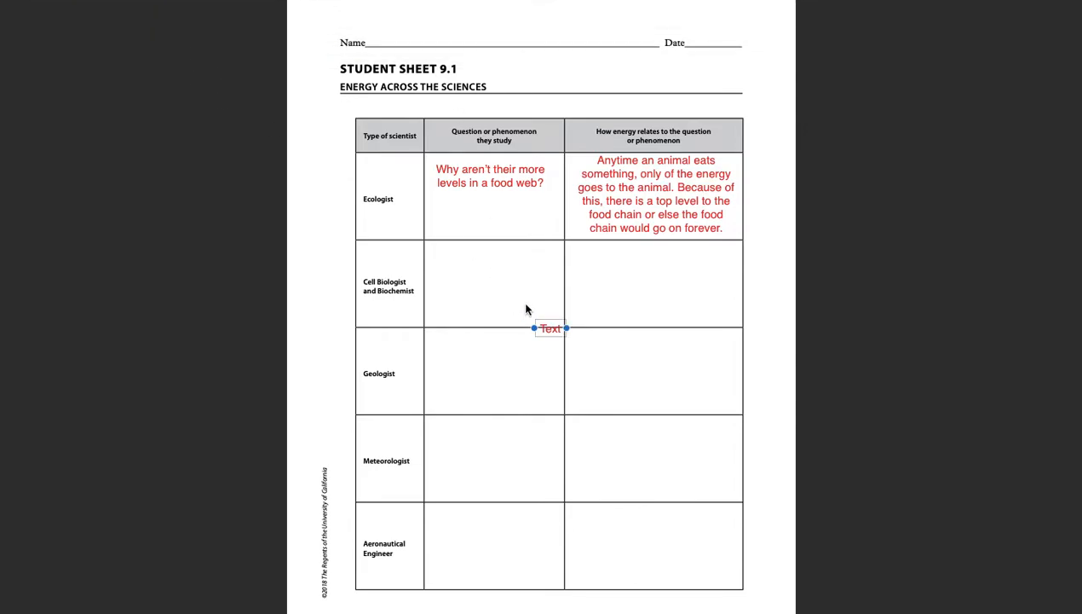
# Step: Fit a text box in the Cell Biologist question cell reading 'How do cells get energy from the food we eat?'
pyautogui.moveTo(549, 328); pyautogui.dragTo(461, 266)
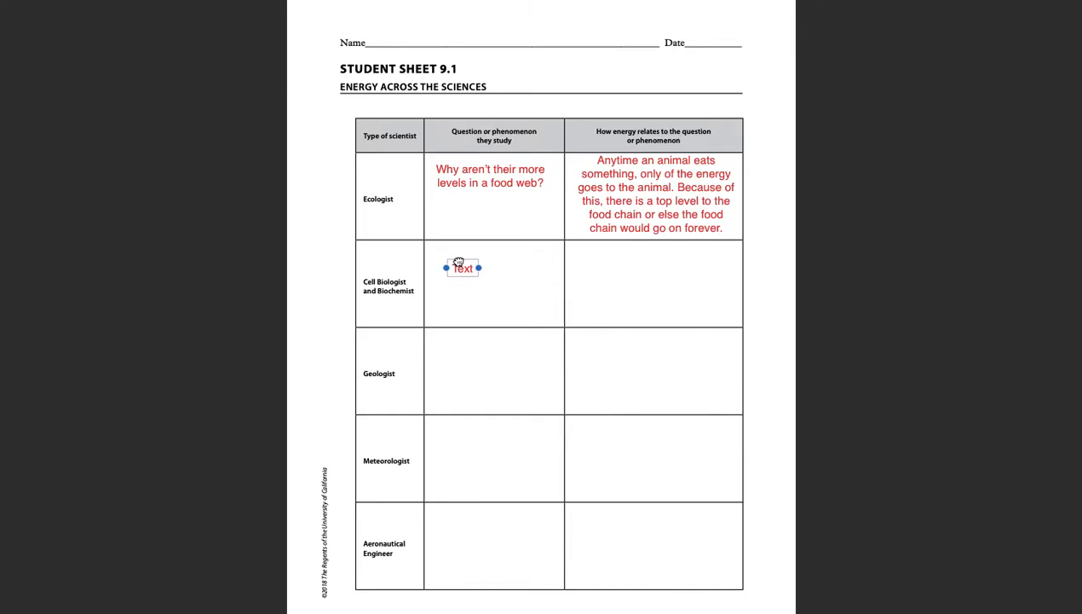
pyautogui.moveTo(479, 267); pyautogui.dragTo(558, 270)
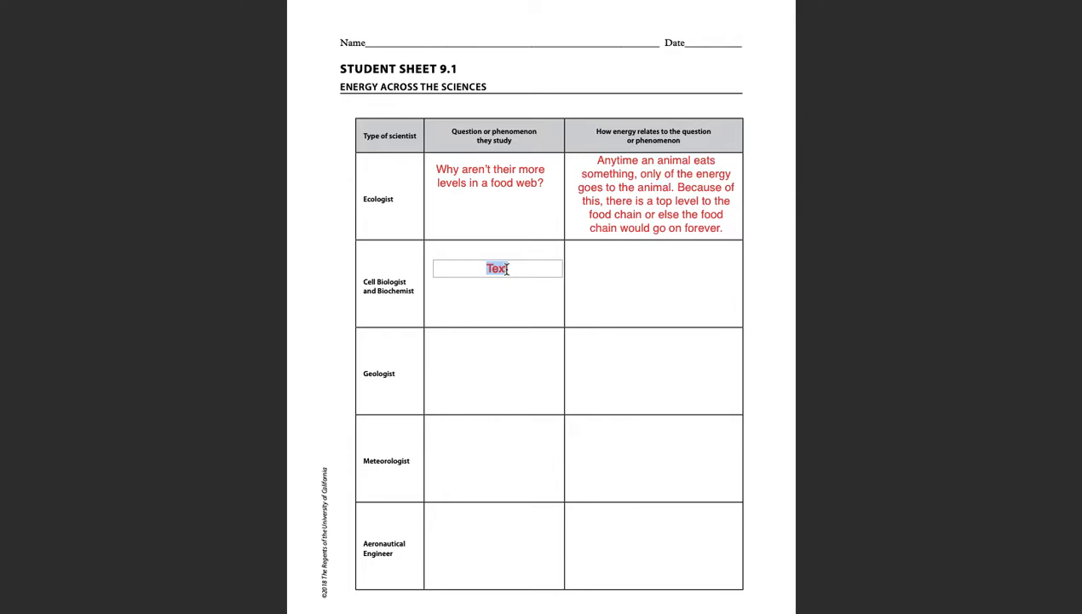
pyautogui.write('How do cells get')
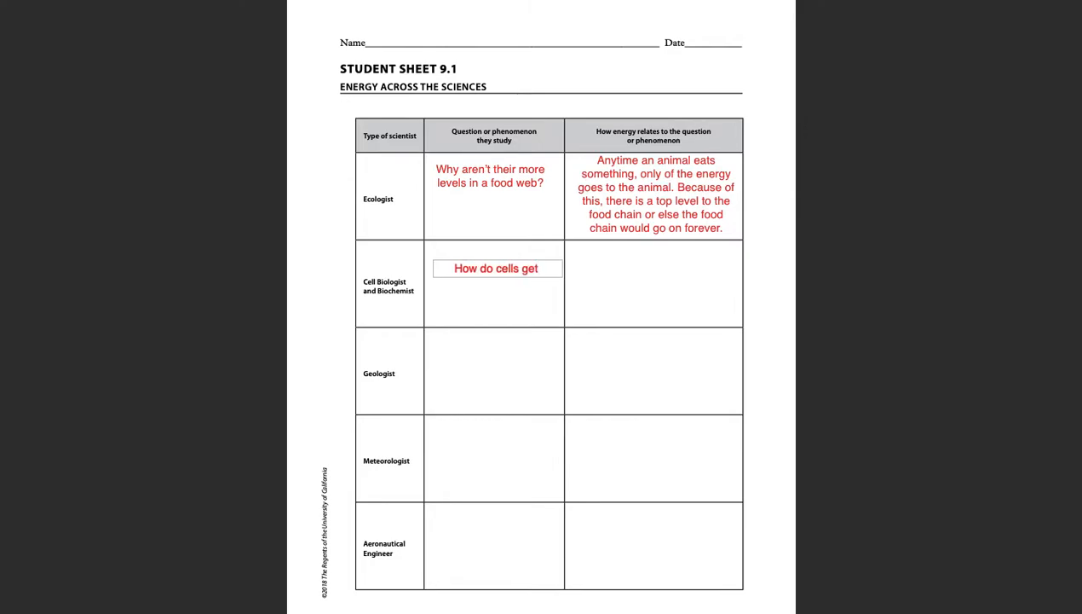
pyautogui.write('energy')
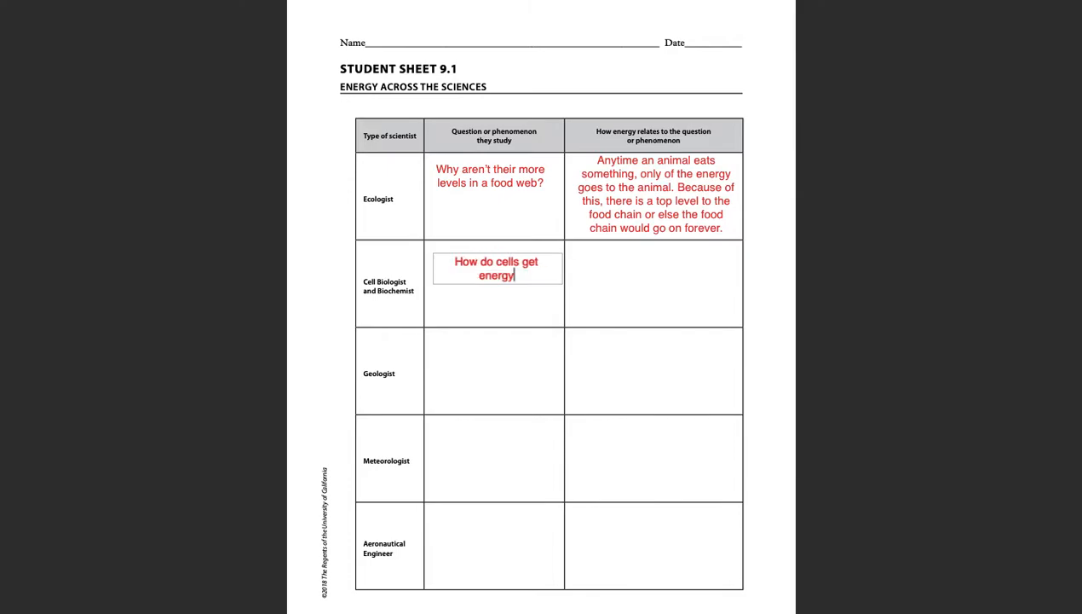
pyautogui.write('from the food we e')
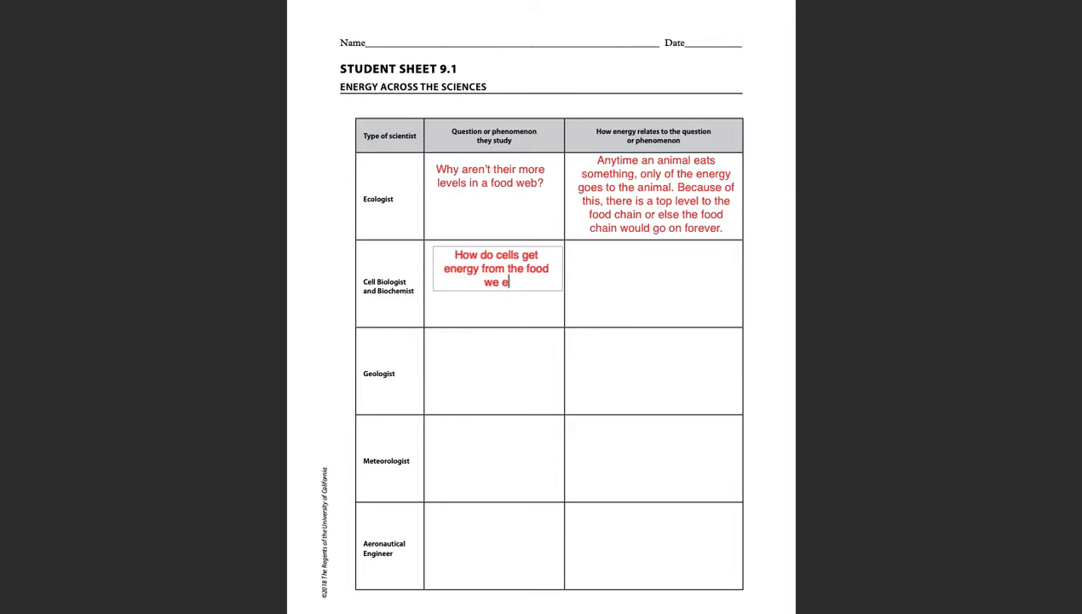
pyautogui.write('at?')
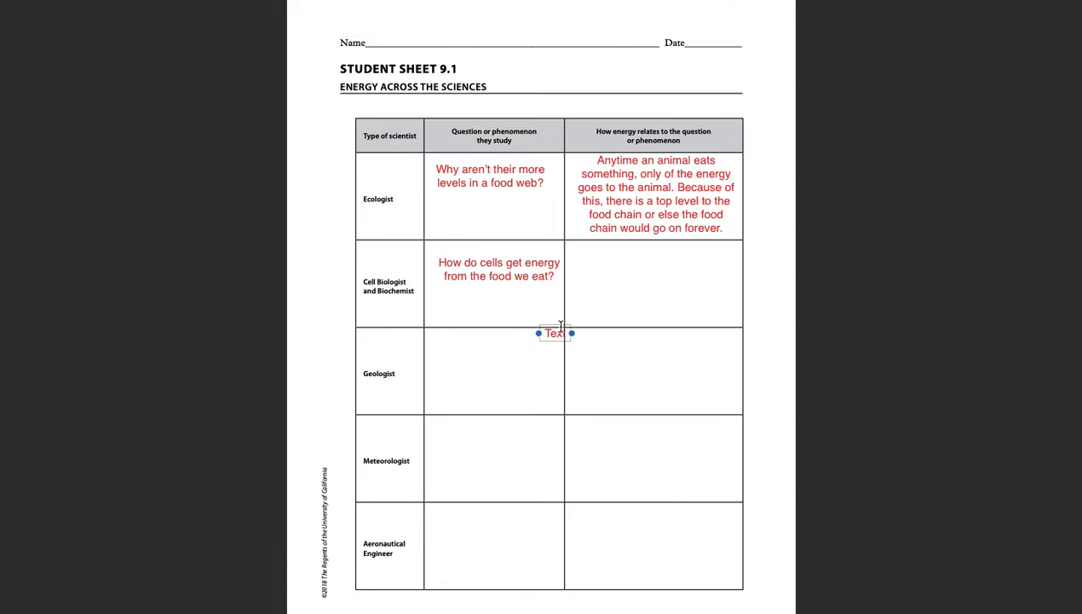
# Step: Place a text box in the Cell Biologist energy cell starting 'We know food has energy'
pyautogui.moveTo(554, 332); pyautogui.dragTo(590, 270)
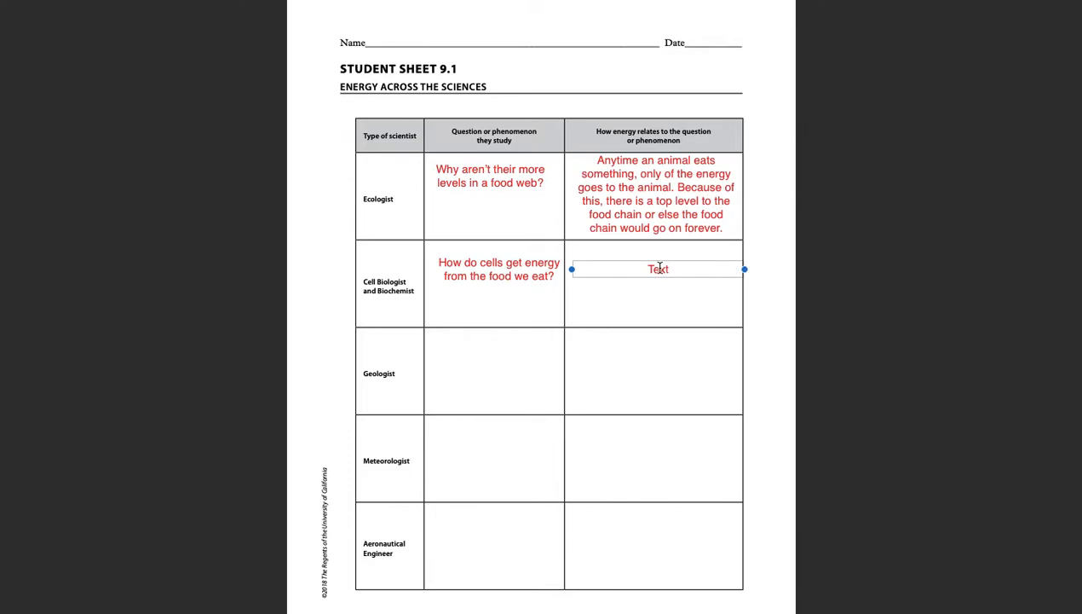
pyautogui.doubleClick(658, 269)
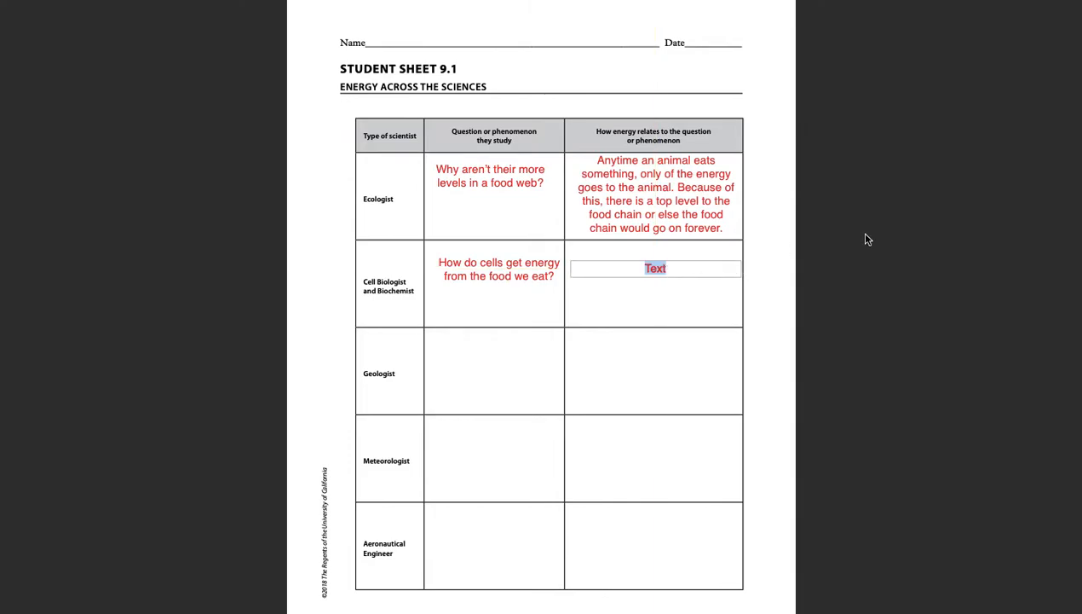
pyautogui.write('We know')
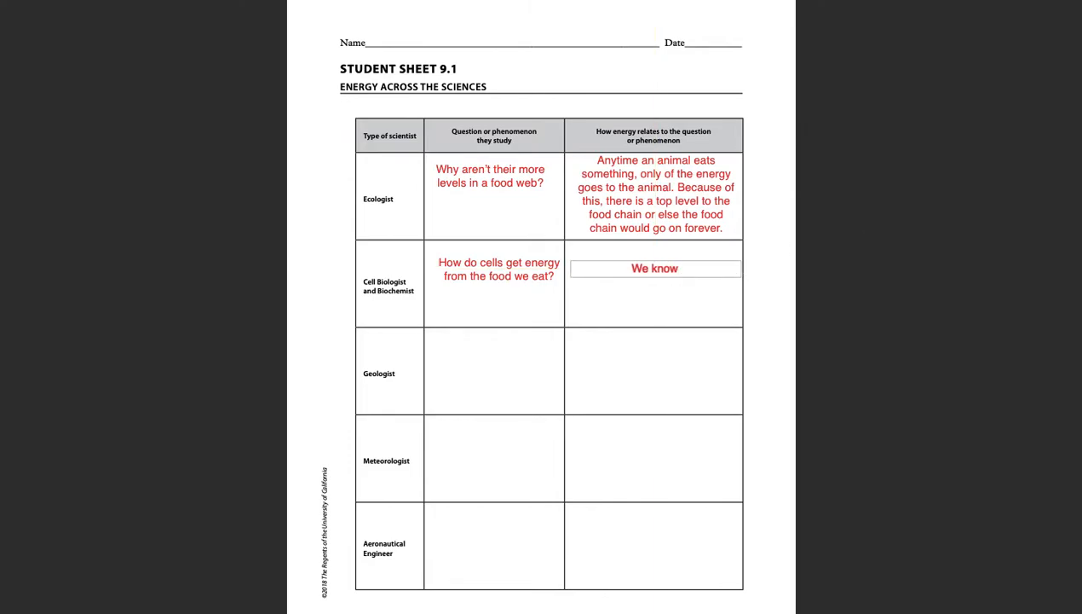
pyautogui.write('food has en')
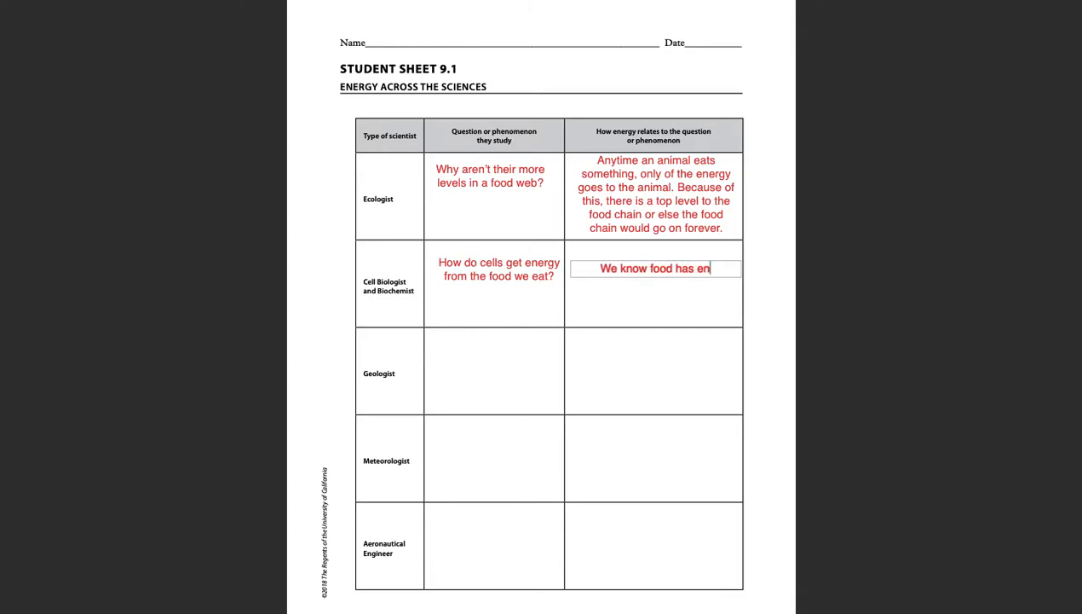
pyautogui.write('ergy')
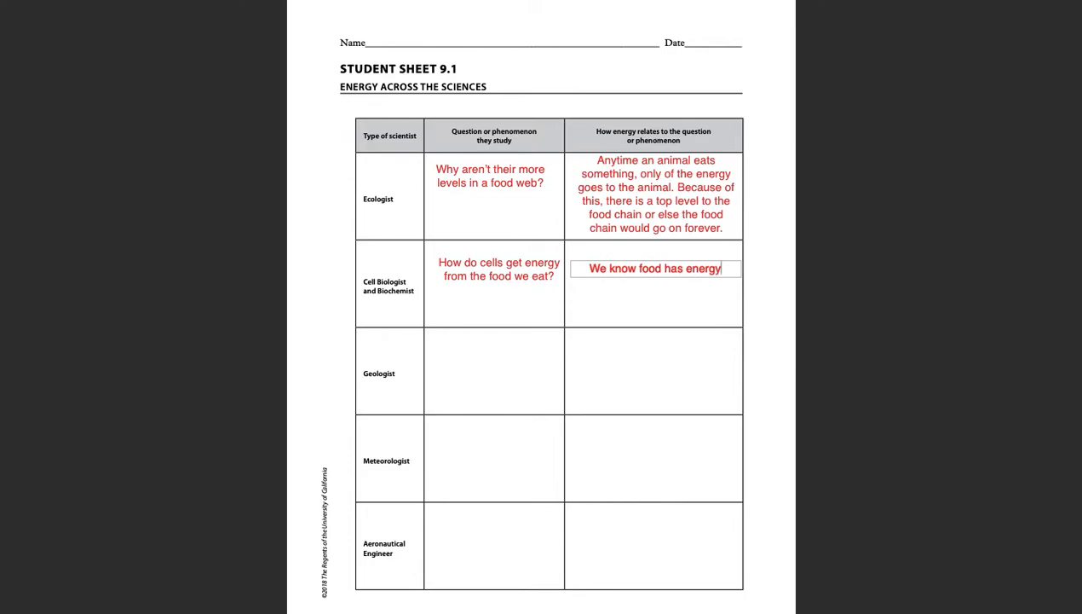
# Step: Finish explaining that cell biologists study how food energy is transferred and transformed into nutrients
pyautogui.write(', but cell')
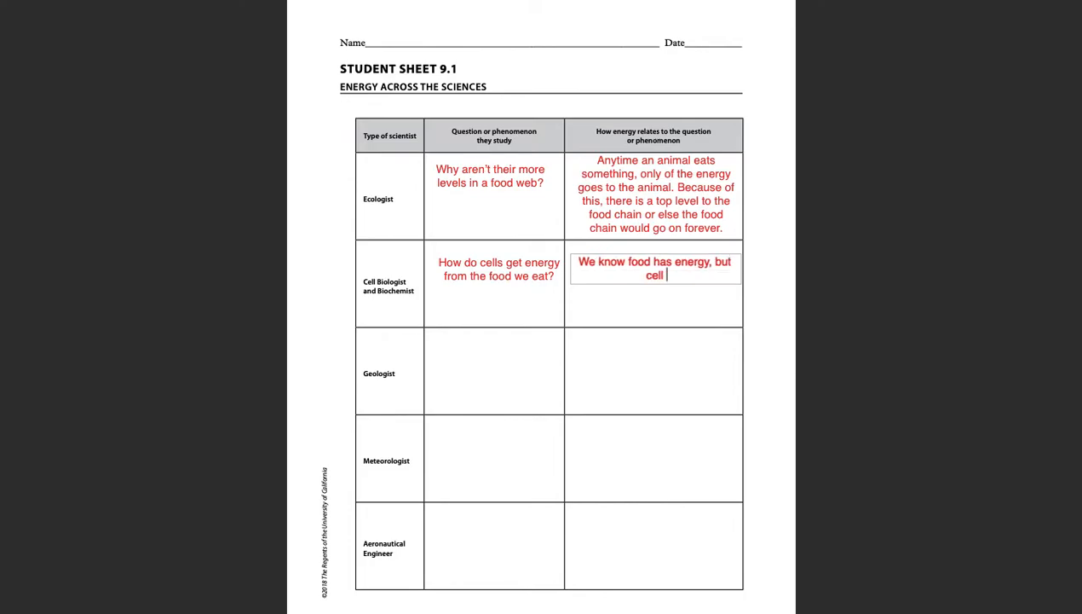
pyautogui.write('biologists stud')
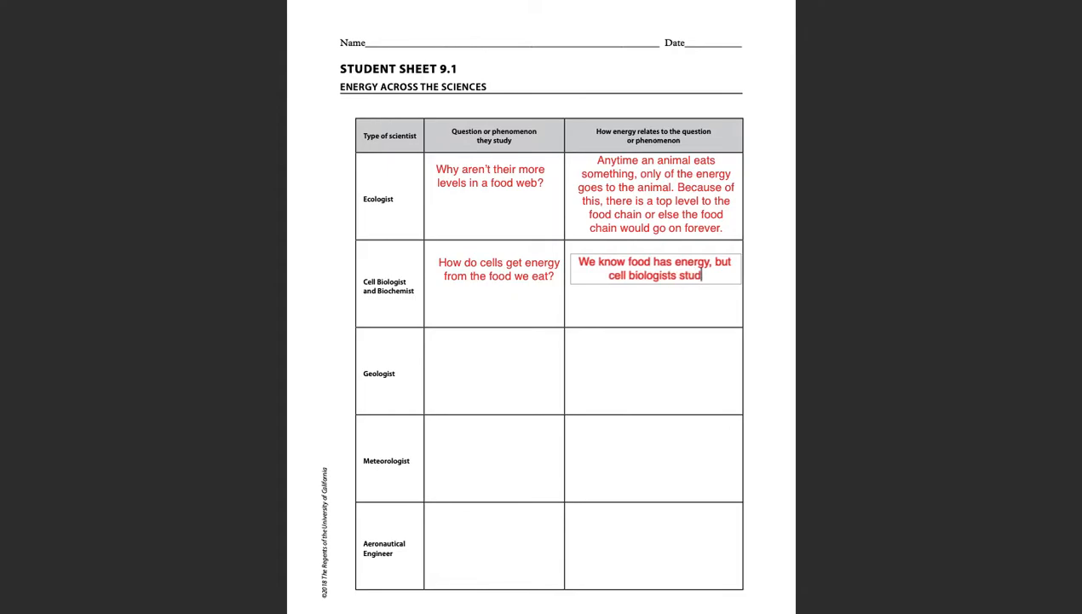
pyautogui.write('y how that energy is t')
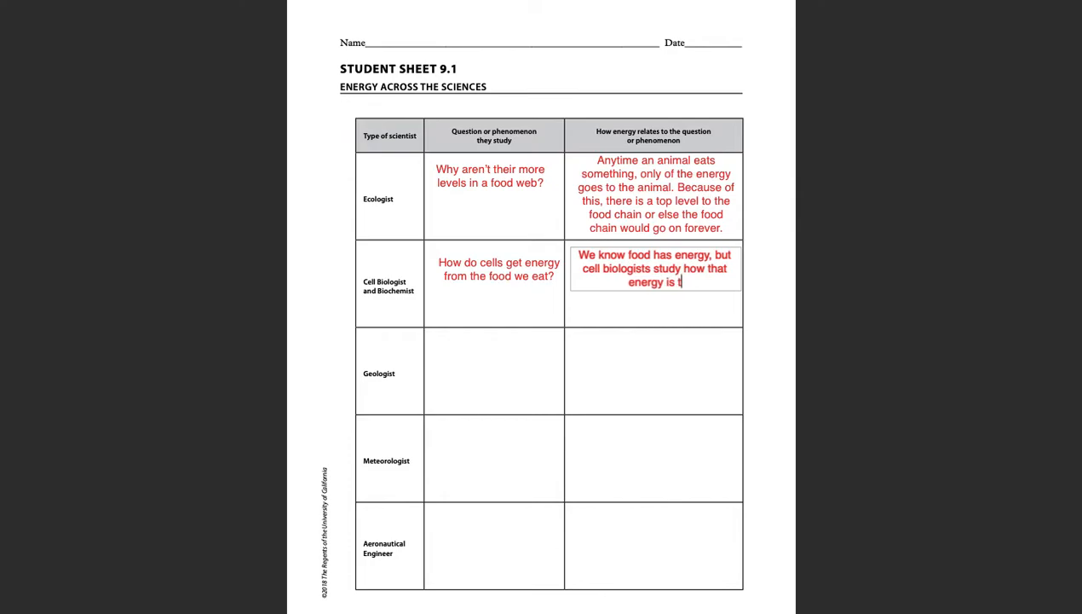
pyautogui.write('ransfer')
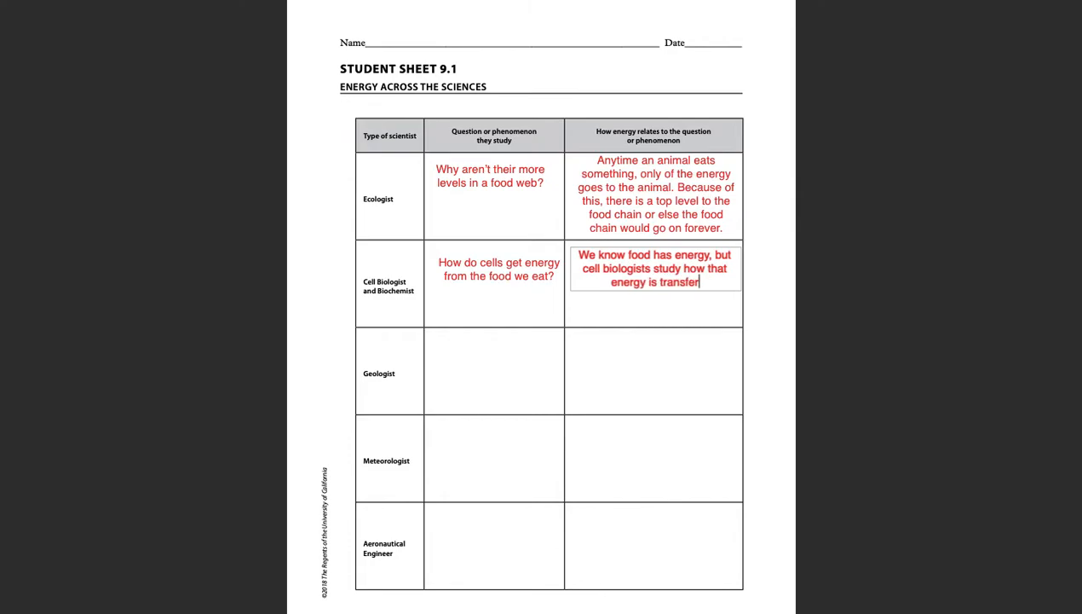
pyautogui.write('red')
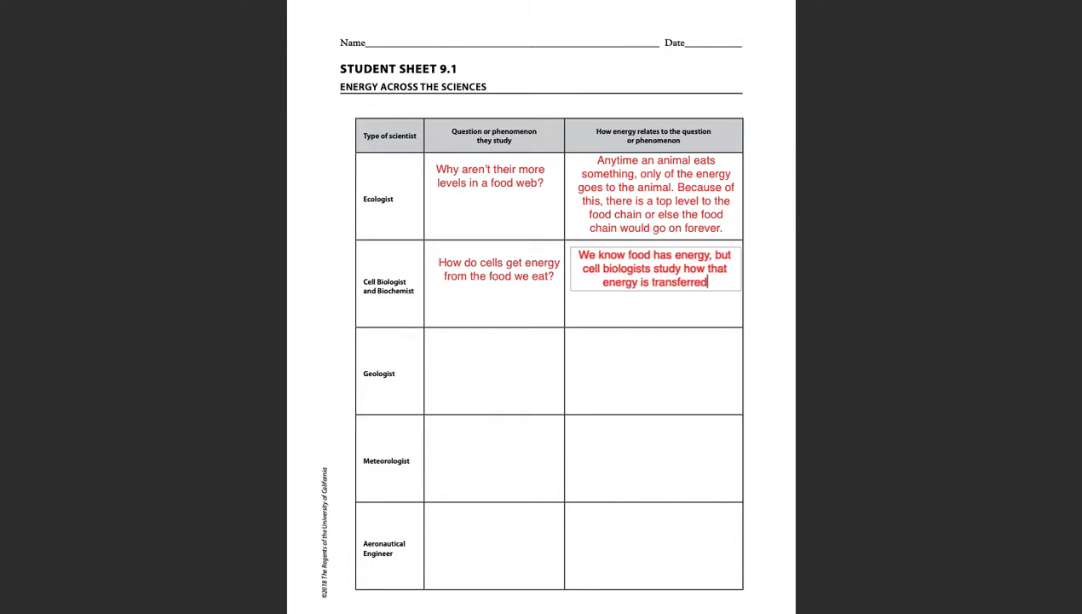
pyautogui.write('and transformed f')
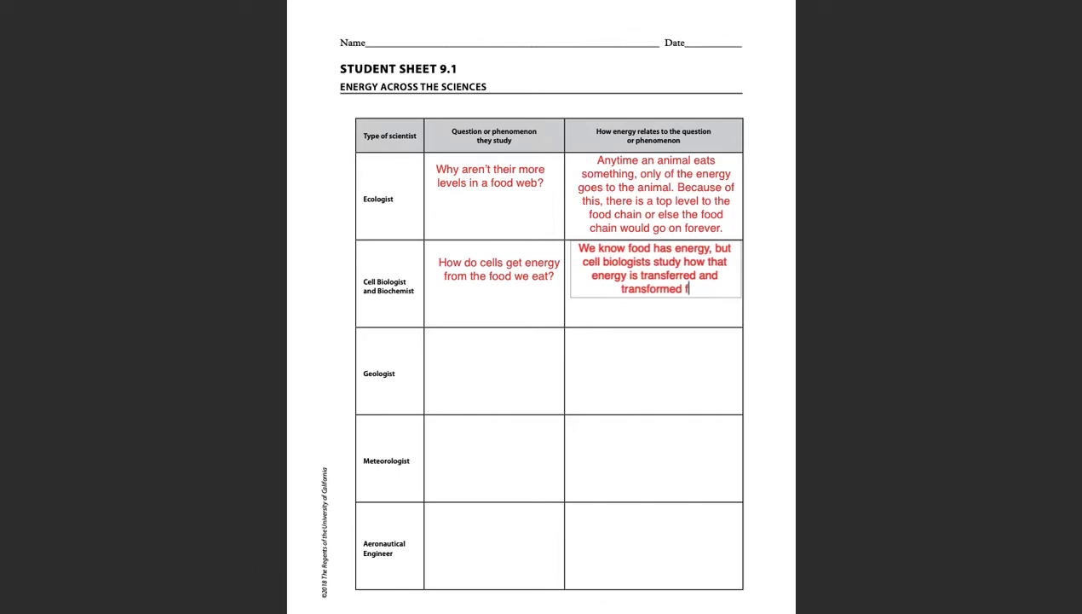
pyautogui.write('rom food to nutrients that cells need.')
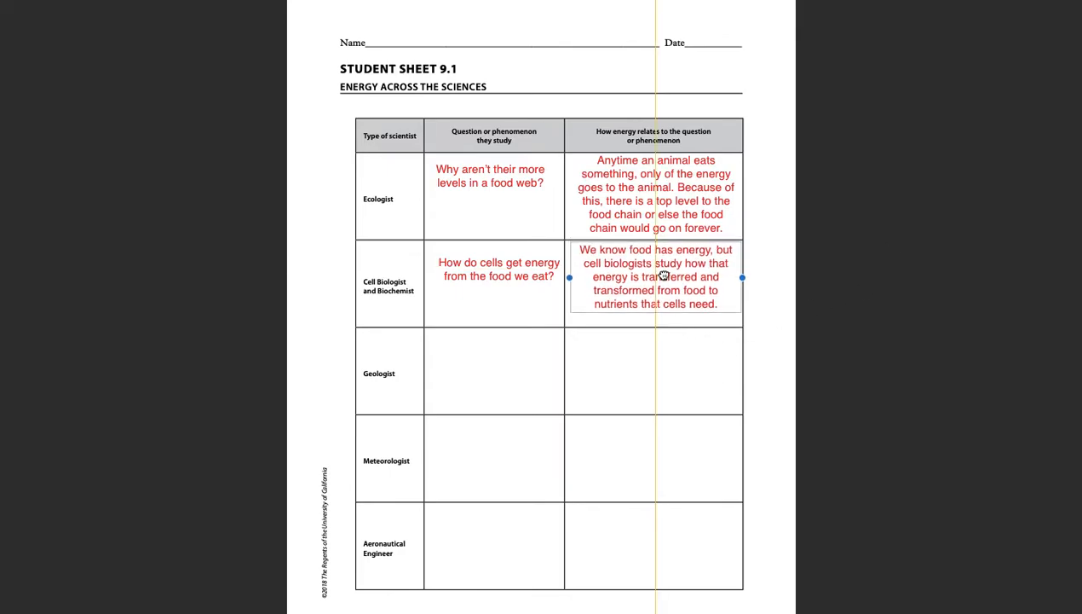
pyautogui.click(762, 328)
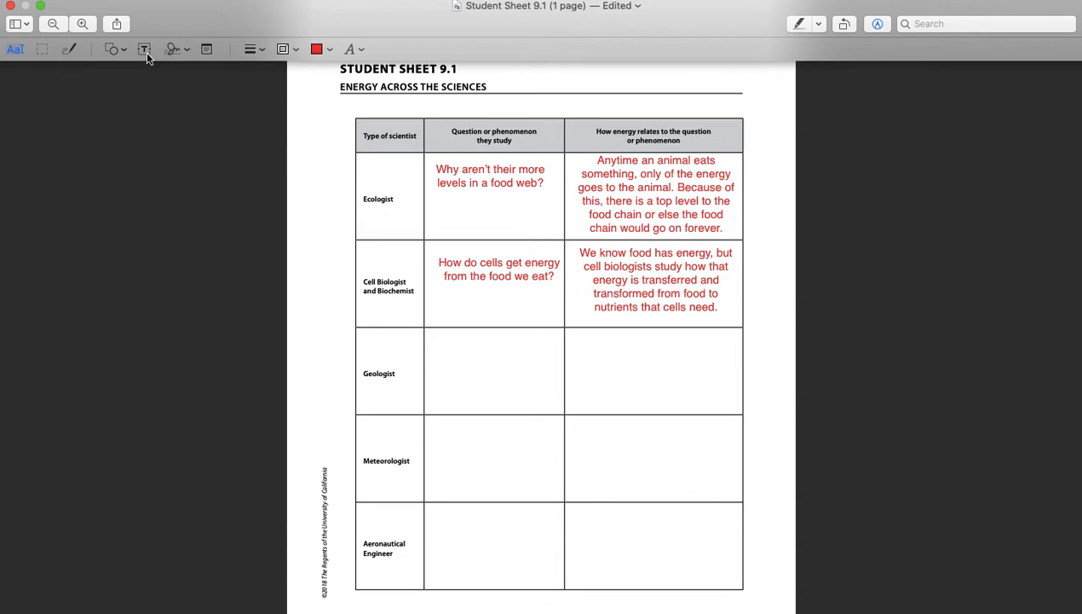
# Step: Add a red text box in the Geologist question cell: 'How does energy lead to changes in Earth's surface?'
pyautogui.click(144, 49)
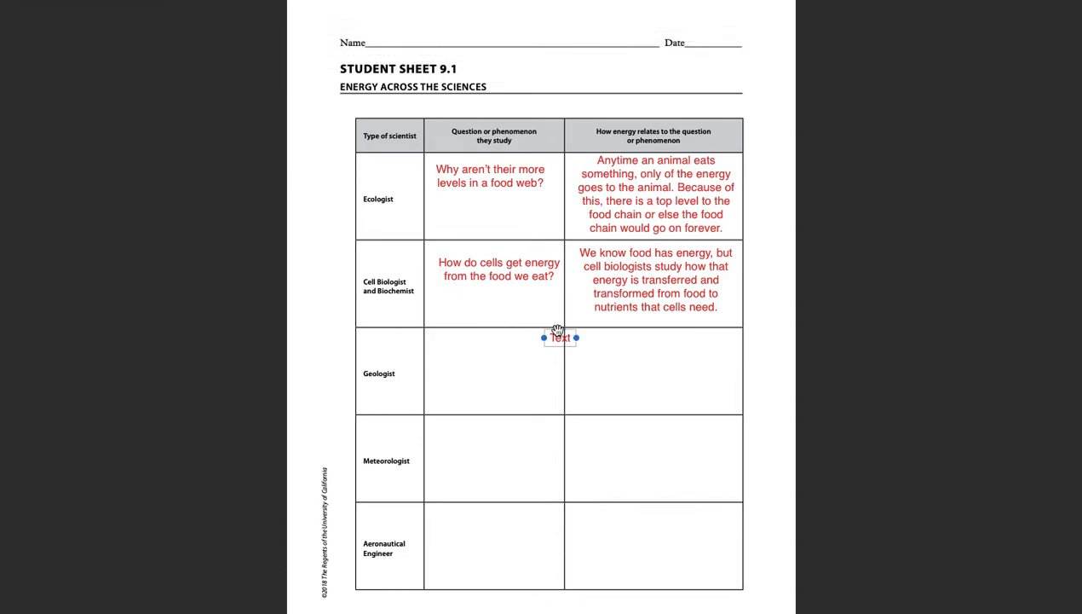
pyautogui.moveTo(560, 337); pyautogui.dragTo(453, 361)
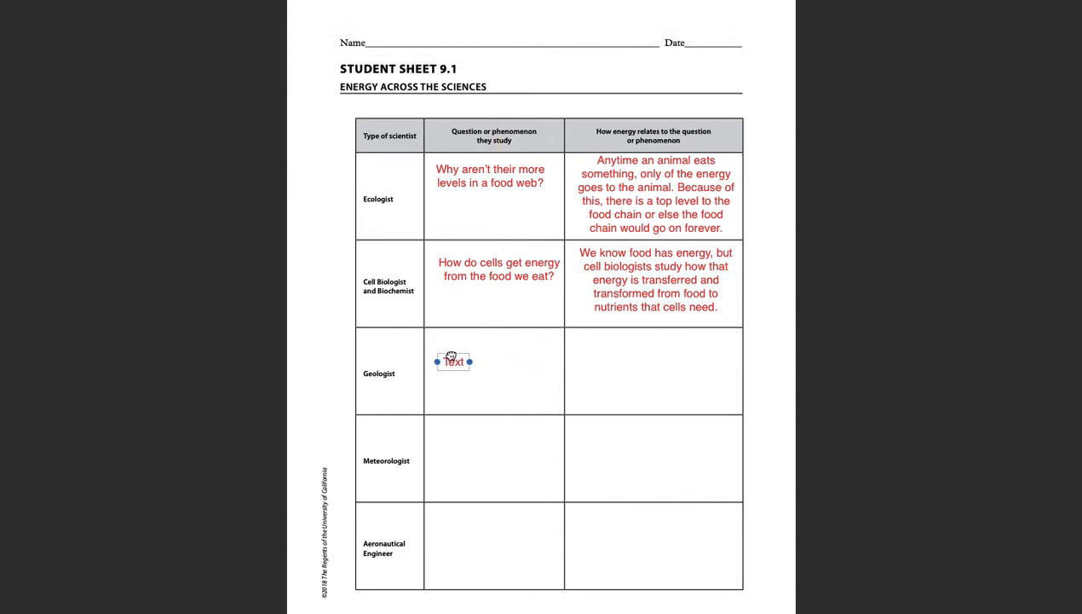
pyautogui.moveTo(469, 360); pyautogui.dragTo(560, 365)
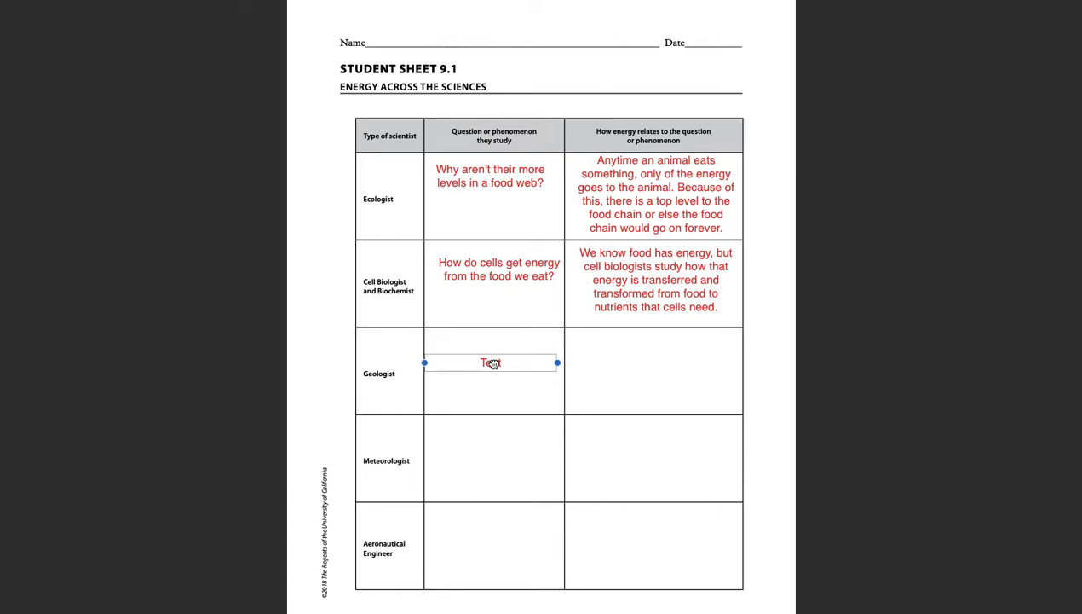
pyautogui.doubleClick(490, 362)
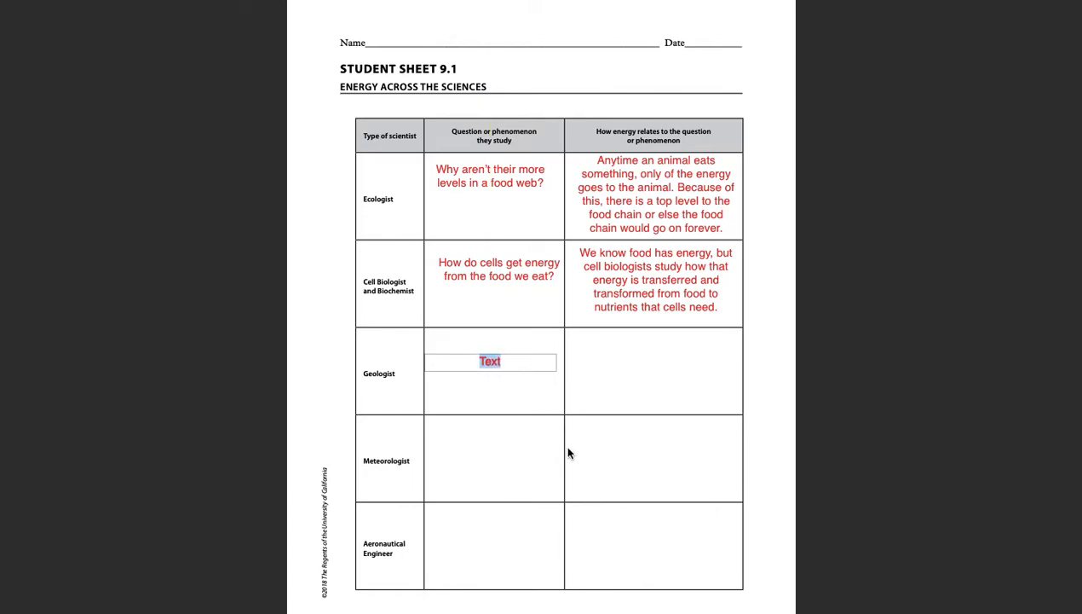
pyautogui.write('How does energ')
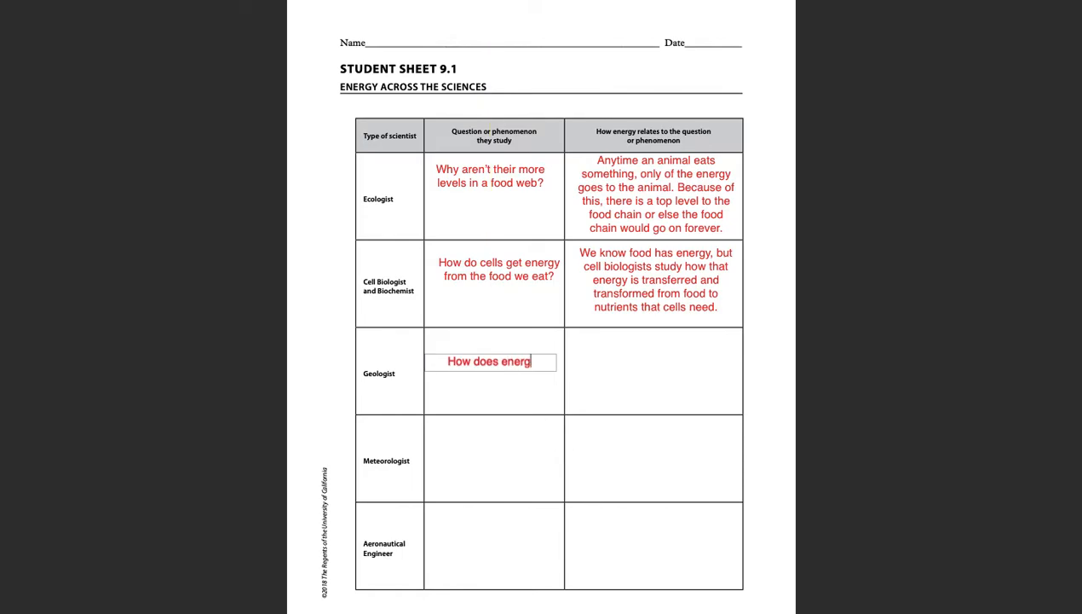
pyautogui.write('y lead')
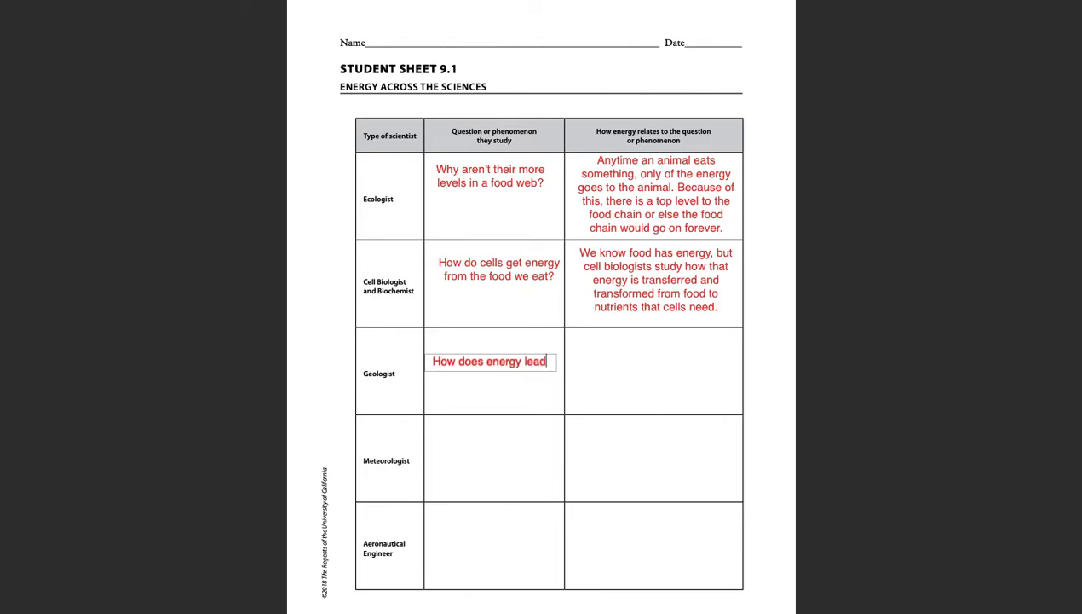
pyautogui.write("to changes in Earth's surface")
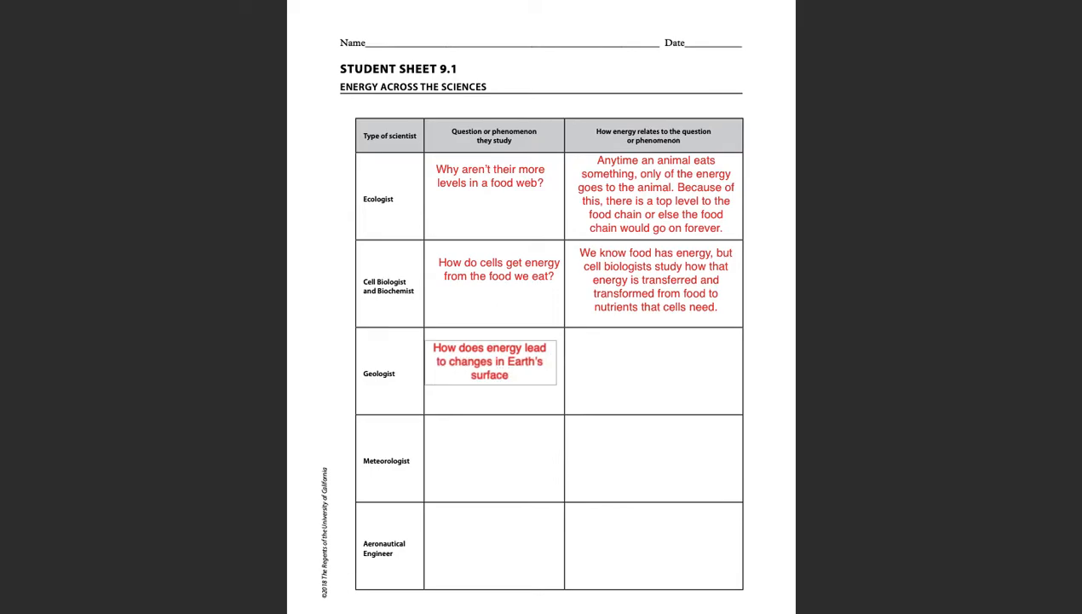
pyautogui.write('?')
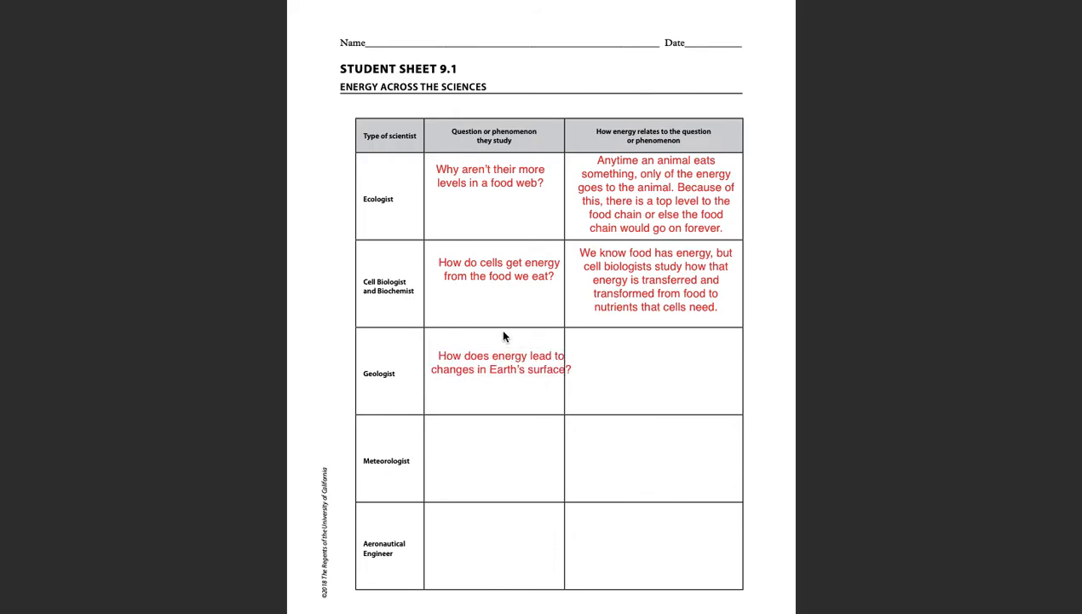
pyautogui.click(498, 362)
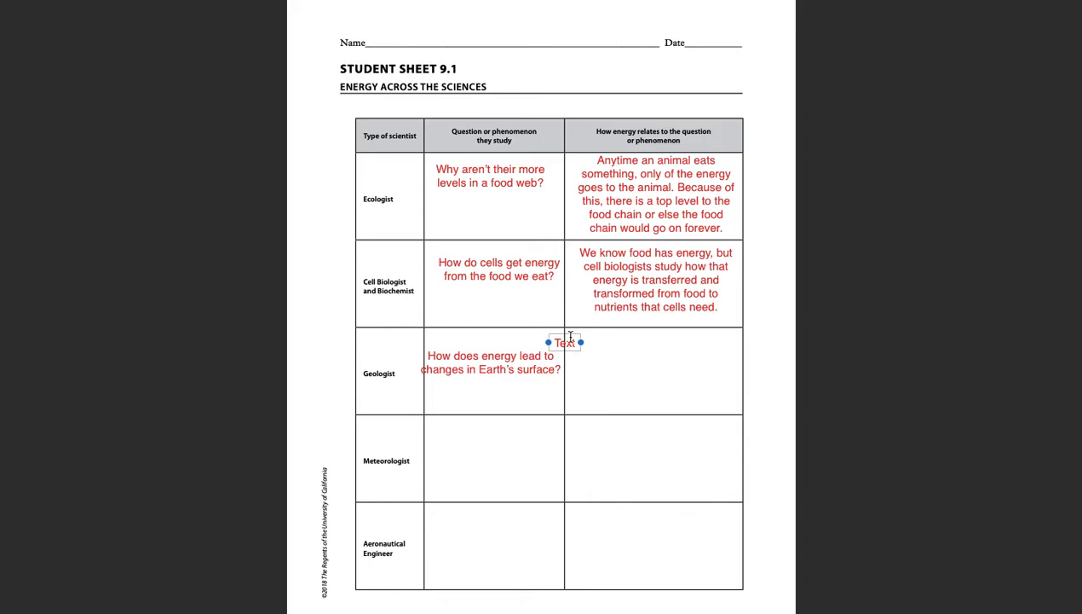
# Step: Place a widened text box in the Geologist energy cell explaining landforms and Earth change over time
pyautogui.moveTo(565, 342); pyautogui.dragTo(594, 356)
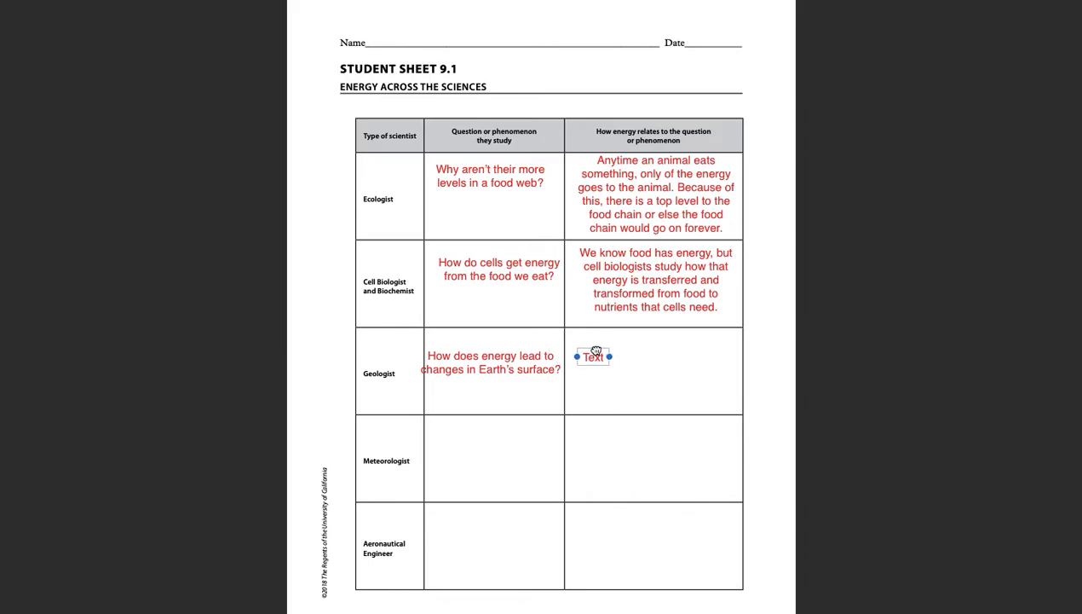
pyautogui.moveTo(610, 356); pyautogui.dragTo(726, 359)
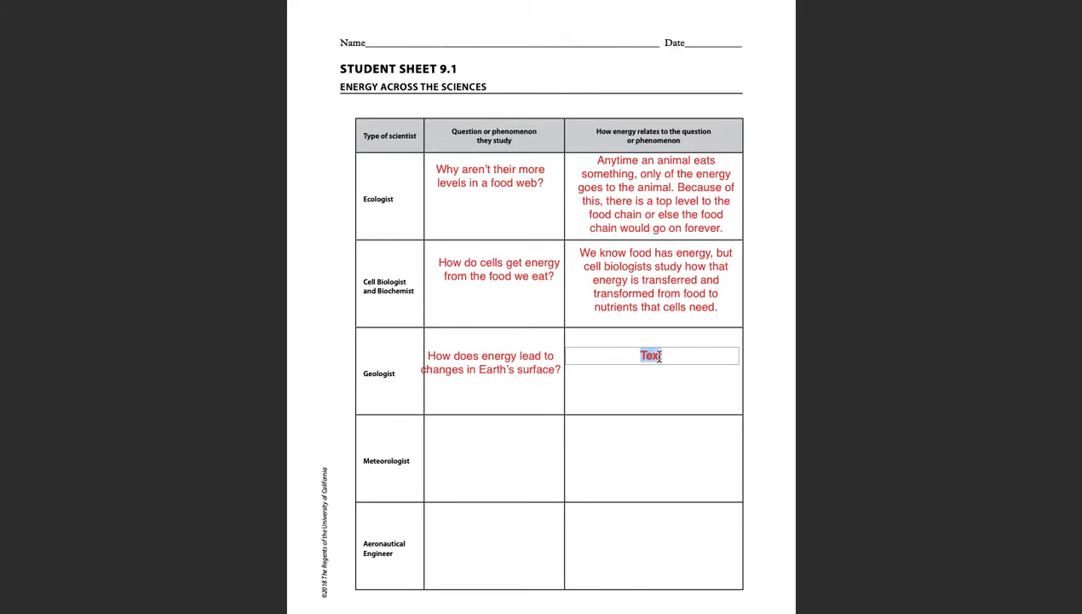
pyautogui.moveTo(735, 454)
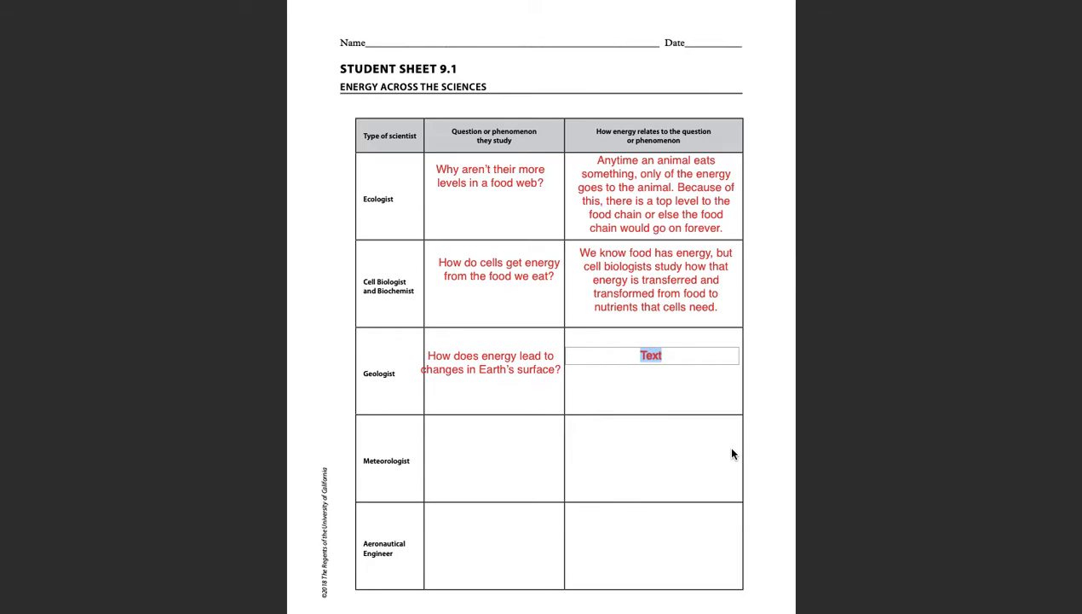
pyautogui.write('For landfo')
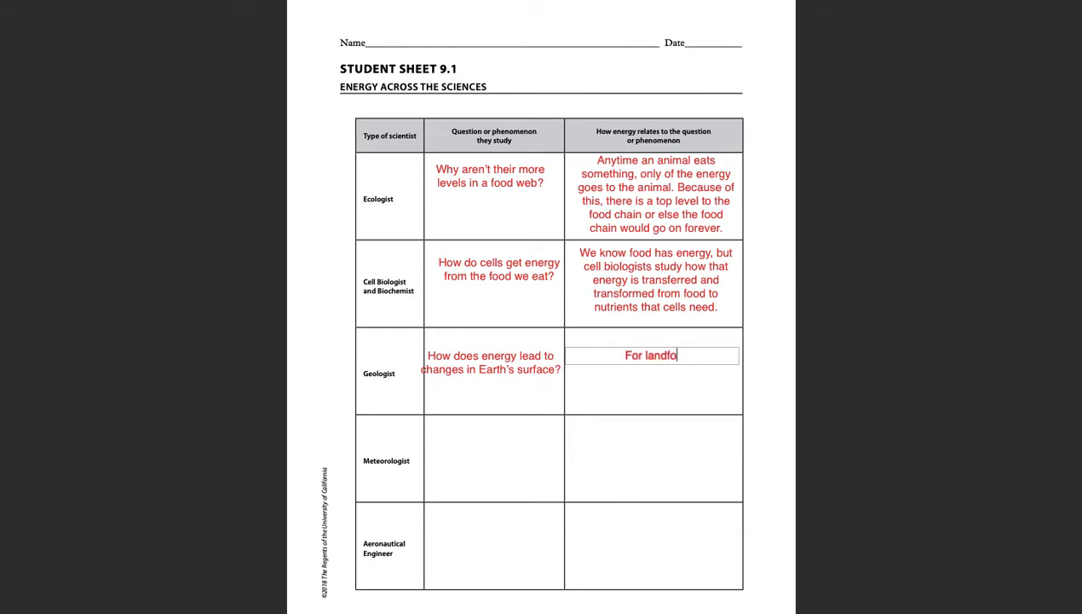
pyautogui.write('rms to exist')
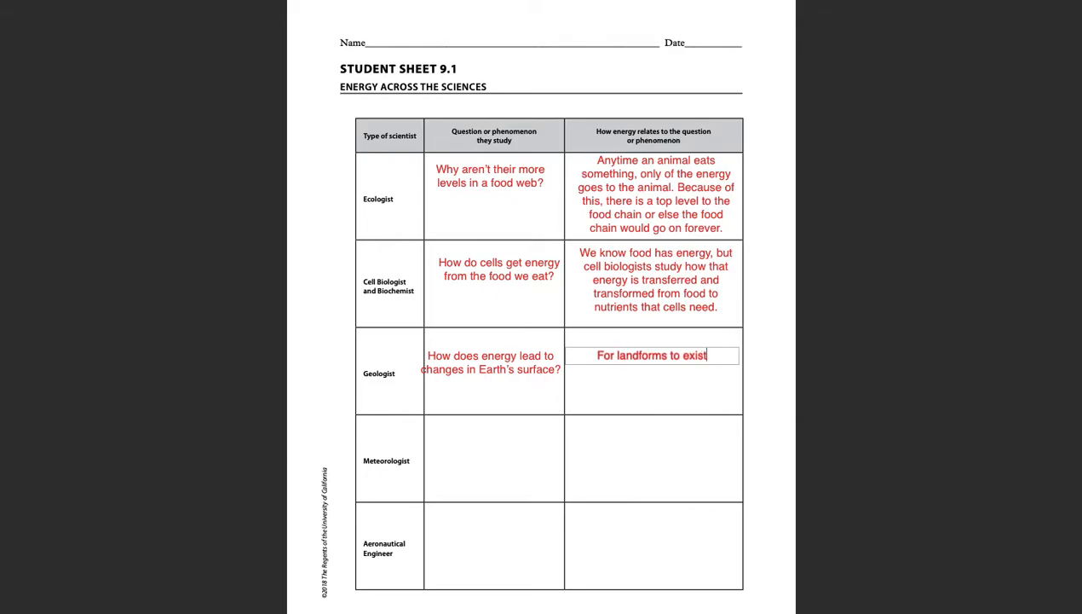
pyautogui.write(", Earth's surface has")
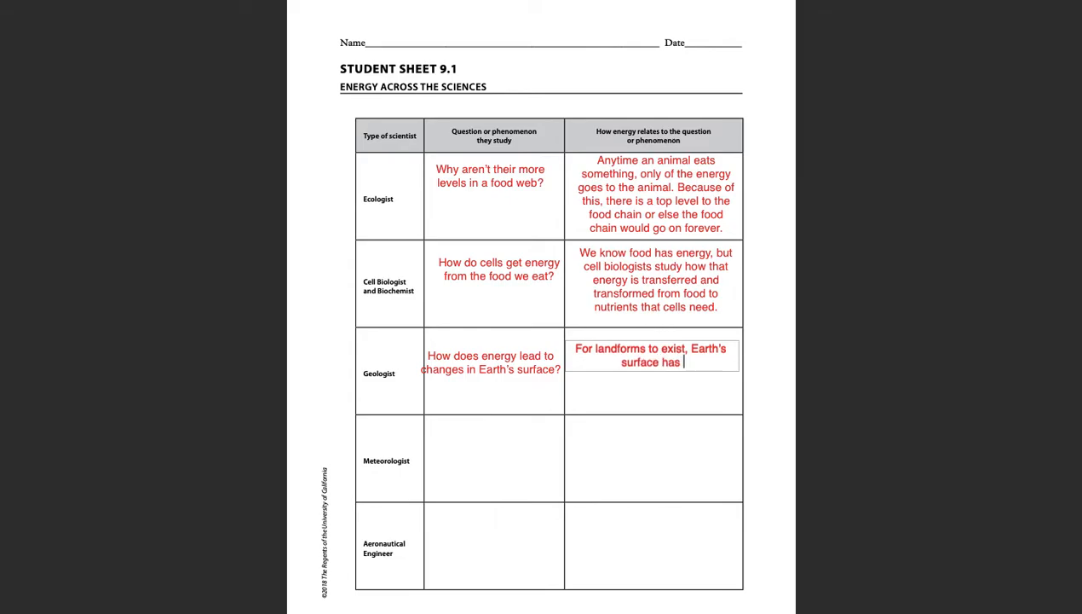
pyautogui.write('to change over')
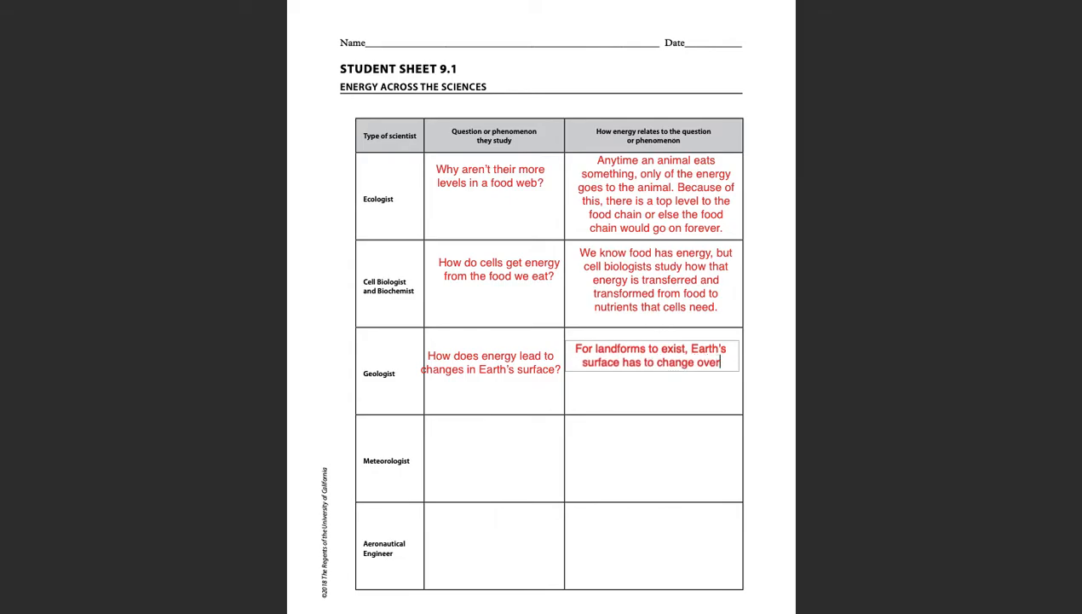
pyautogui.write('time.')
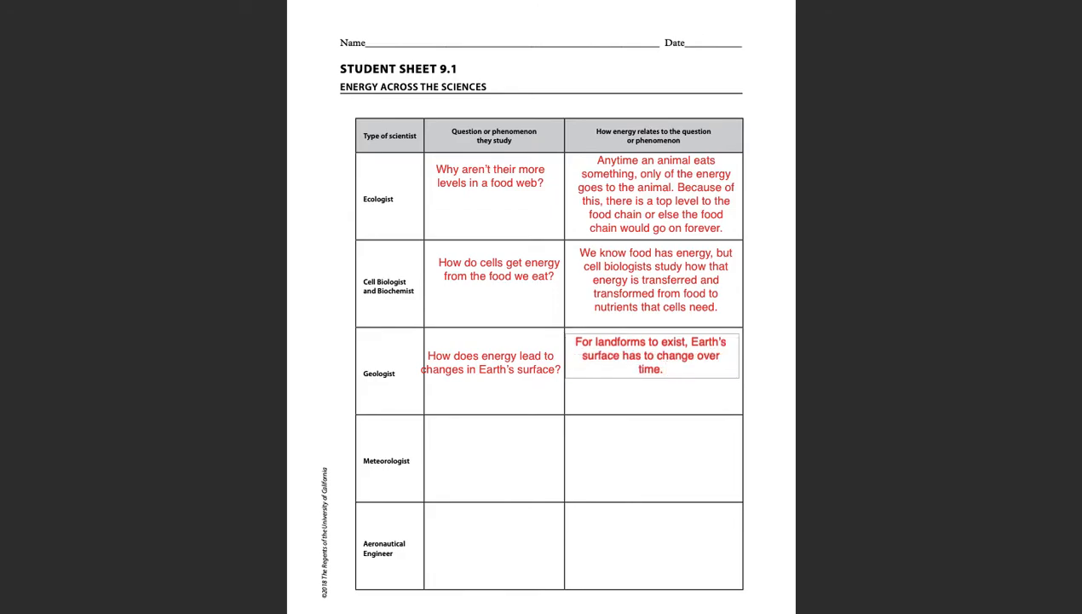
# Step: Add 'What energy causes those changes, and where does that energy come from?' to the Geologist explanation
pyautogui.write('What')
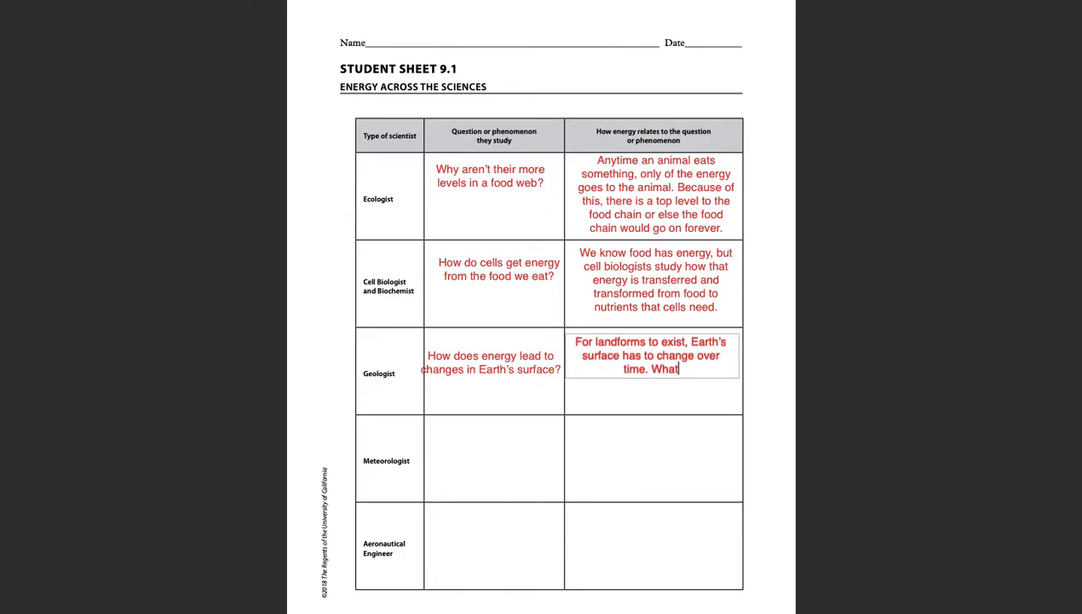
pyautogui.write('energy ca')
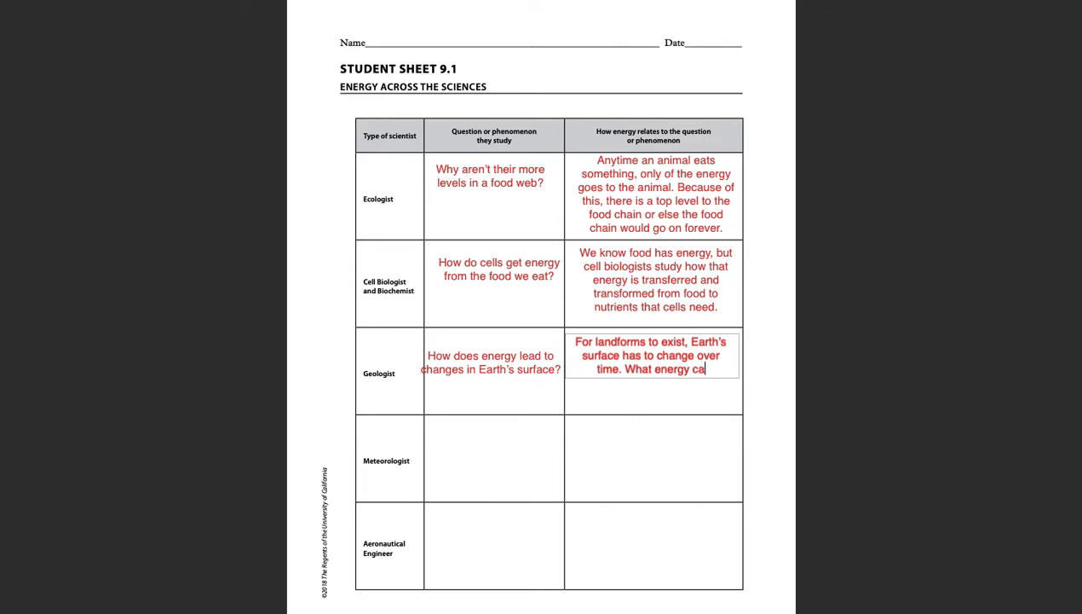
pyautogui.write('uses')
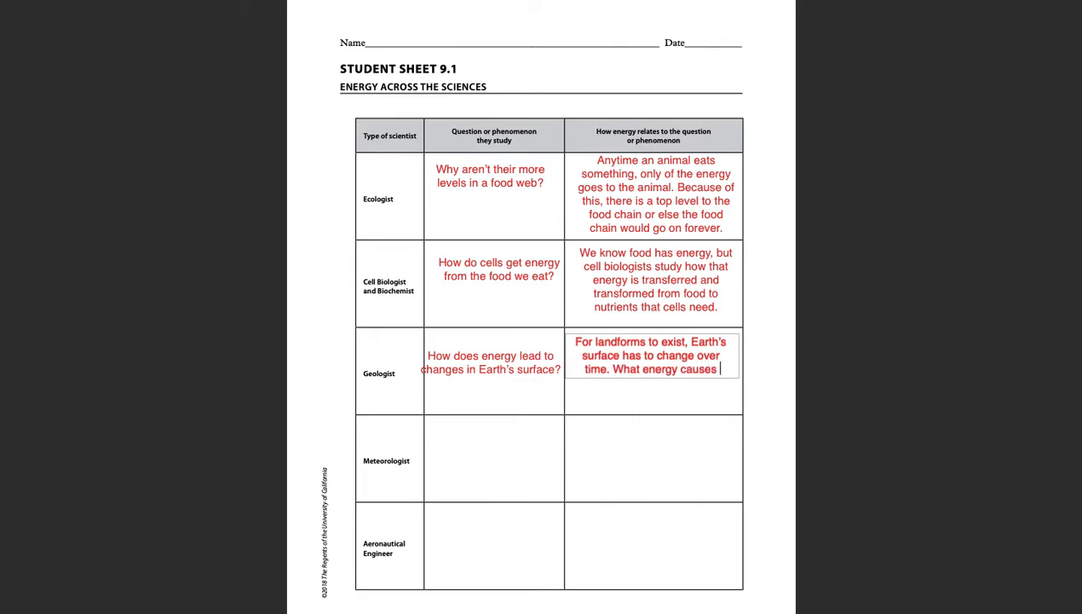
pyautogui.write('those')
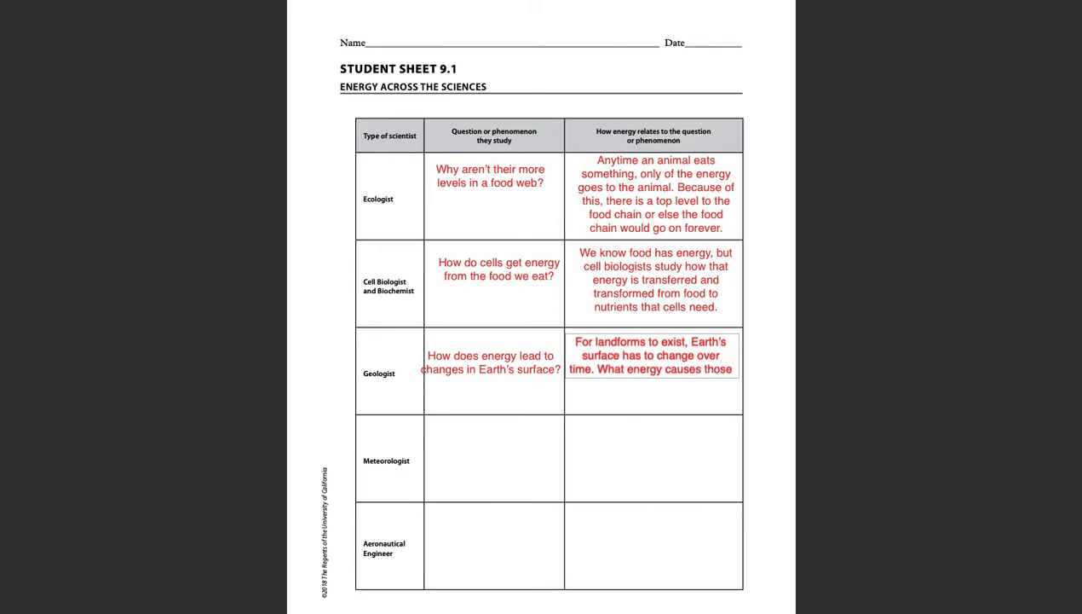
pyautogui.write('changes')
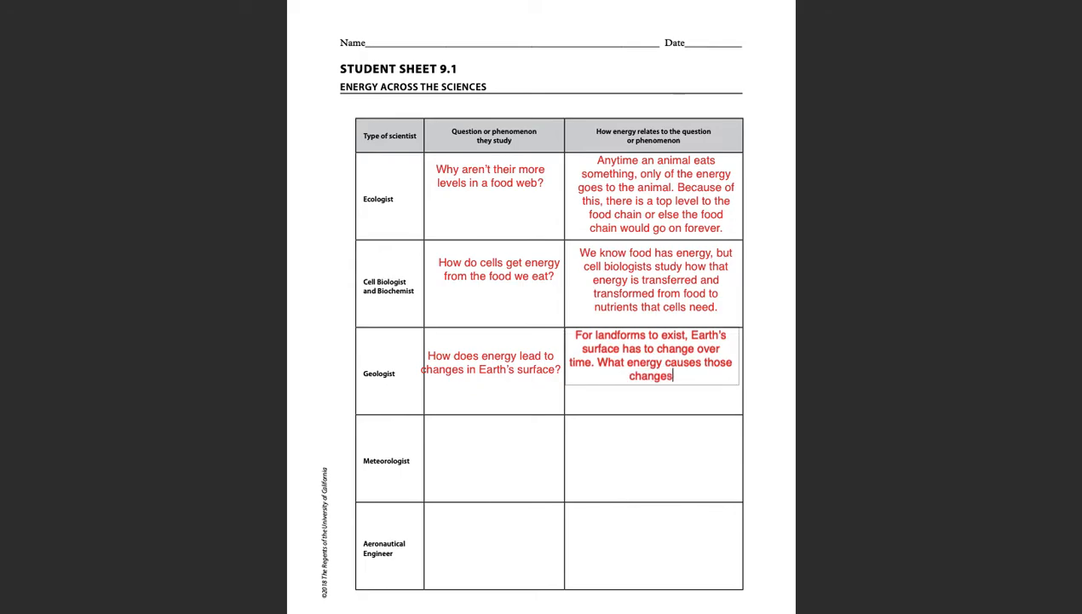
pyautogui.write(', and')
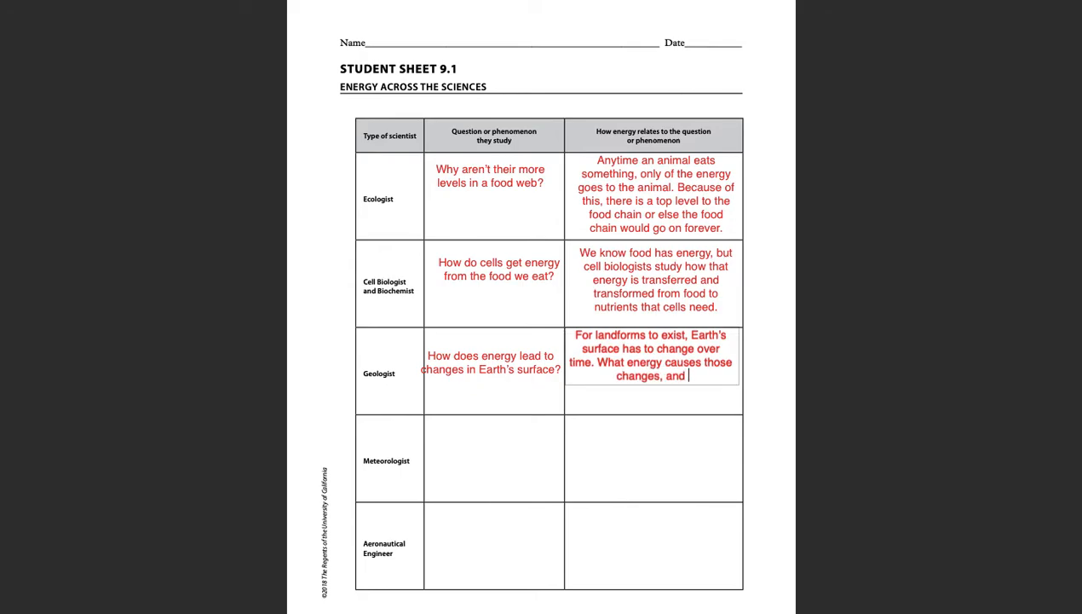
pyautogui.write('where do')
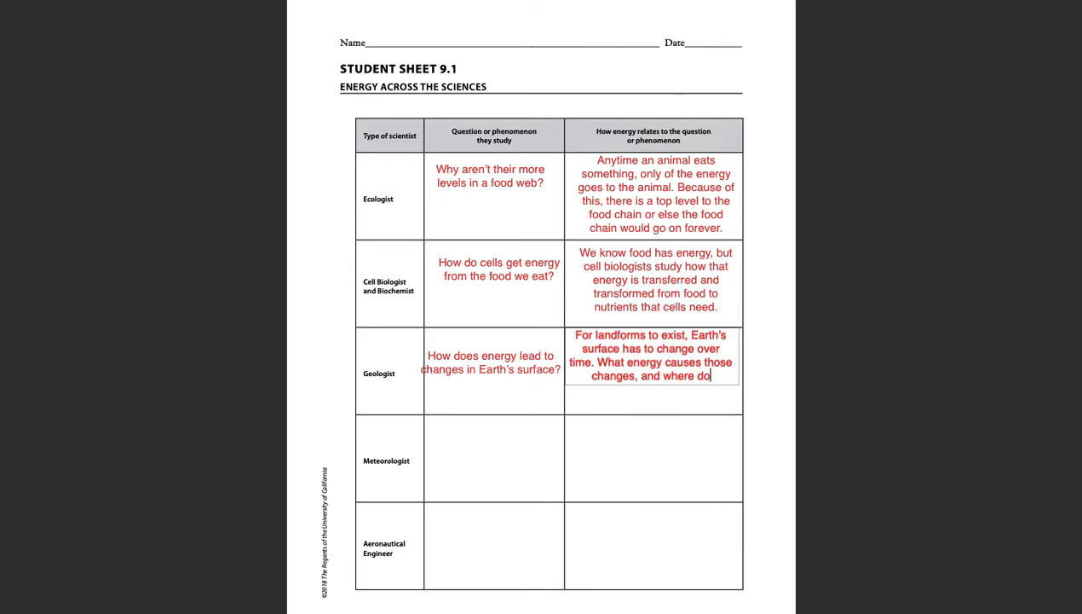
pyautogui.write('does that energy')
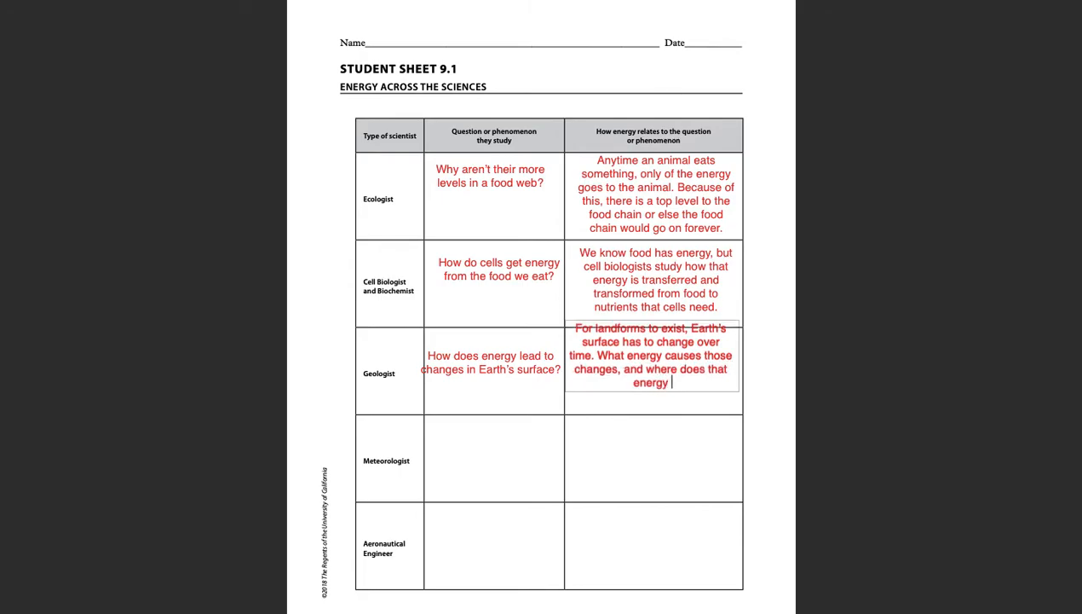
pyautogui.write('come from')
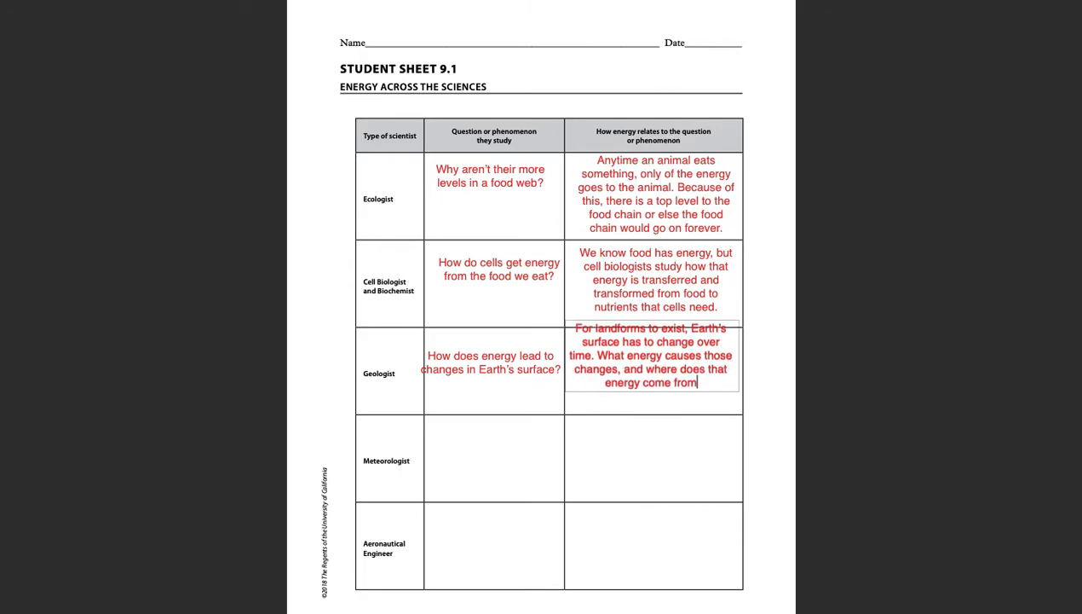
pyautogui.write('?')
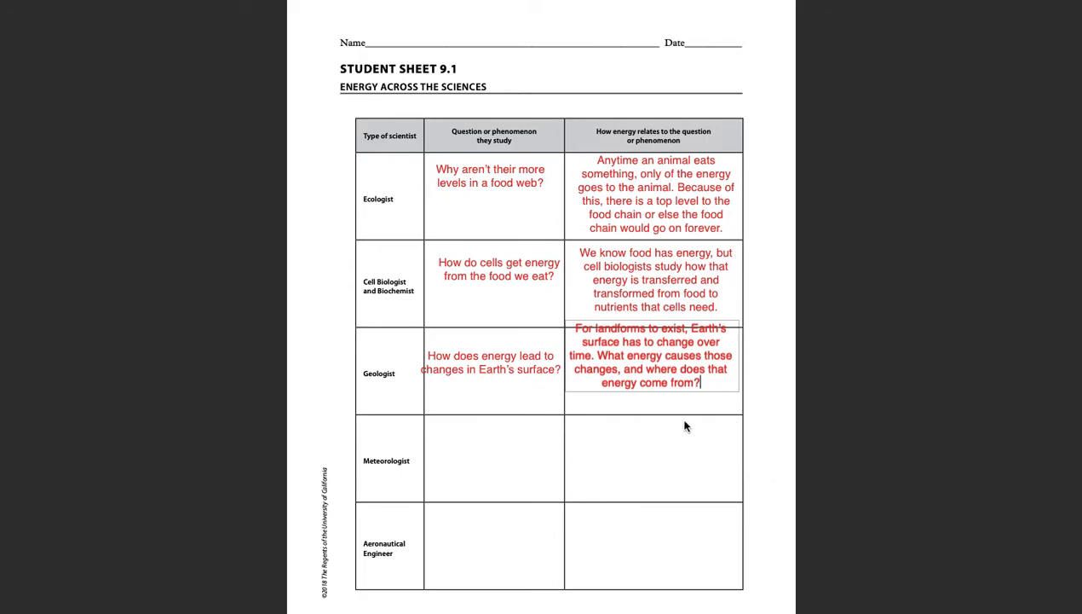
pyautogui.click(654, 368)
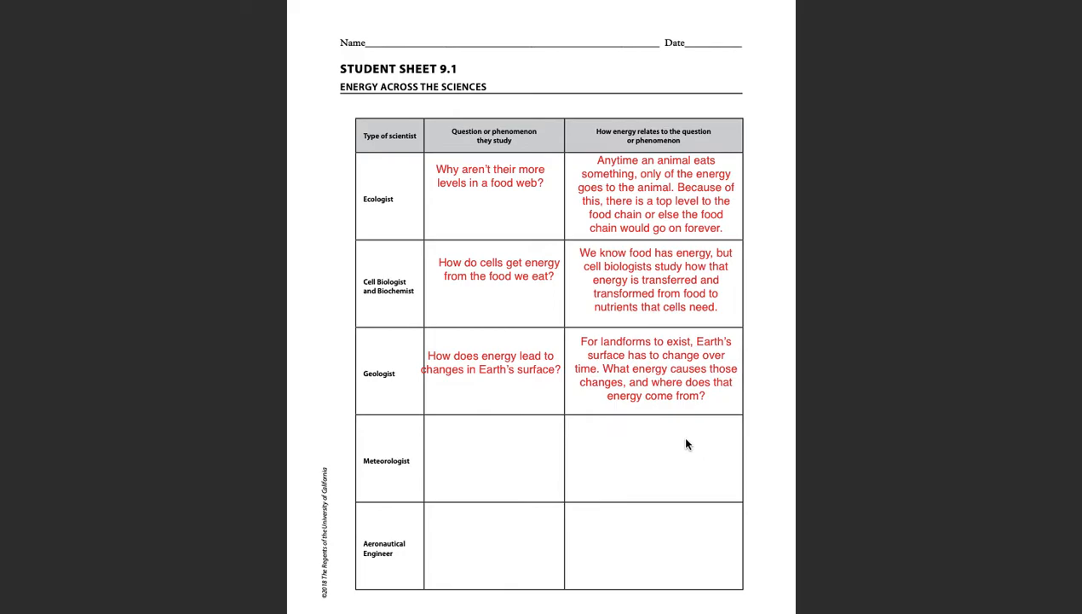
pyautogui.moveTo(188, 148)
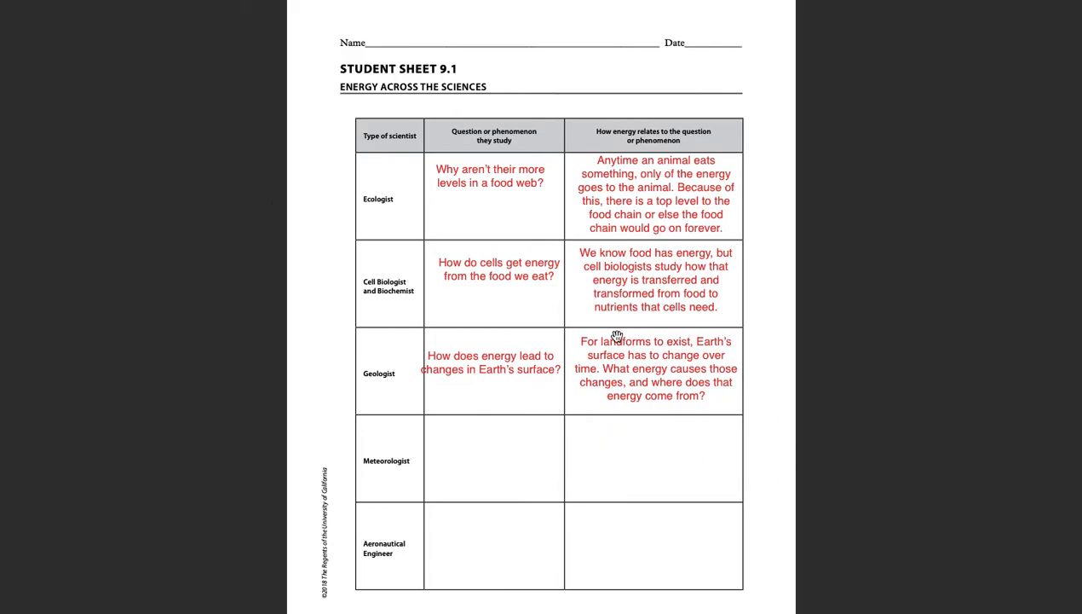
pyautogui.moveTo(724, 428)
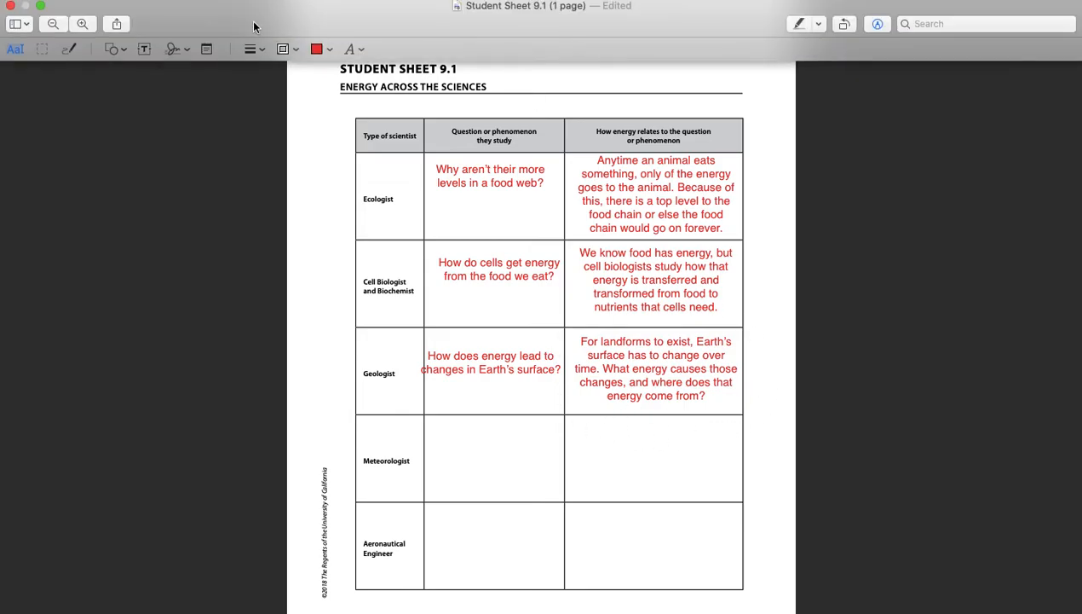
# Step: Add a text box to the Meteorologist question cell reading 'Why is the frequency and severity of hurricanes increasing'
pyautogui.click(144, 48)
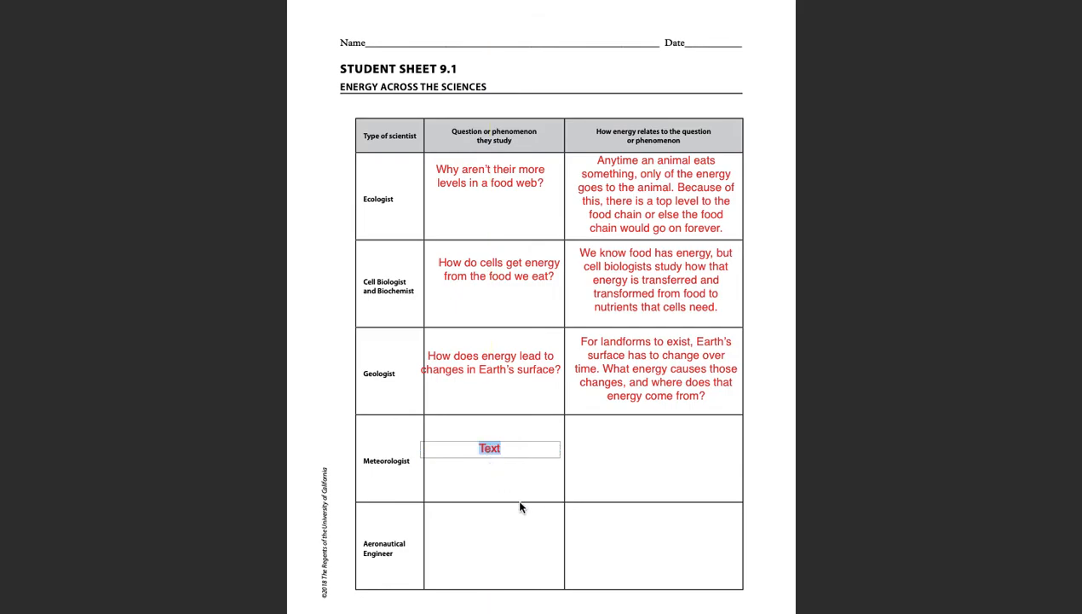
pyautogui.write('Why')
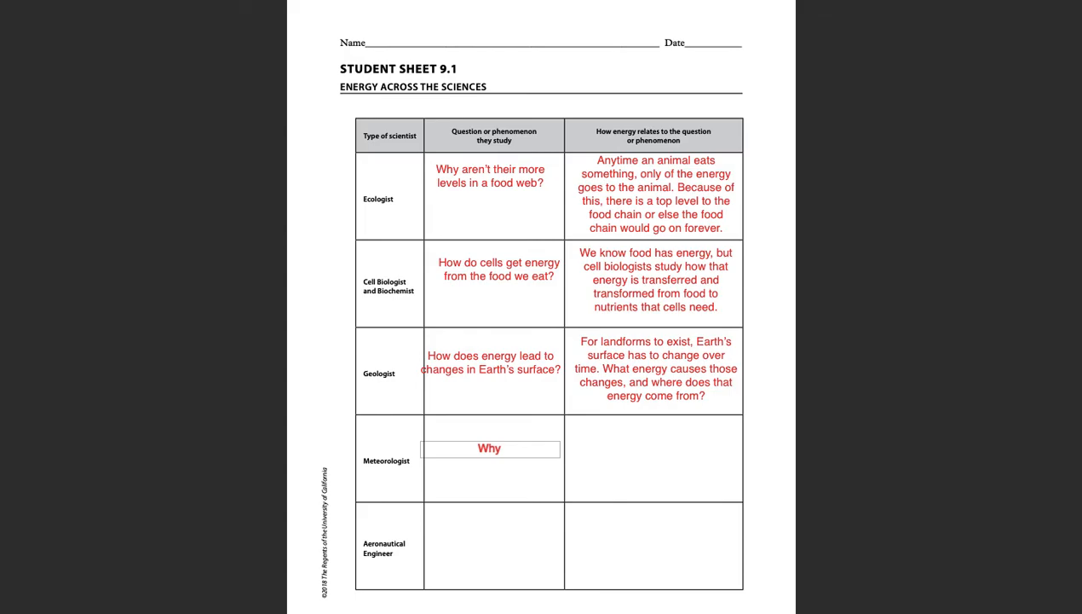
pyautogui.write('is the fre')
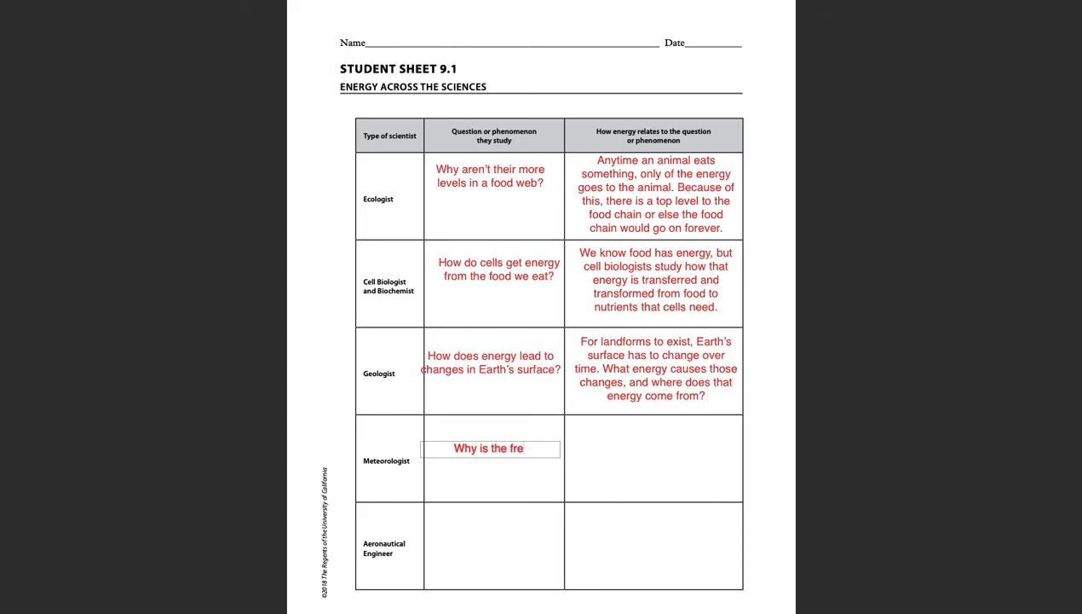
pyautogui.write('quency')
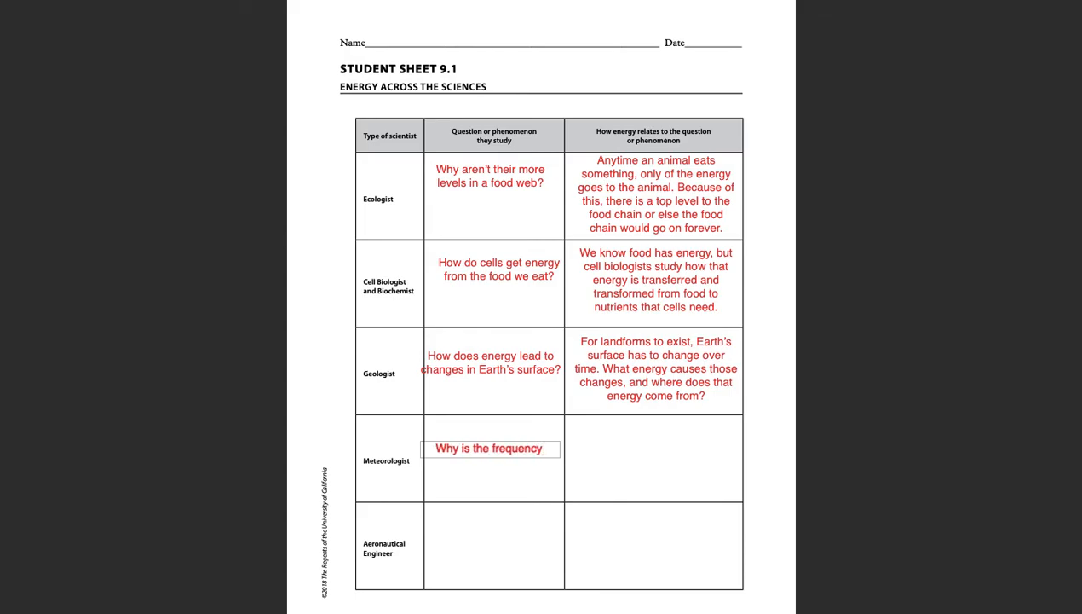
pyautogui.write('and sev')
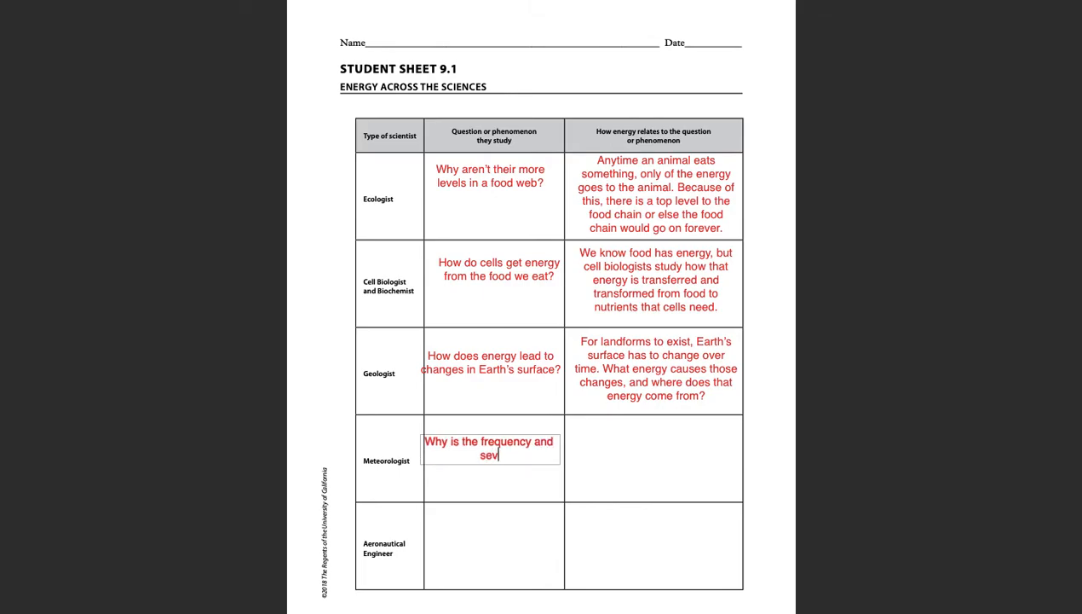
pyautogui.write('erity of')
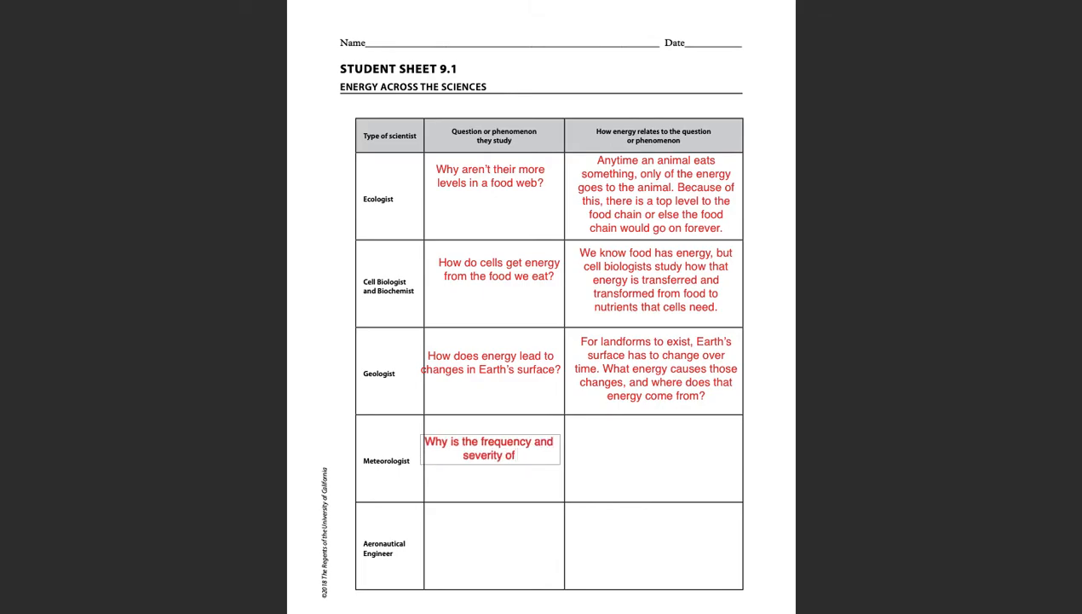
pyautogui.write('hurricanes i')
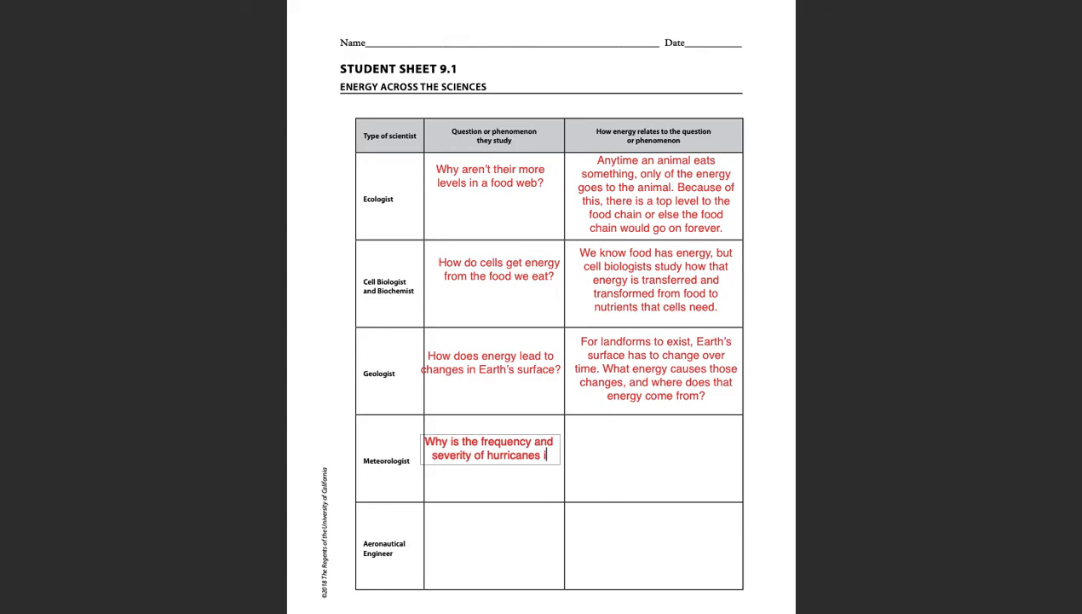
pyautogui.write('increasing?')
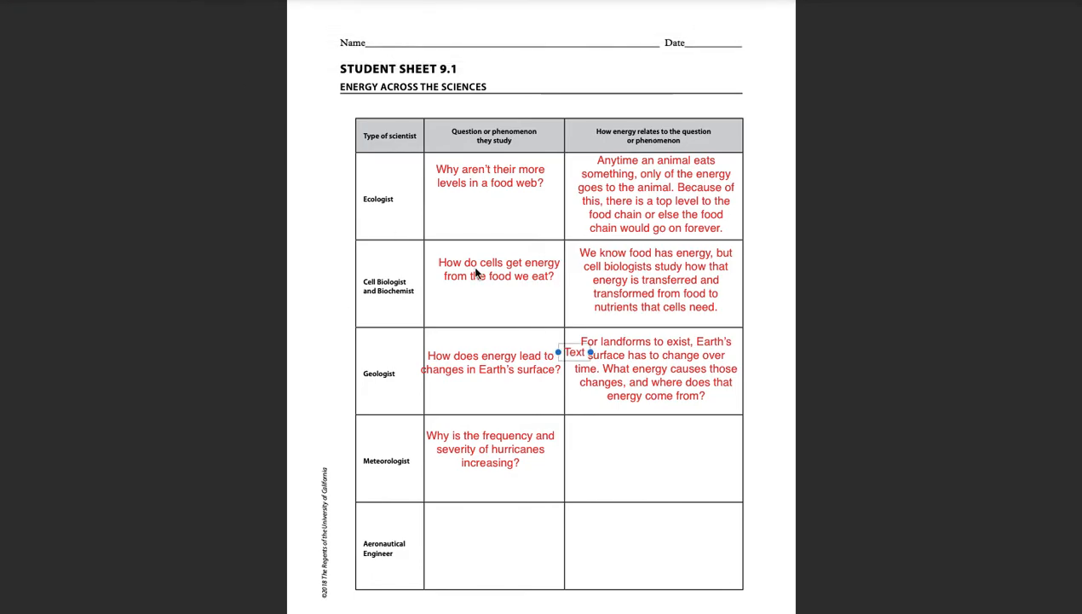
# Step: Explain in the Meteorologist energy cell that sun-heated oceans' thermal energy causes hurricanes, widening the box
pyautogui.moveTo(575, 352); pyautogui.dragTo(588, 435)
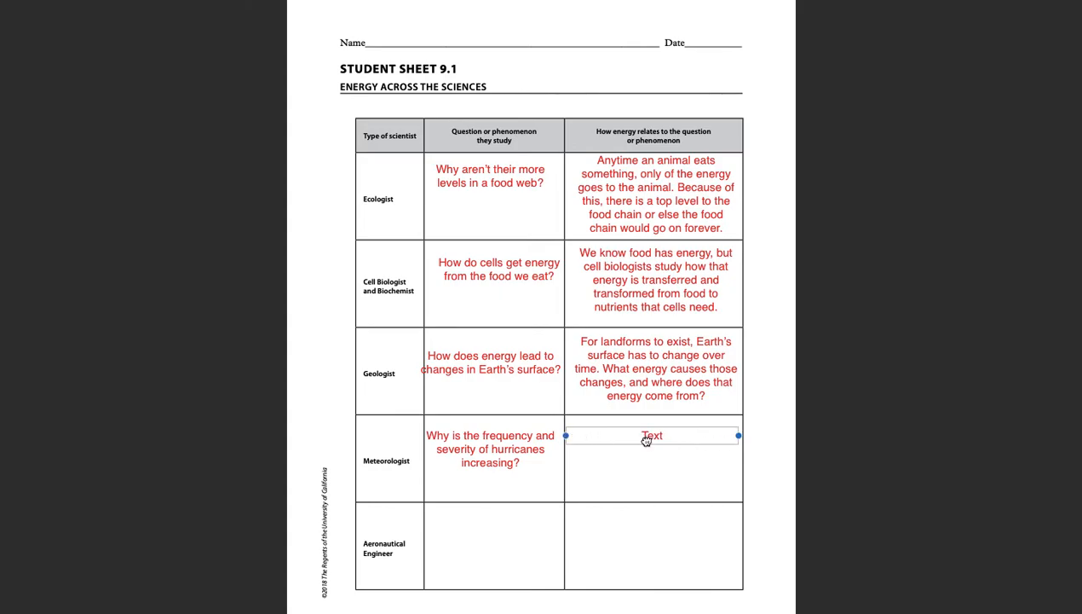
pyautogui.write('Ener')
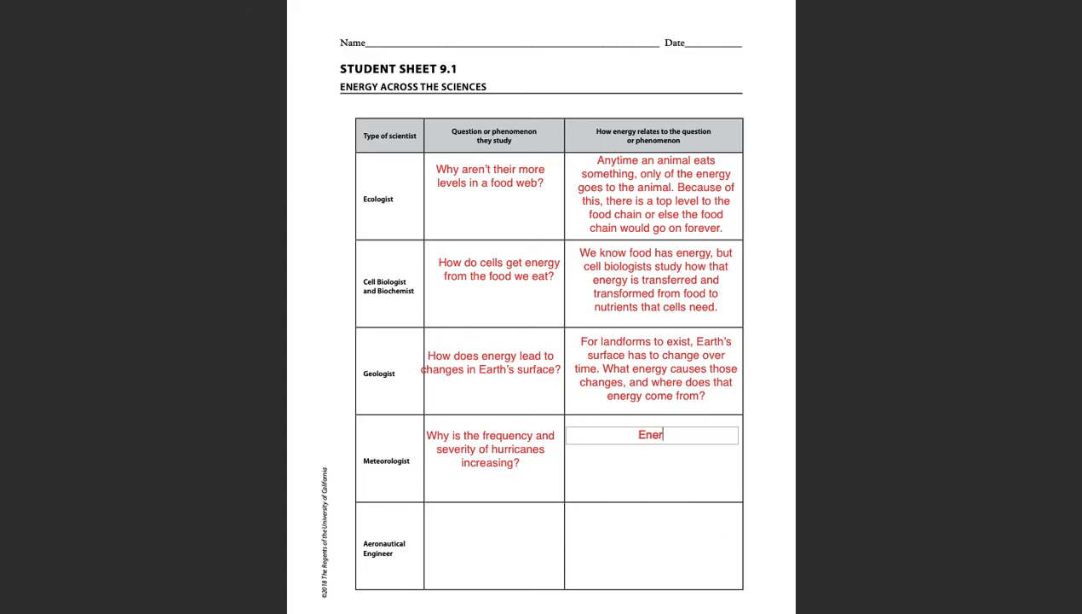
pyautogui.write('gy from the')
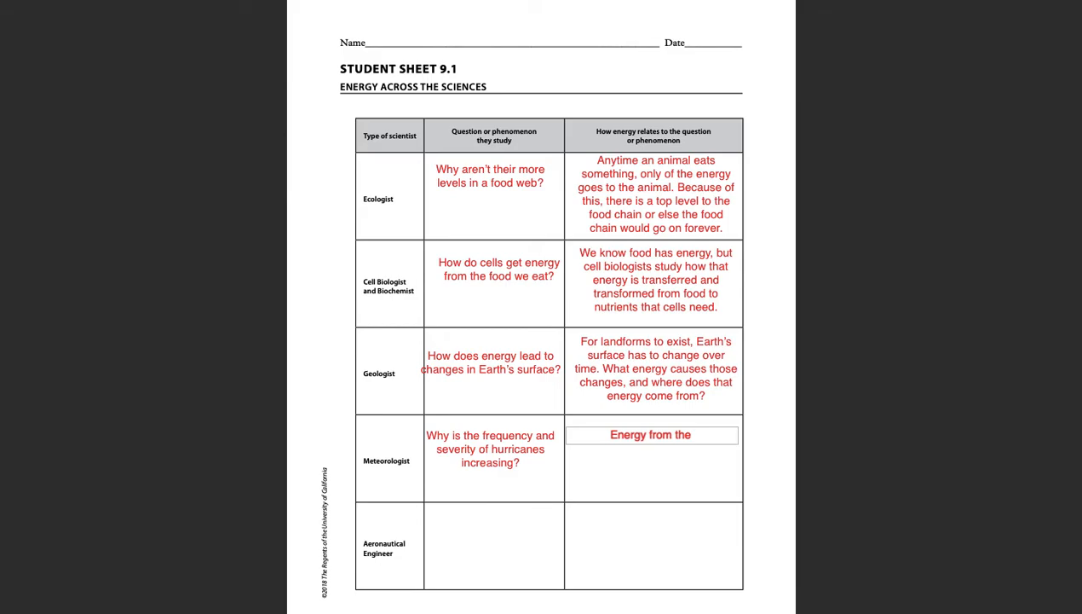
pyautogui.write('sun causes the o')
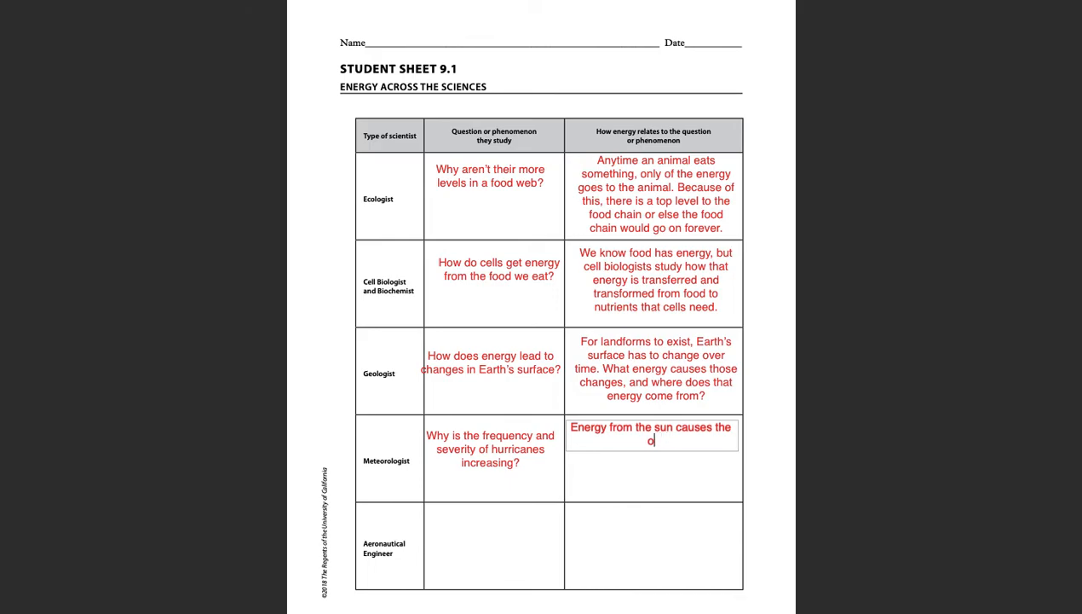
pyautogui.write('ceans to')
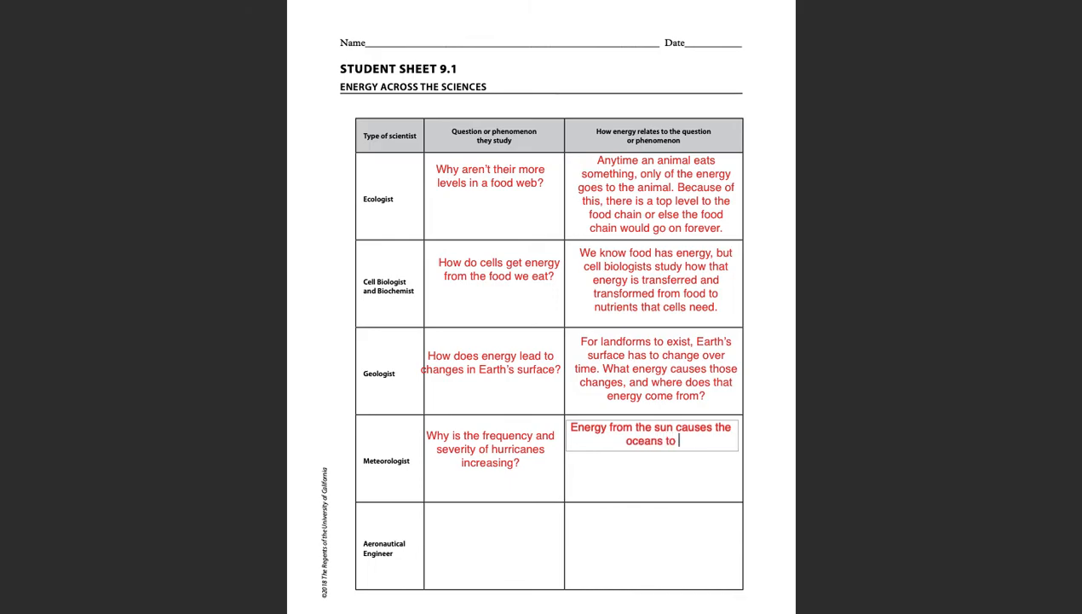
pyautogui.write('heat, and this th')
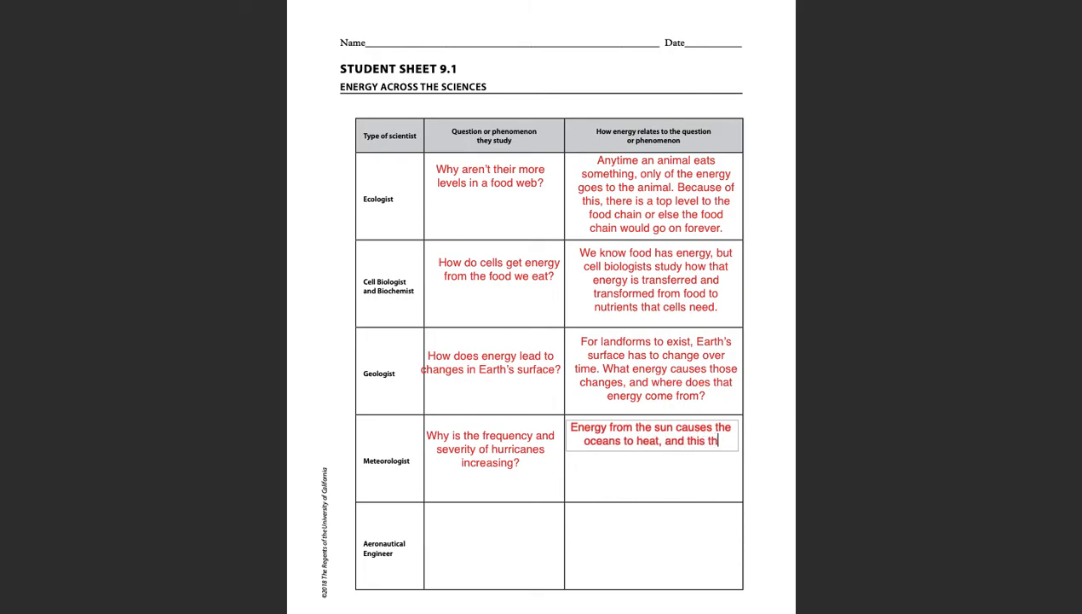
pyautogui.write('ermal energy')
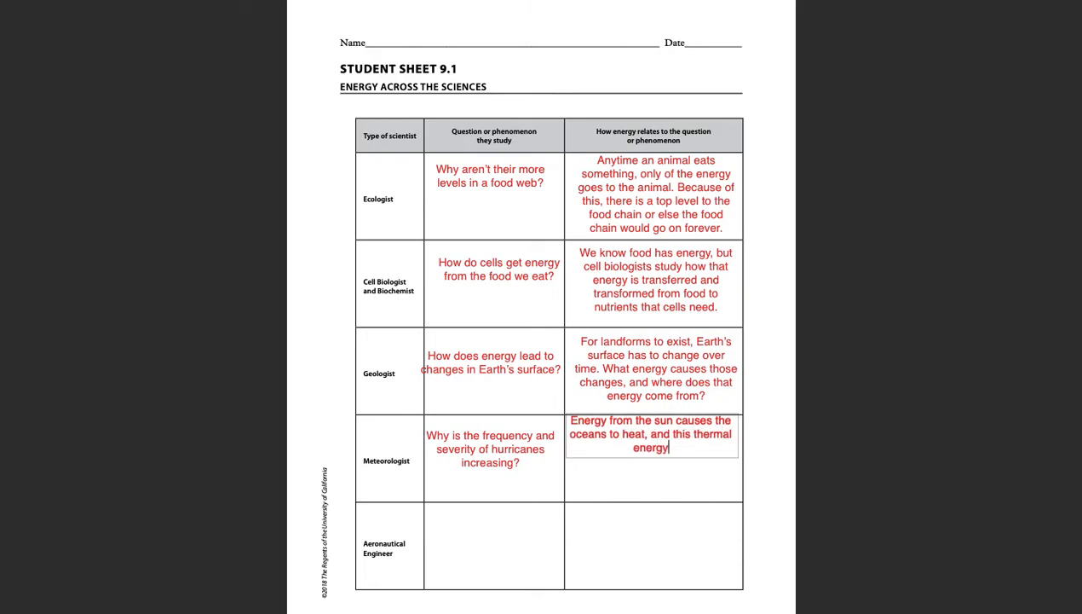
pyautogui.write('cause')
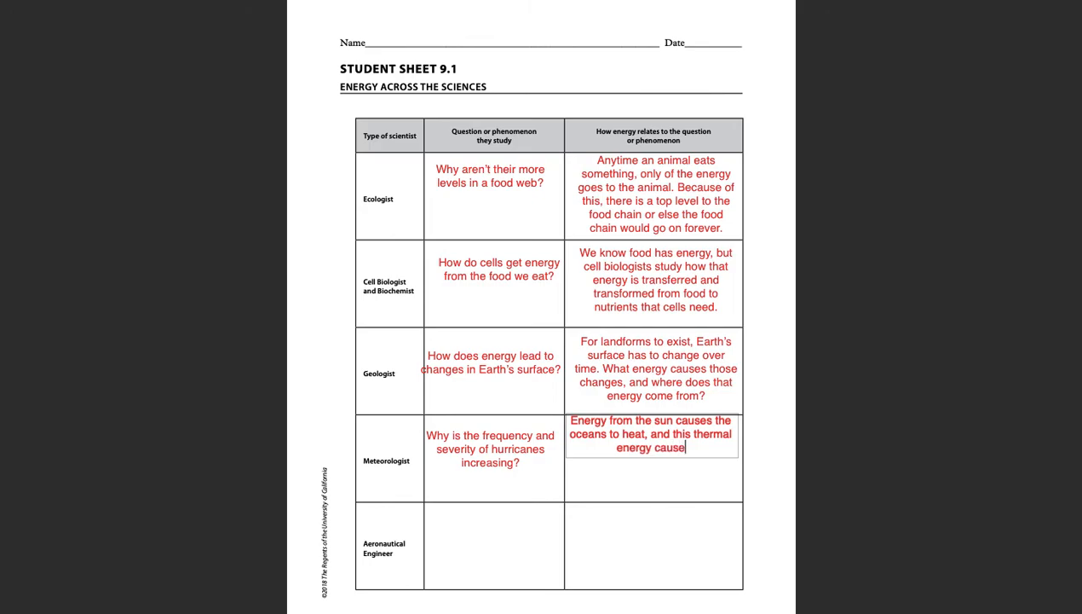
pyautogui.write('s weather like hurricanes.')
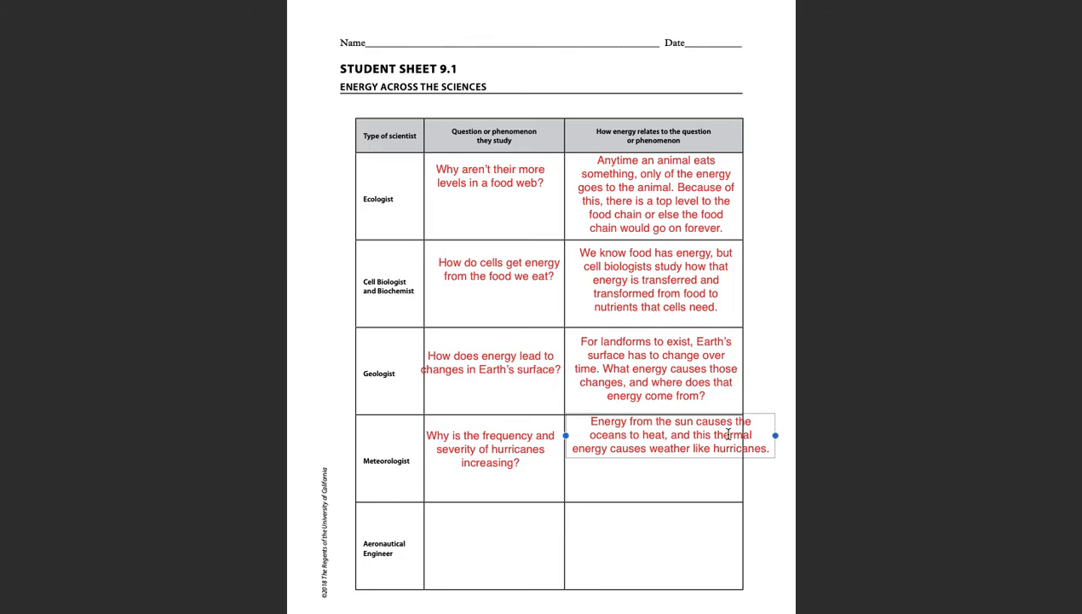
pyautogui.moveTo(669, 434); pyautogui.dragTo(662, 449)
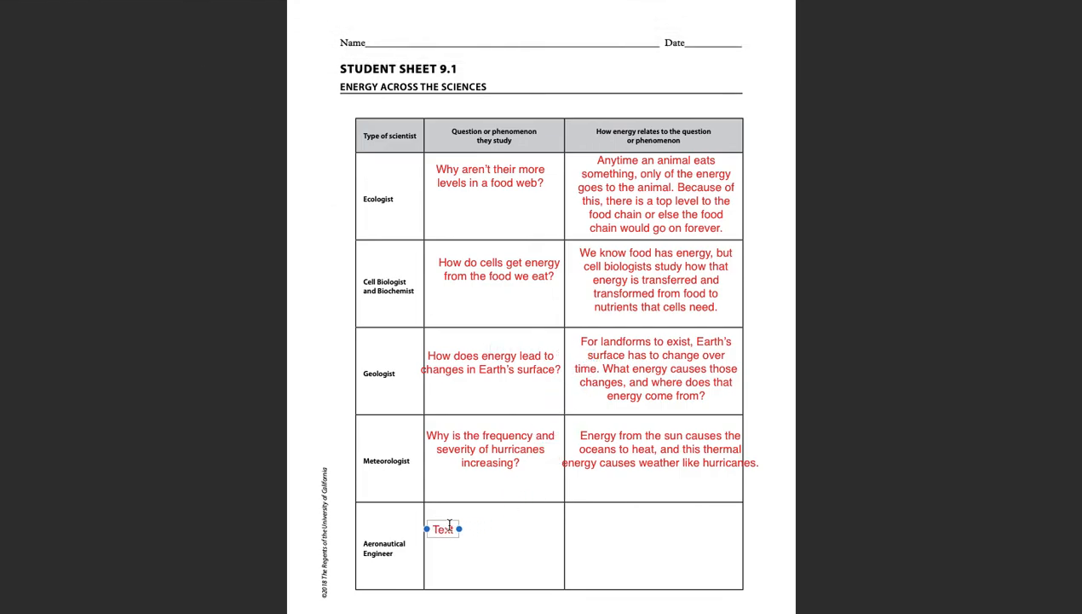
# Step: Widen the box and enter 'How much energy do we need to launch rockets?' in the Aeronautical Engineer question cell
pyautogui.moveTo(459, 529); pyautogui.dragTo(564, 529)
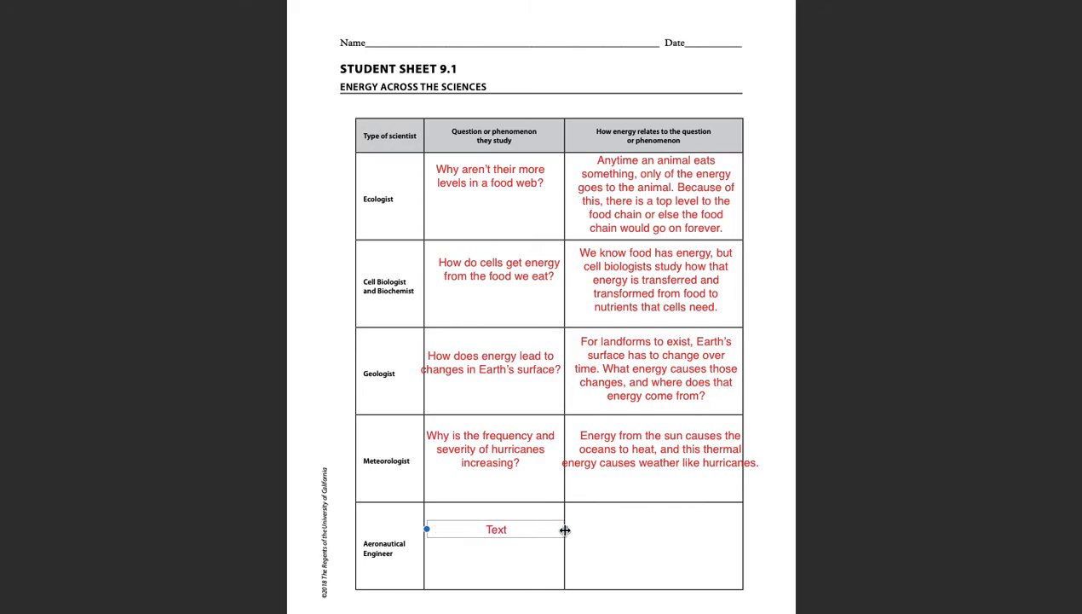
pyautogui.doubleClick(496, 529)
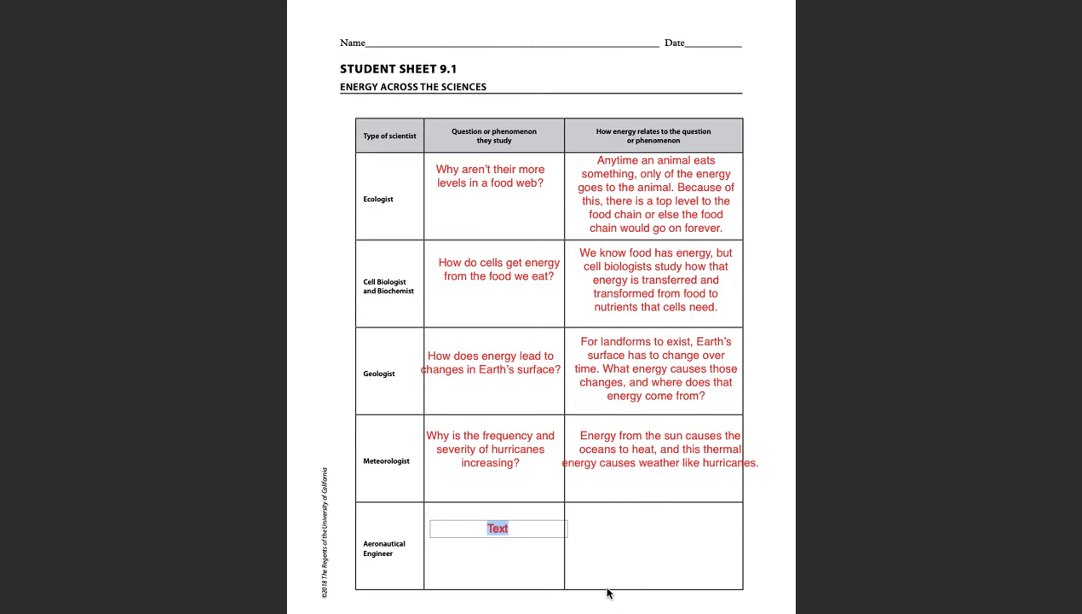
pyautogui.write('How much energy do we')
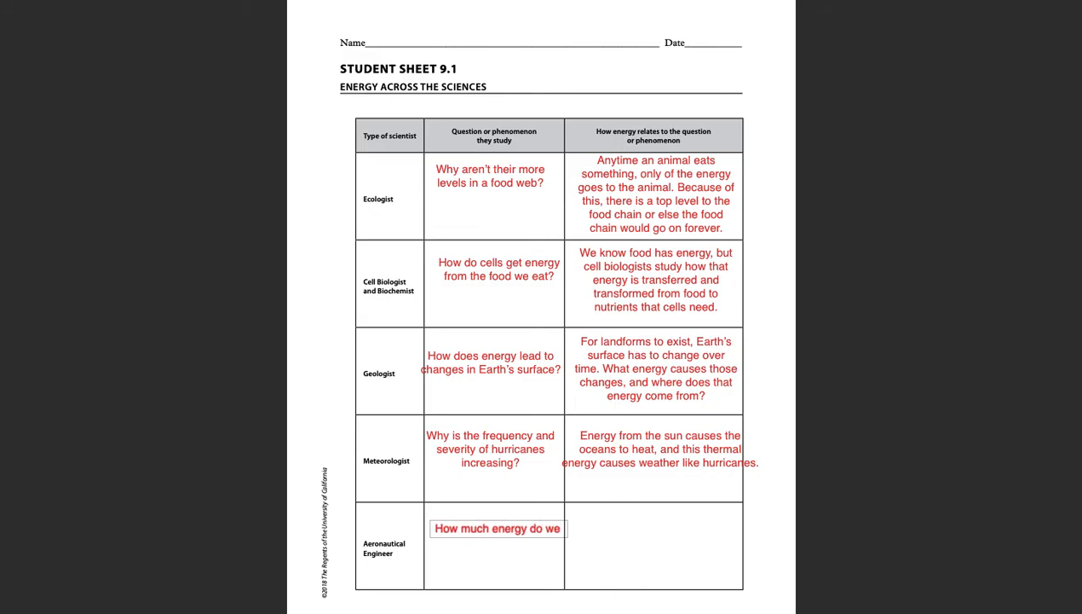
pyautogui.write('need to launch rockets?')
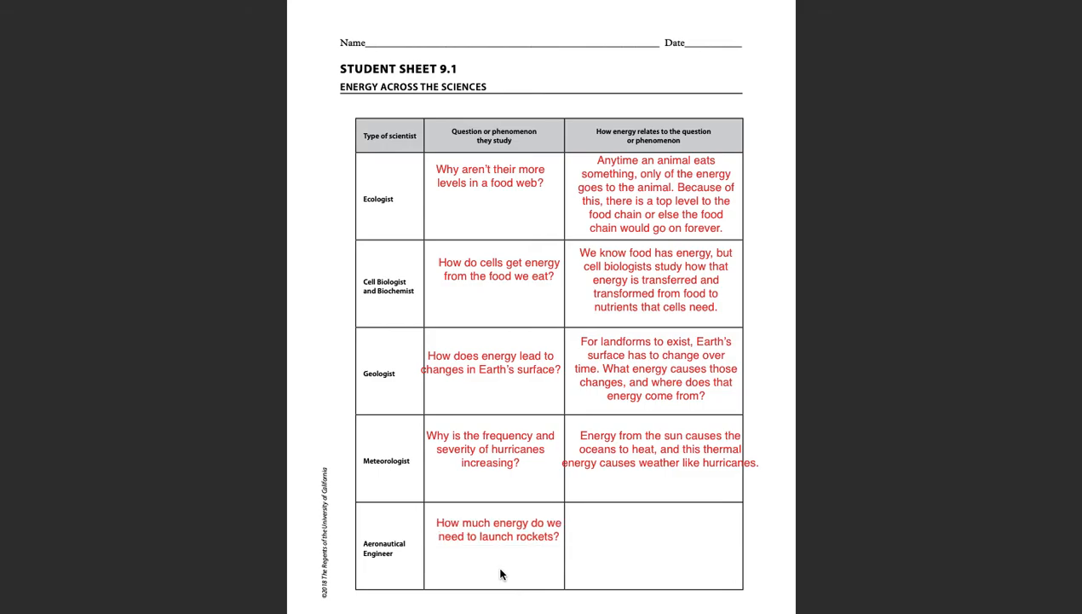
pyautogui.click(498, 534)
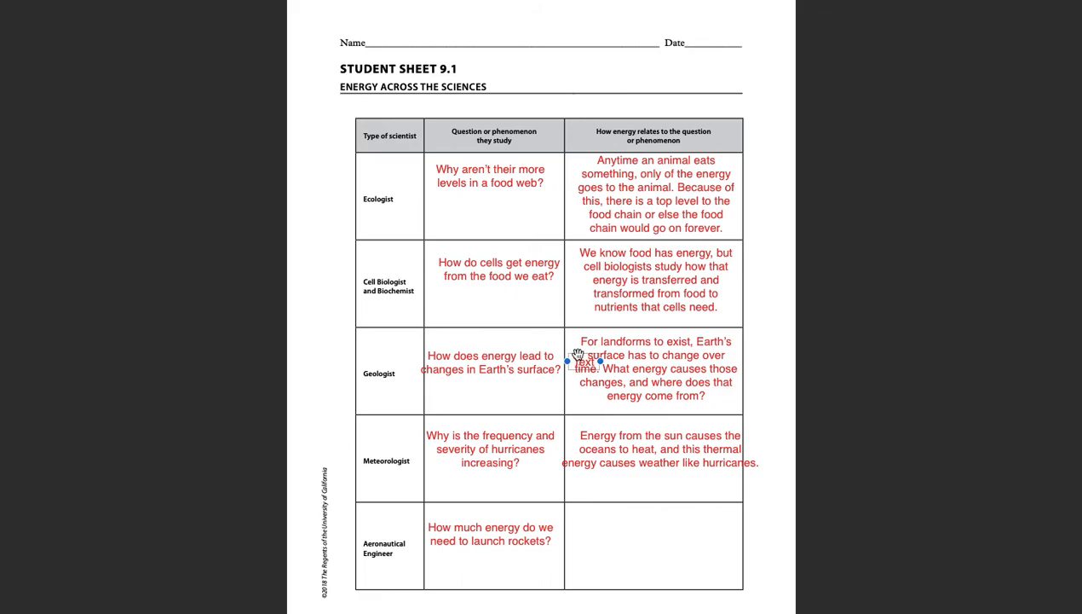
# Step: Explain in the Aeronautical Engineer energy cell that rockets need energy transformed safely to avoid damage
pyautogui.moveTo(584, 360); pyautogui.dragTo(584, 527)
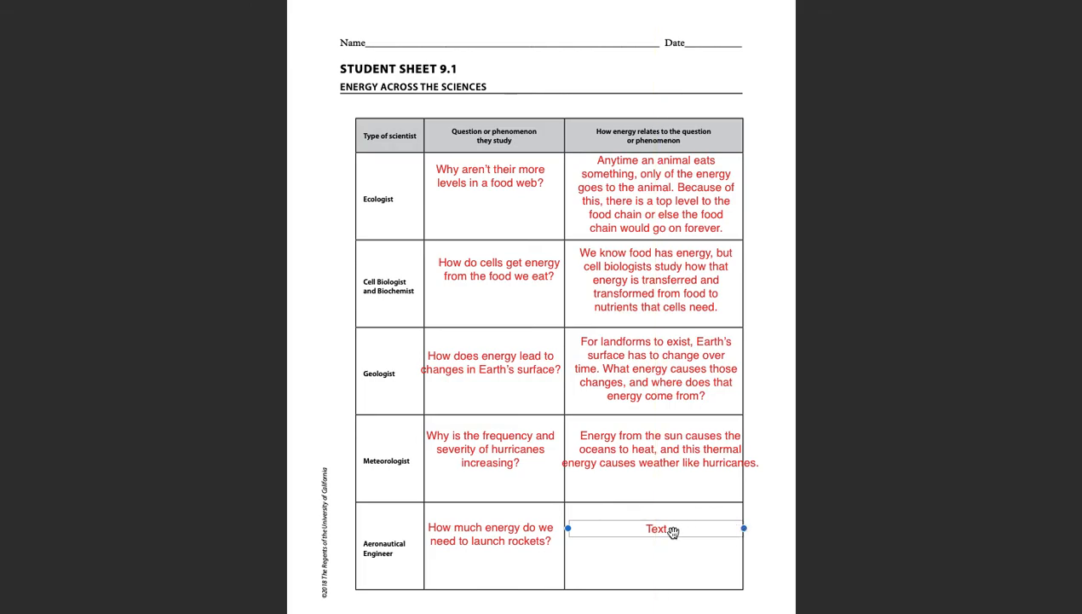
pyautogui.write('Rockets need a lo')
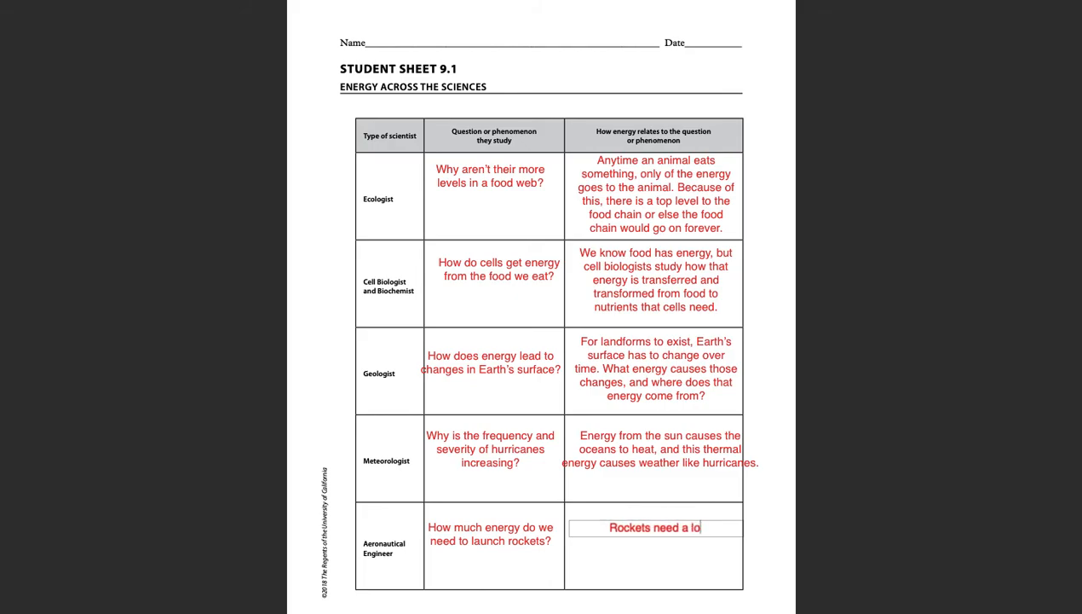
pyautogui.write('t of energy')
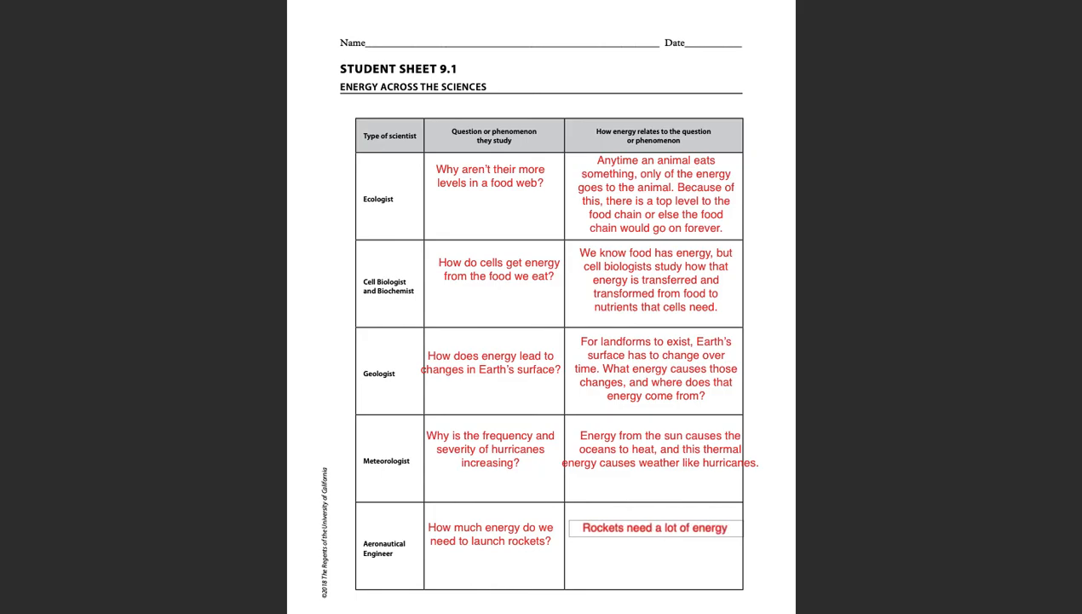
pyautogui.write('in order to get')
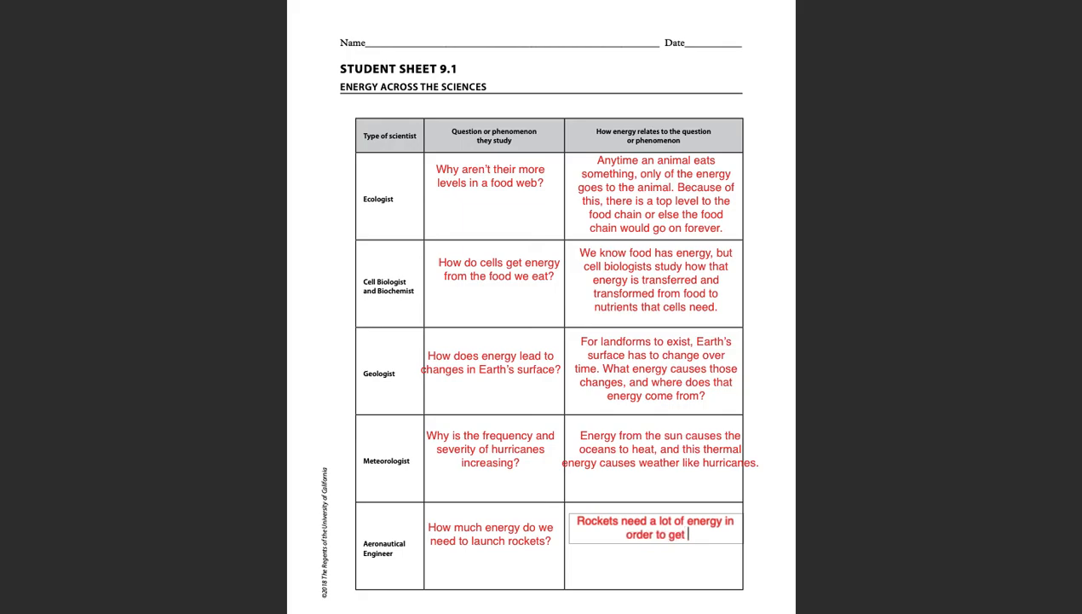
pyautogui.write('out into space.')
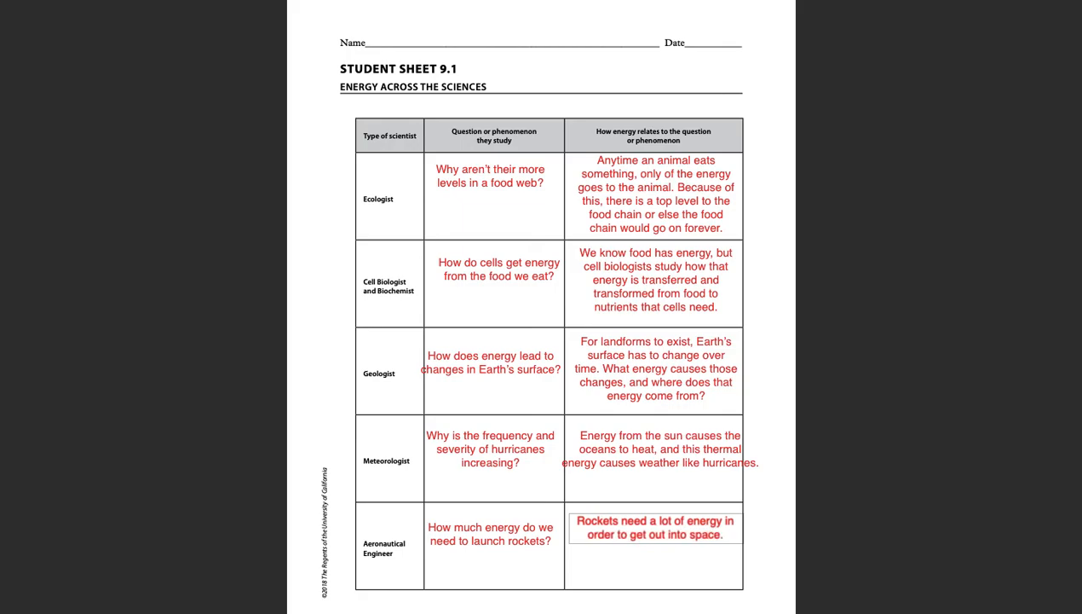
pyautogui.write('This energy needs to be transfor')
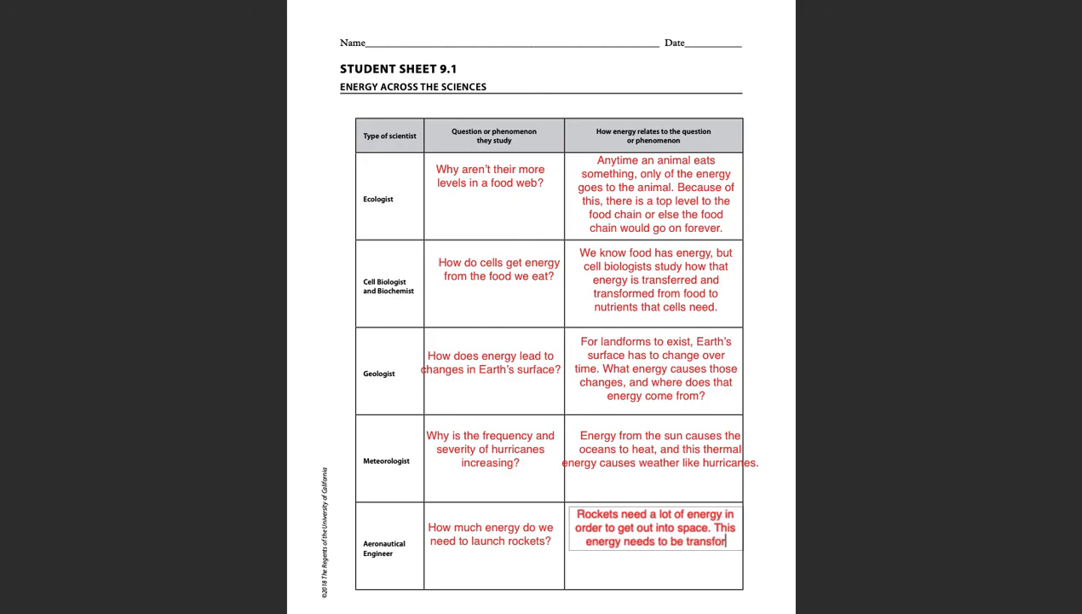
pyautogui.write('med safely')
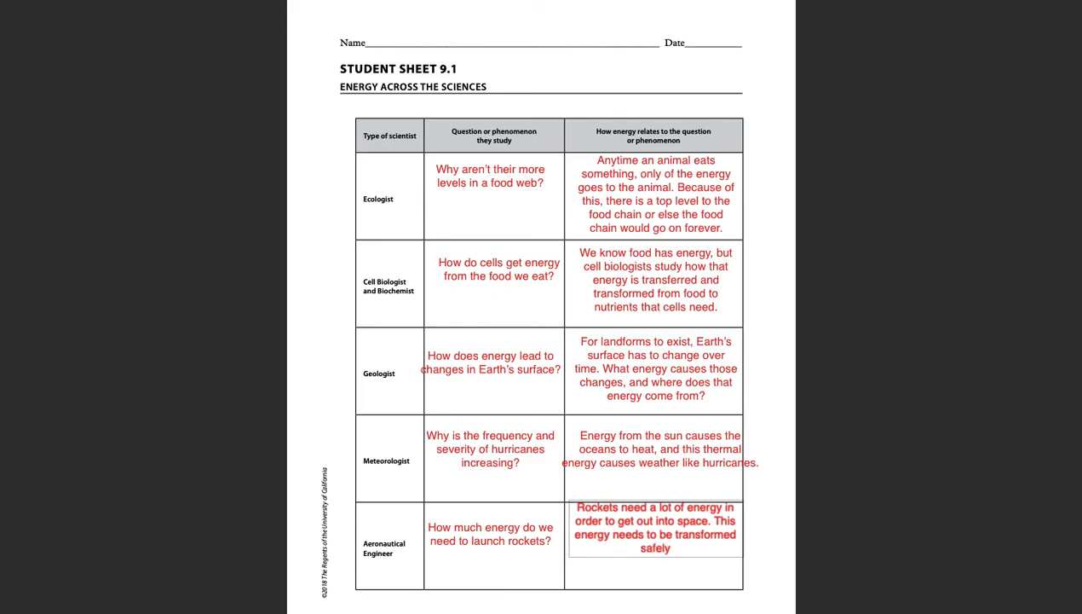
pyautogui.write('so that the rocket')
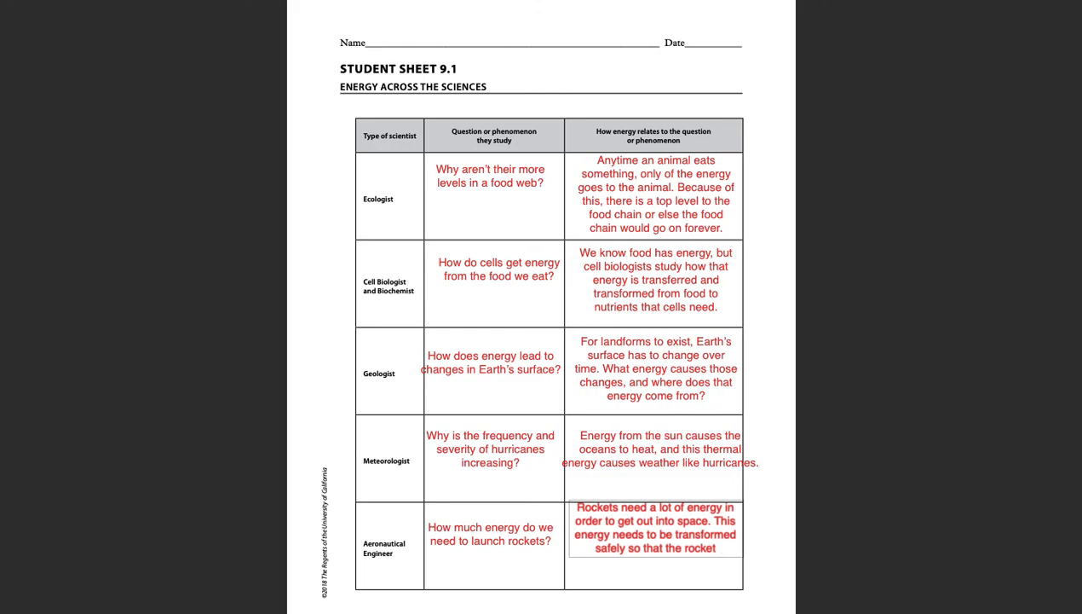
pyautogui.write(', and the')
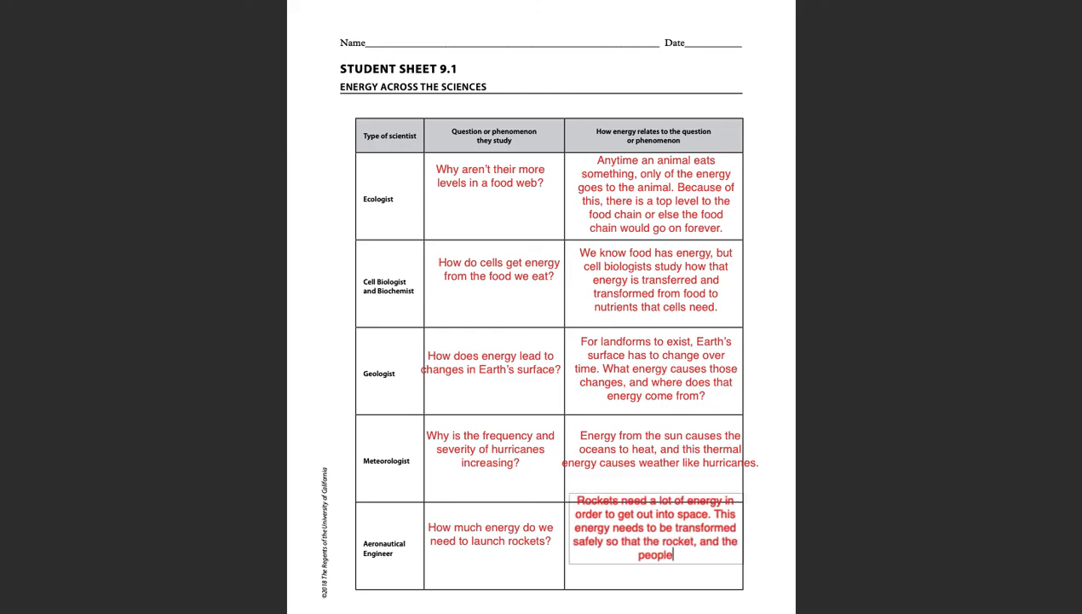
pyautogui.write("inside it, aren't d")
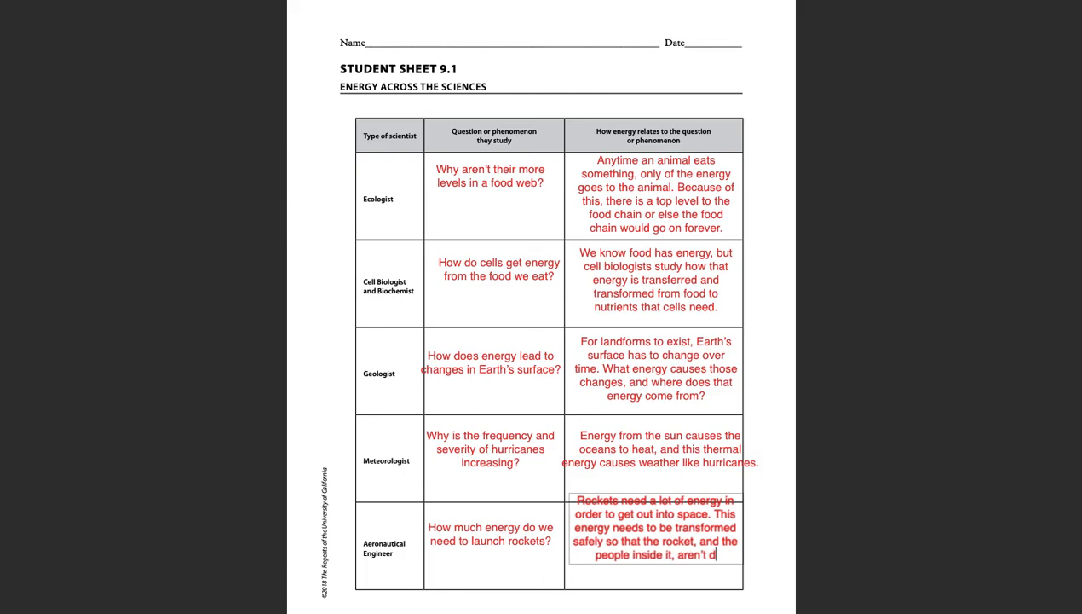
pyautogui.write('amaged.')
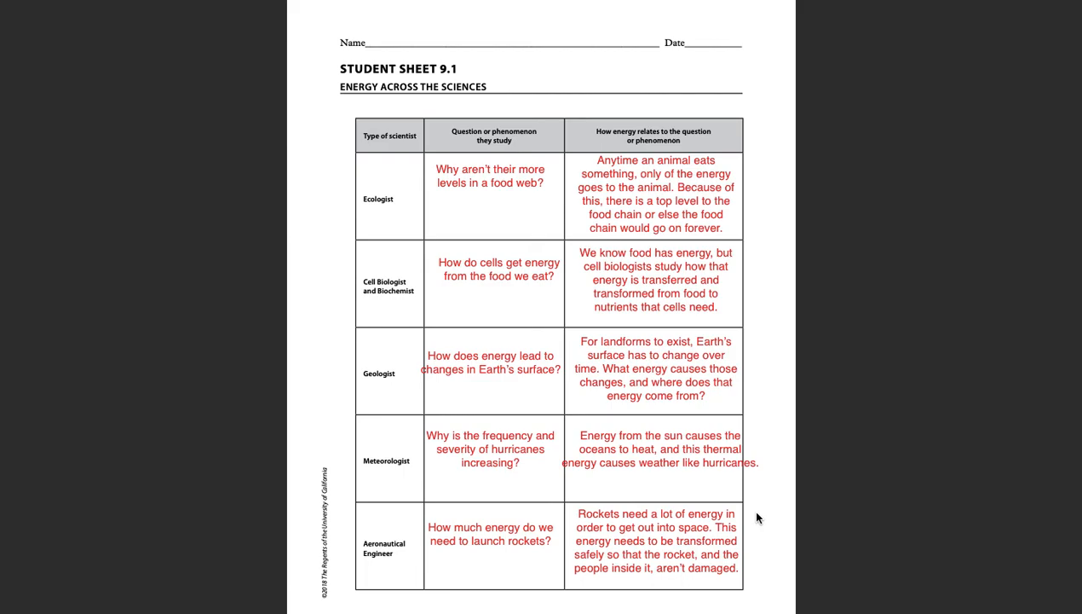
pyautogui.moveTo(754, 497)
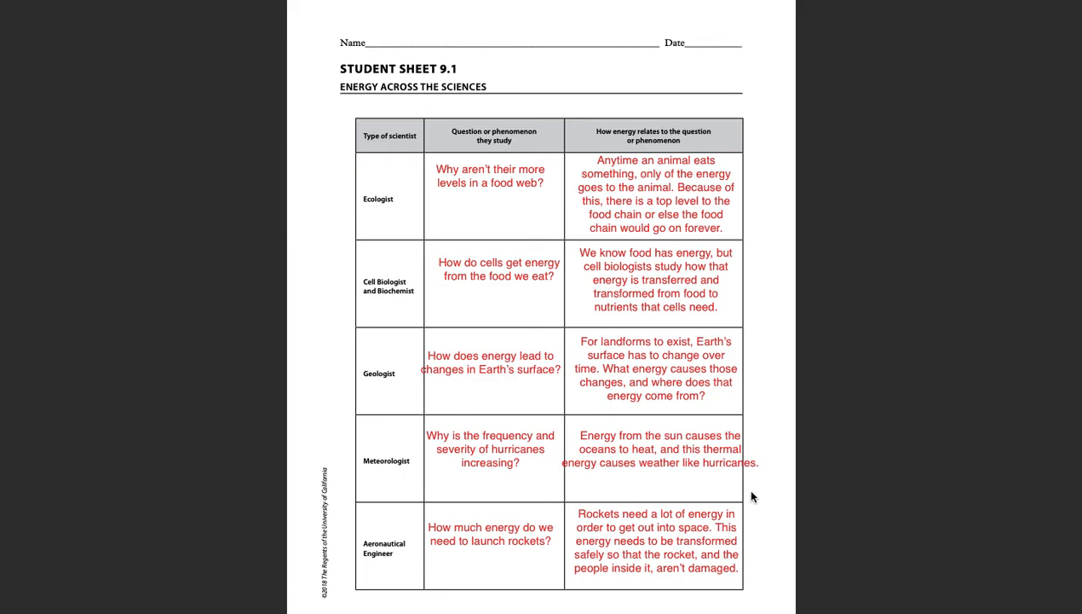
pyautogui.moveTo(407, 298)
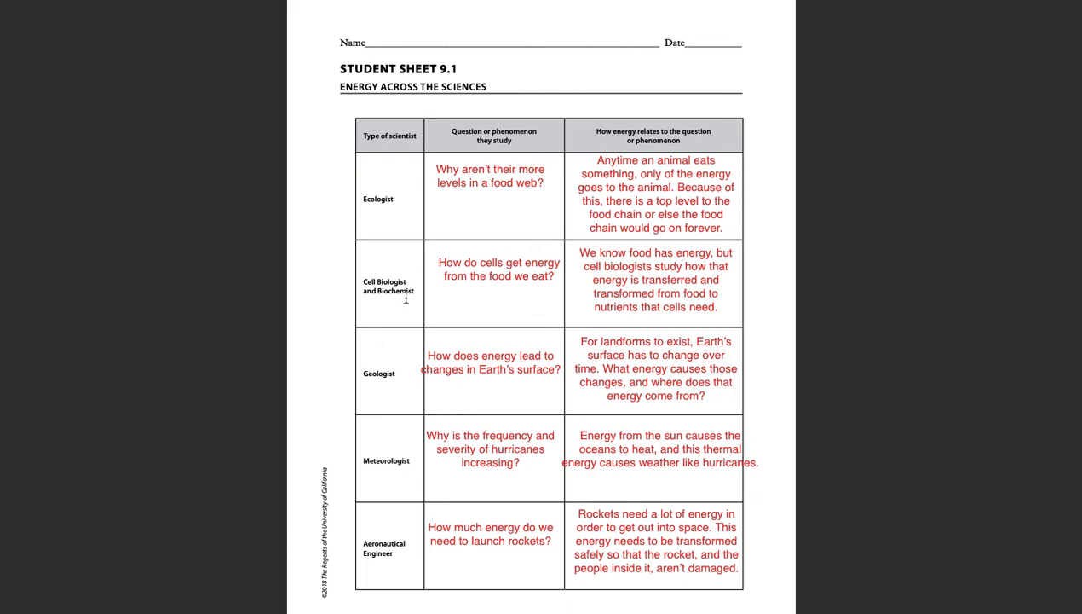
pyautogui.moveTo(761, 44)
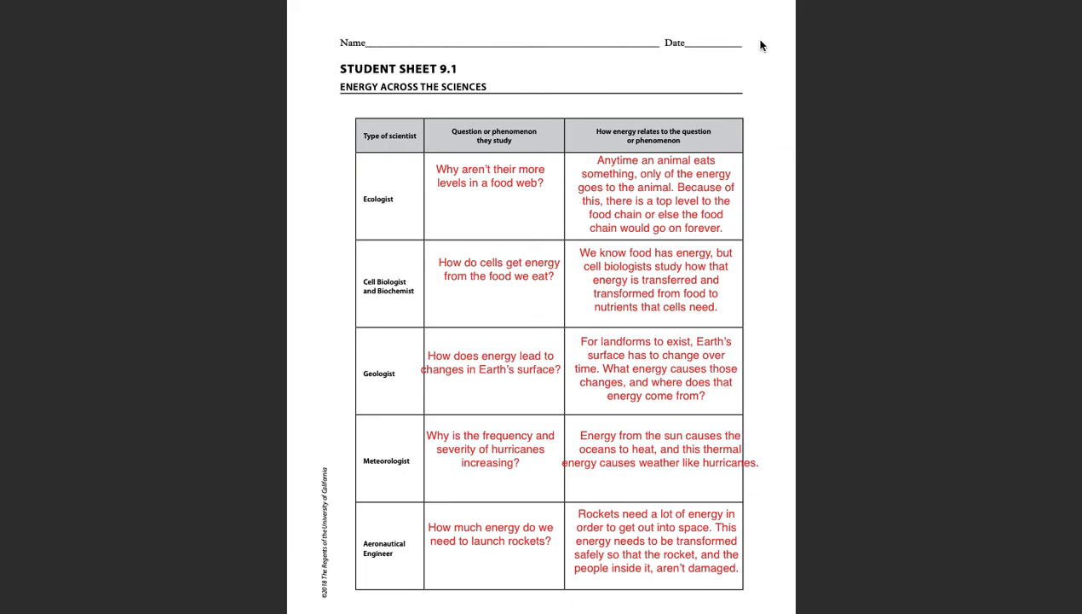